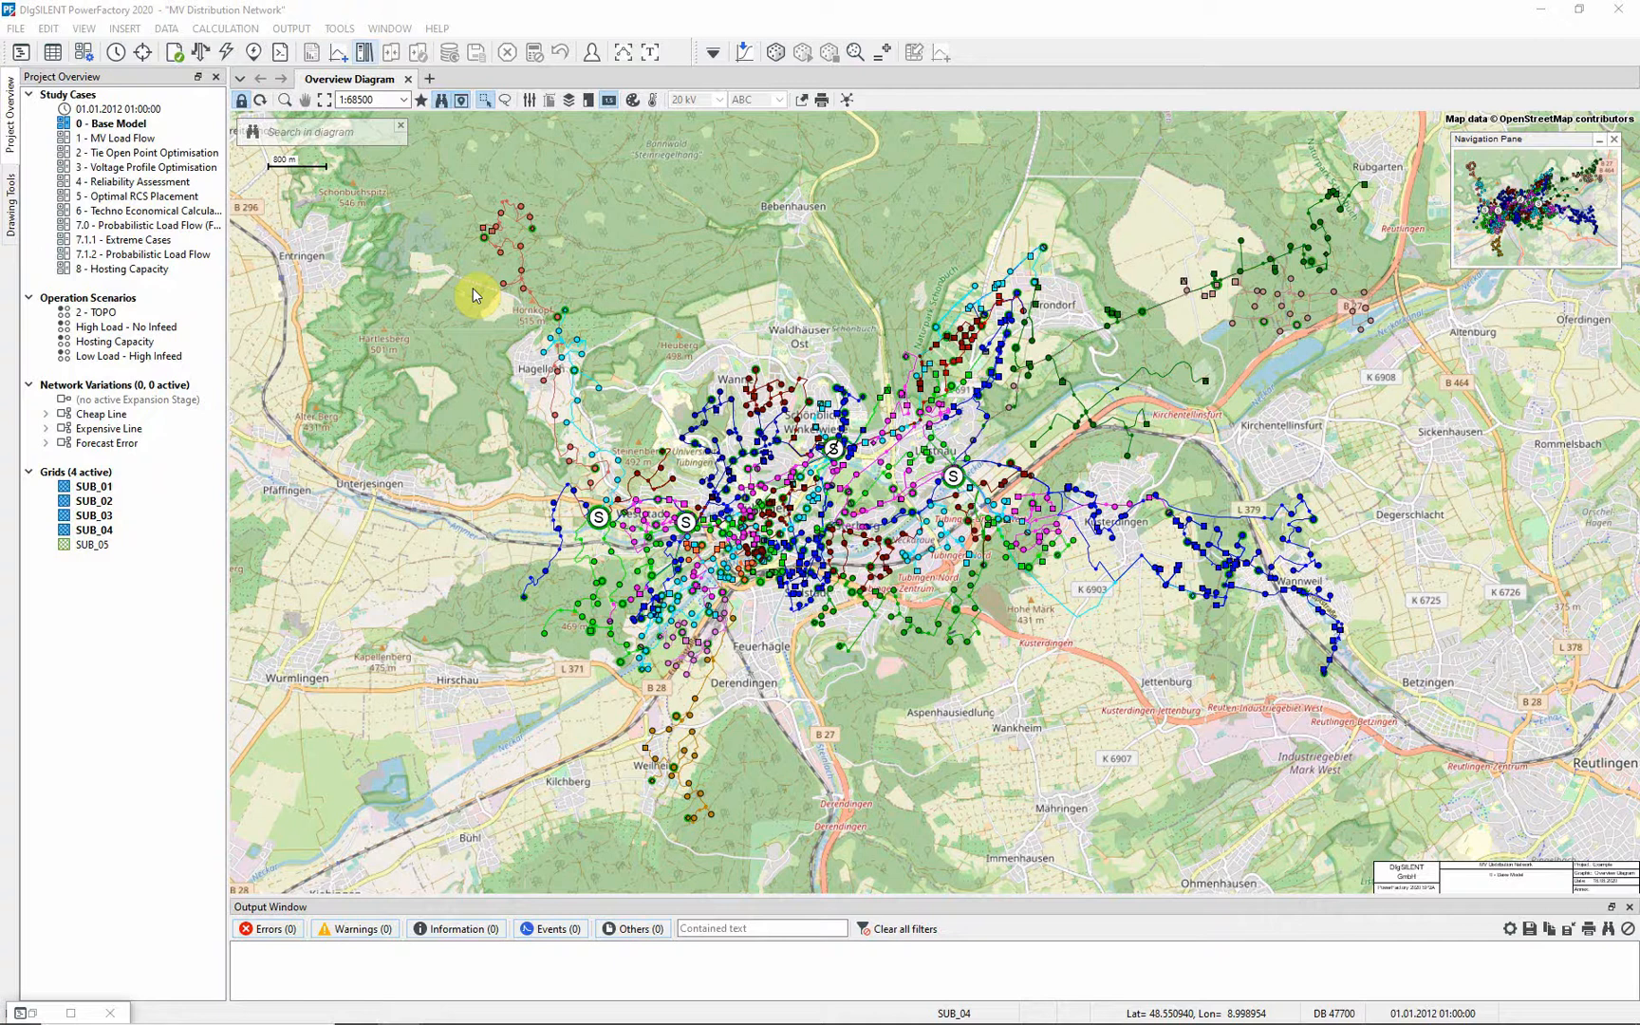
# - Turn off the 'Geographic map' layer in Diagram Layers
pyautogui.click(111, 123)
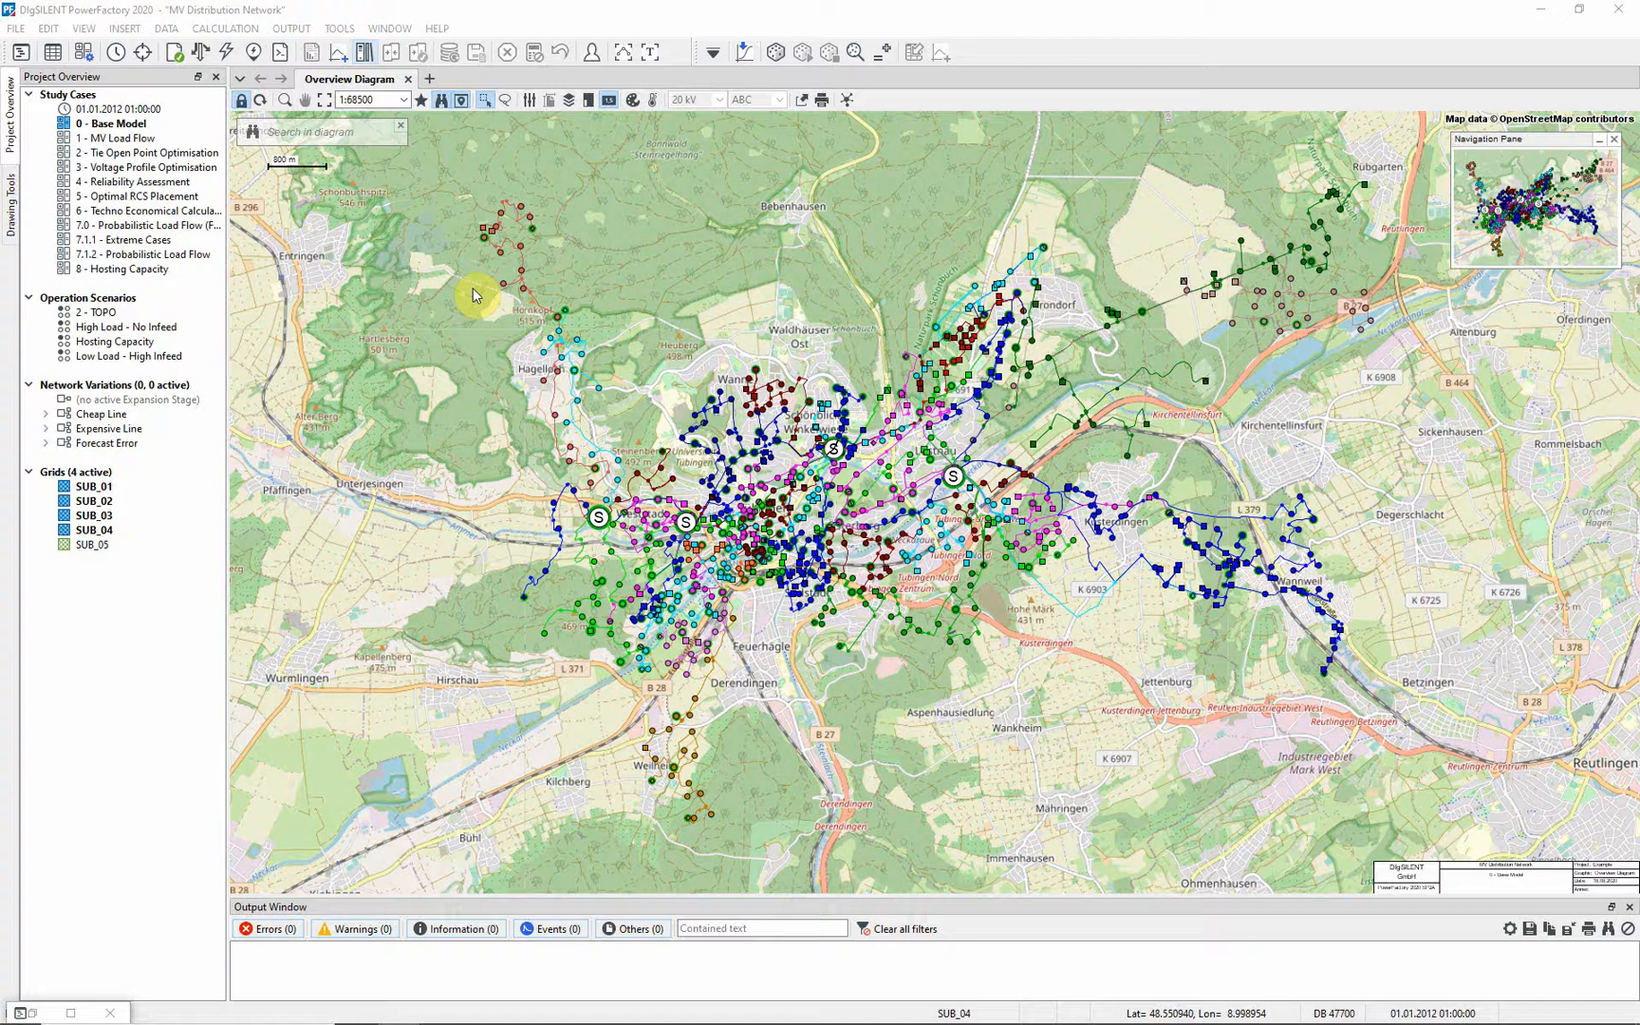
pyautogui.moveTo(502, 254)
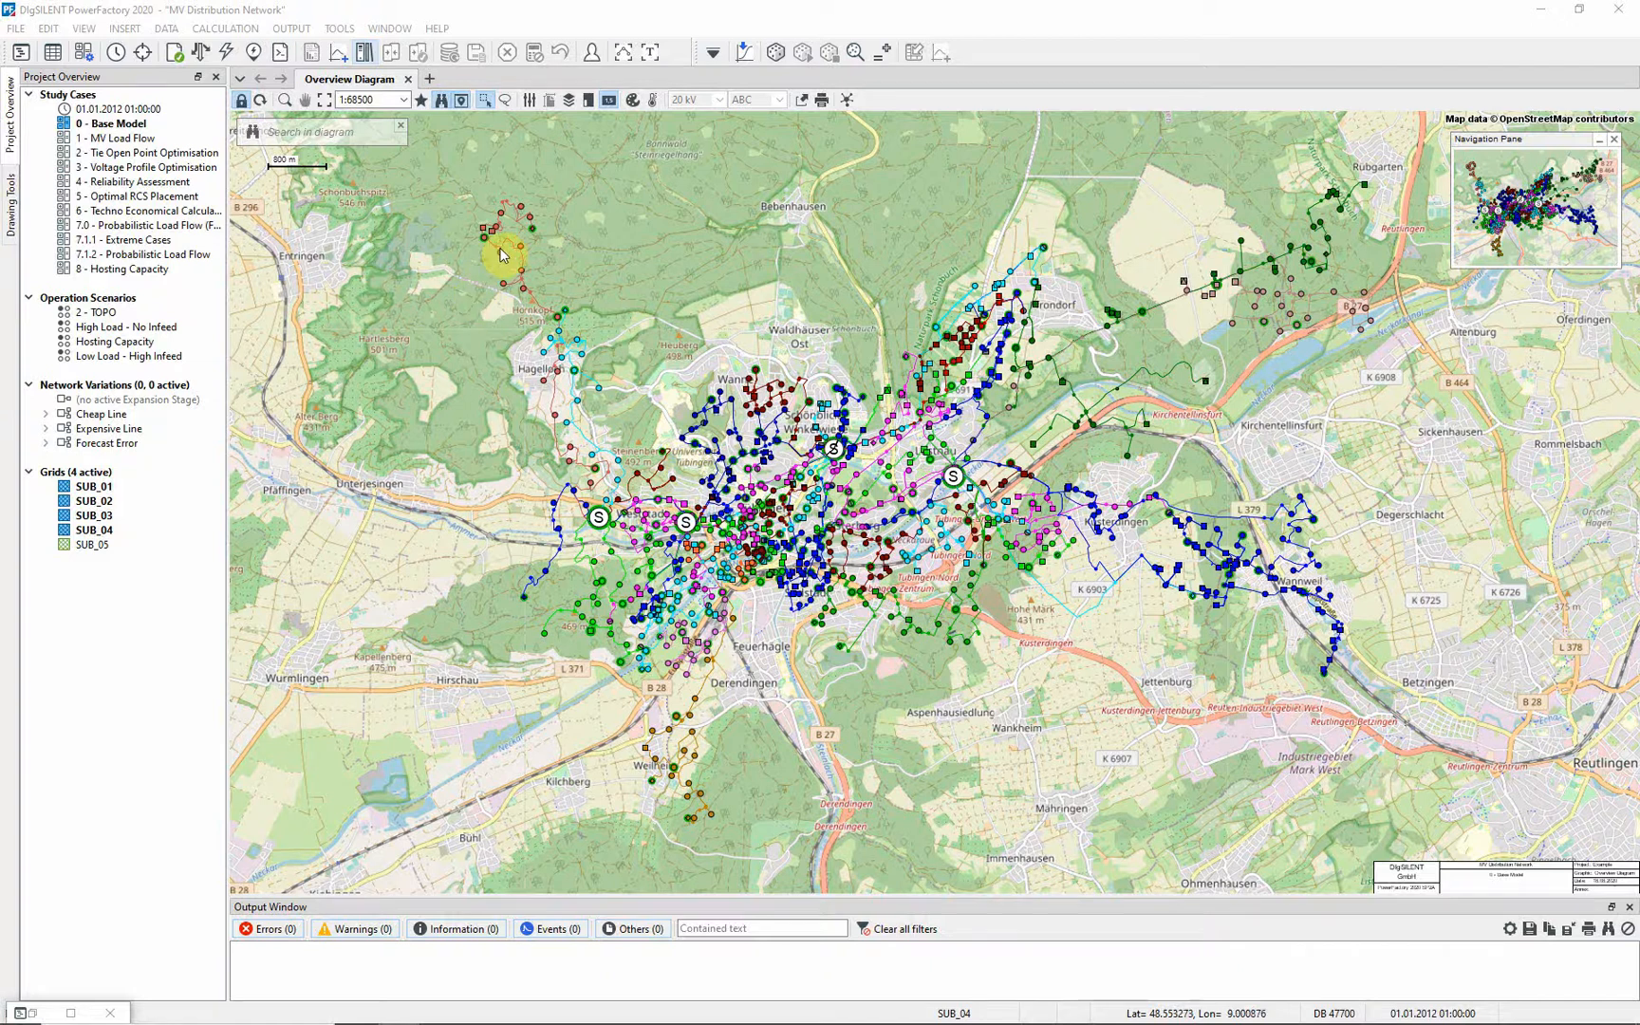
pyautogui.click(567, 100)
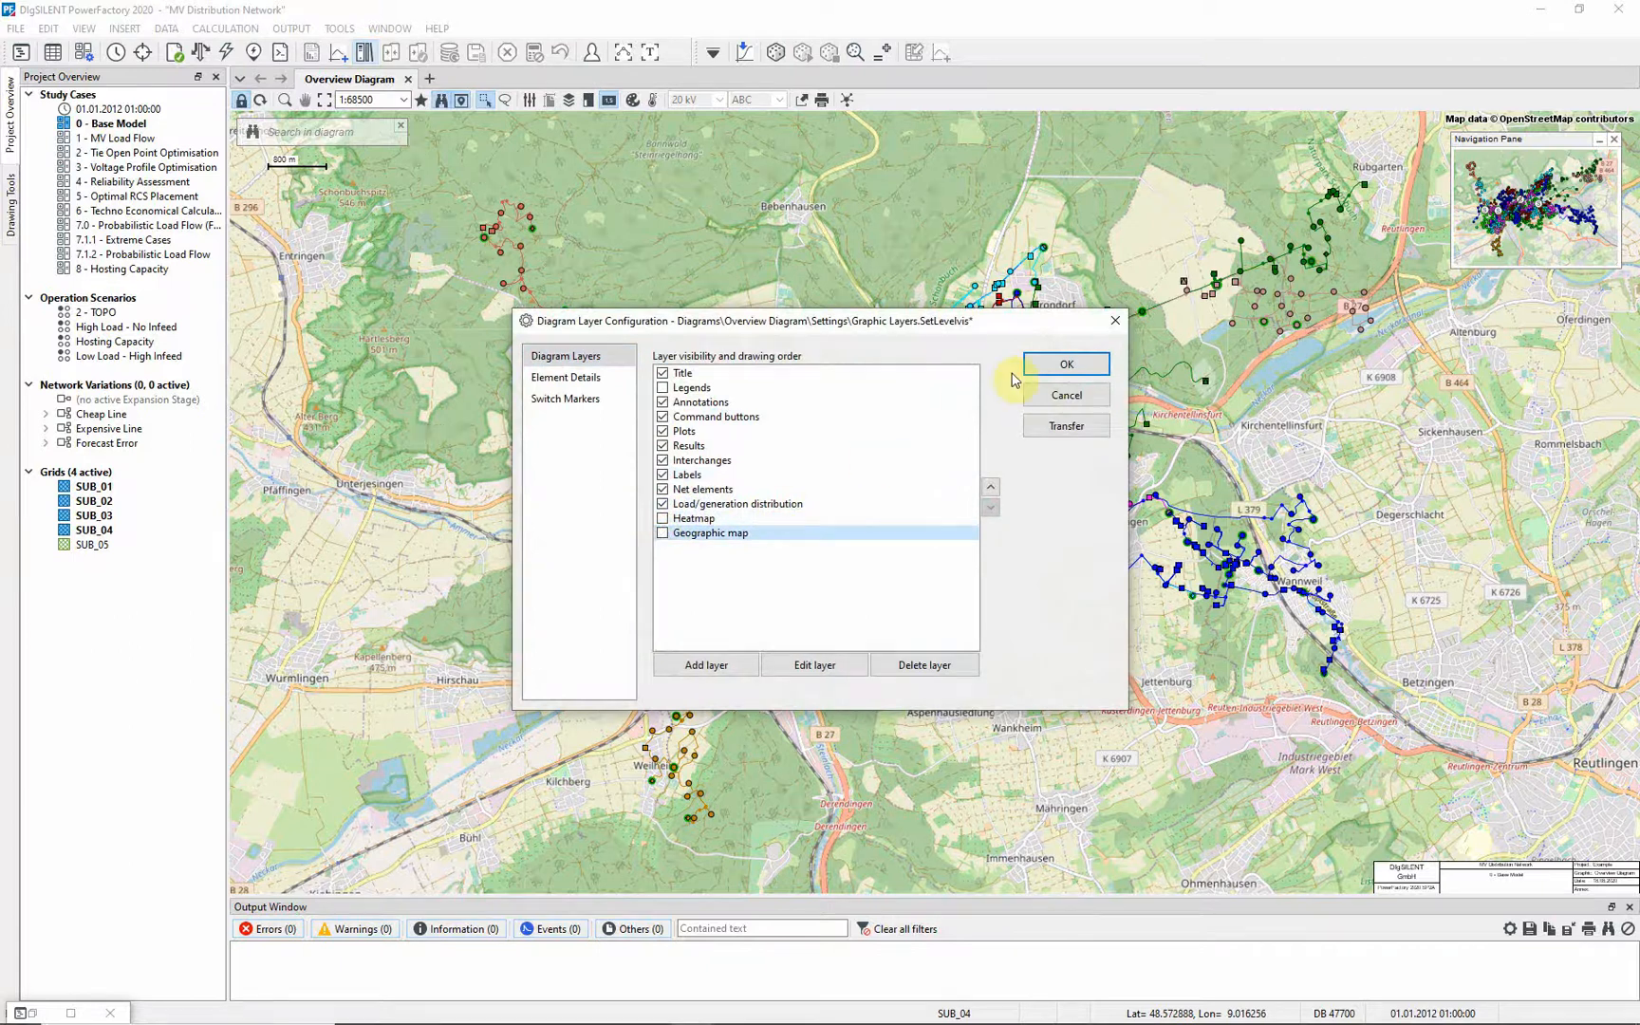
pyautogui.click(1064, 365)
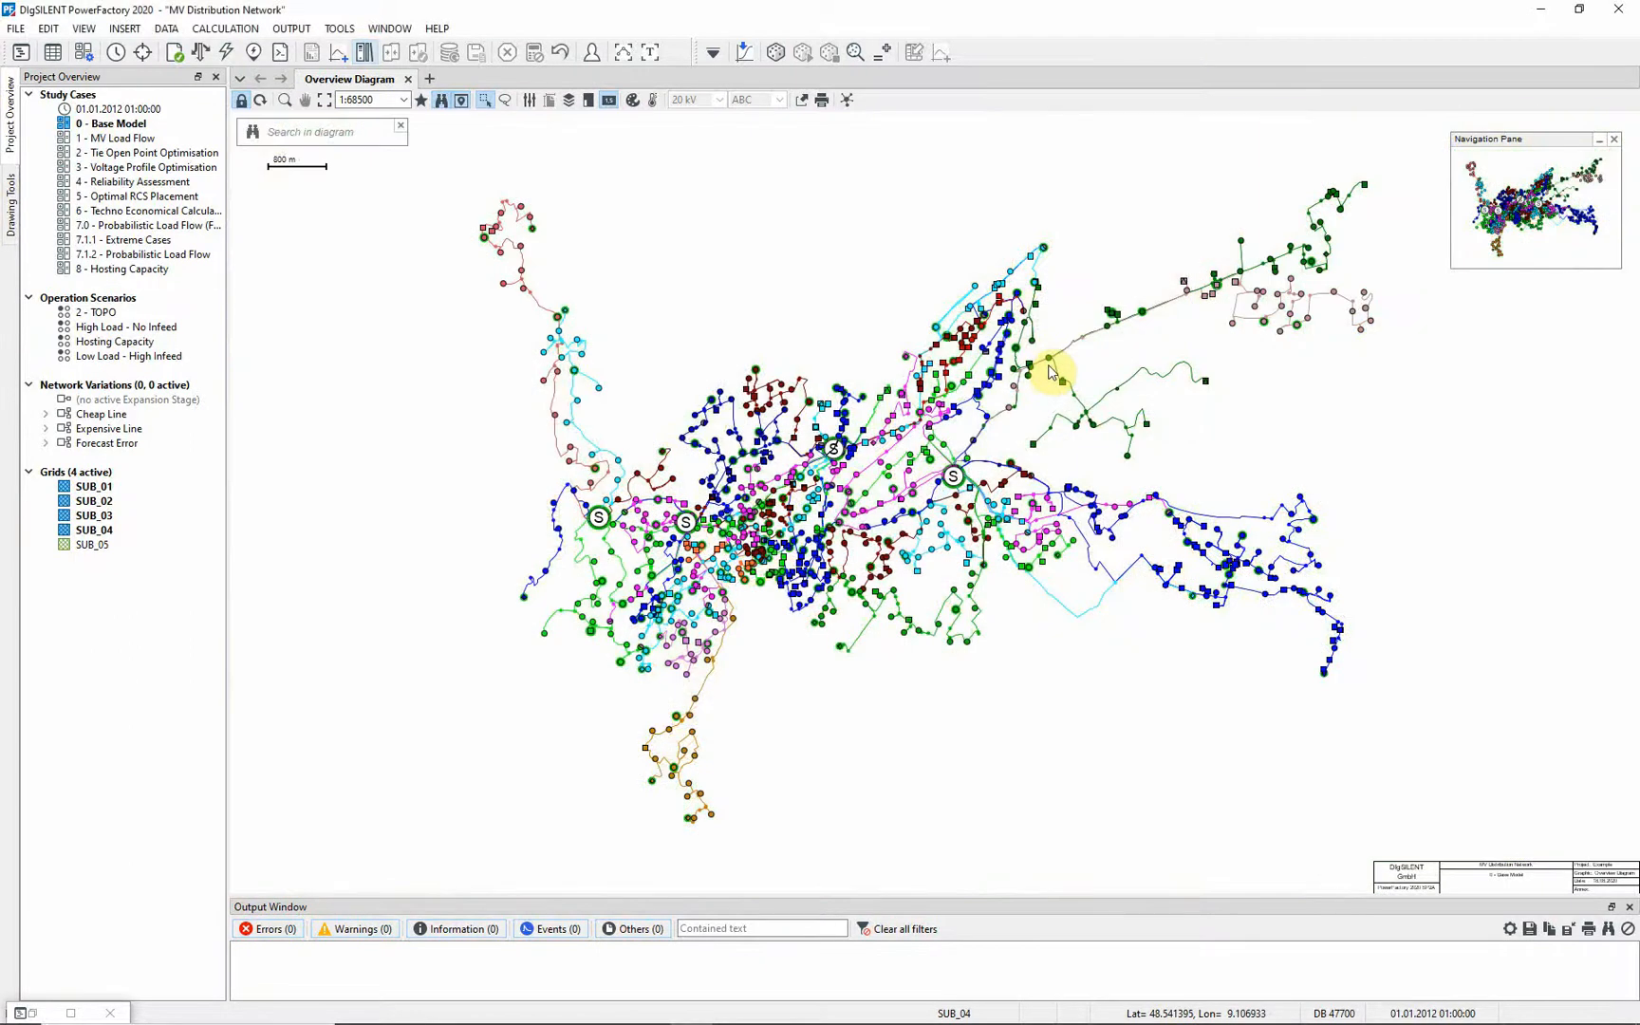
pyautogui.moveTo(1048, 377)
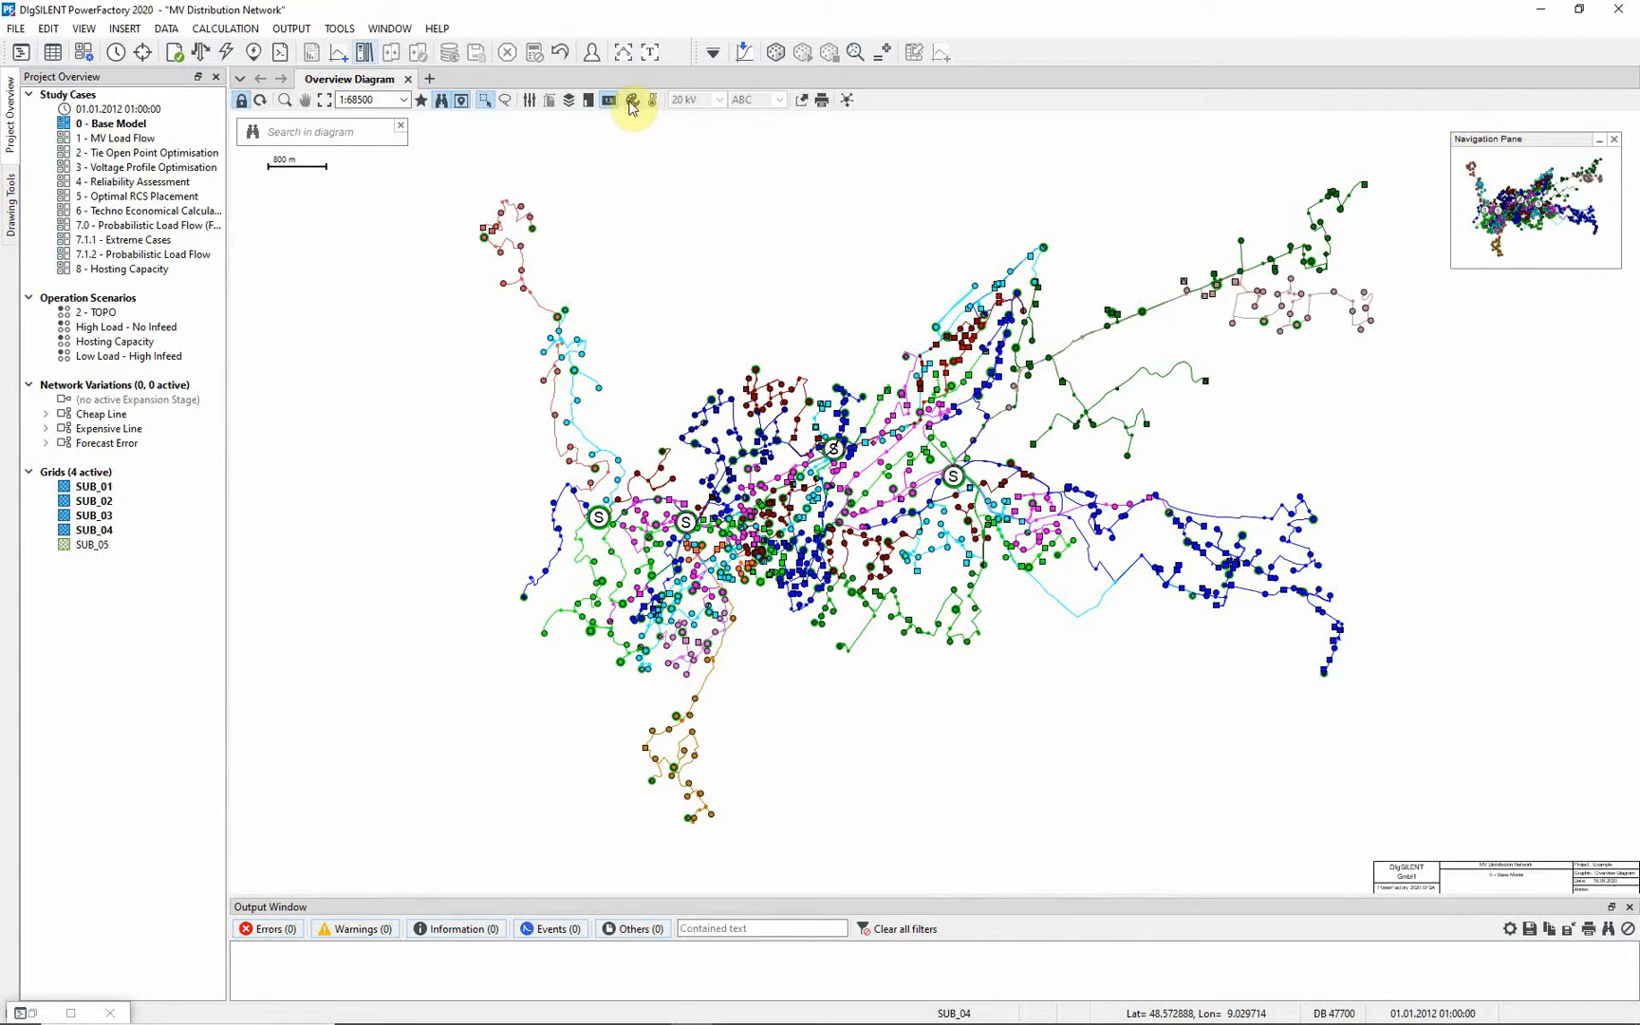
# - Set the '3. Other' Topology colouring to 'Supplied by Substation' and apply it
pyautogui.click(632, 100)
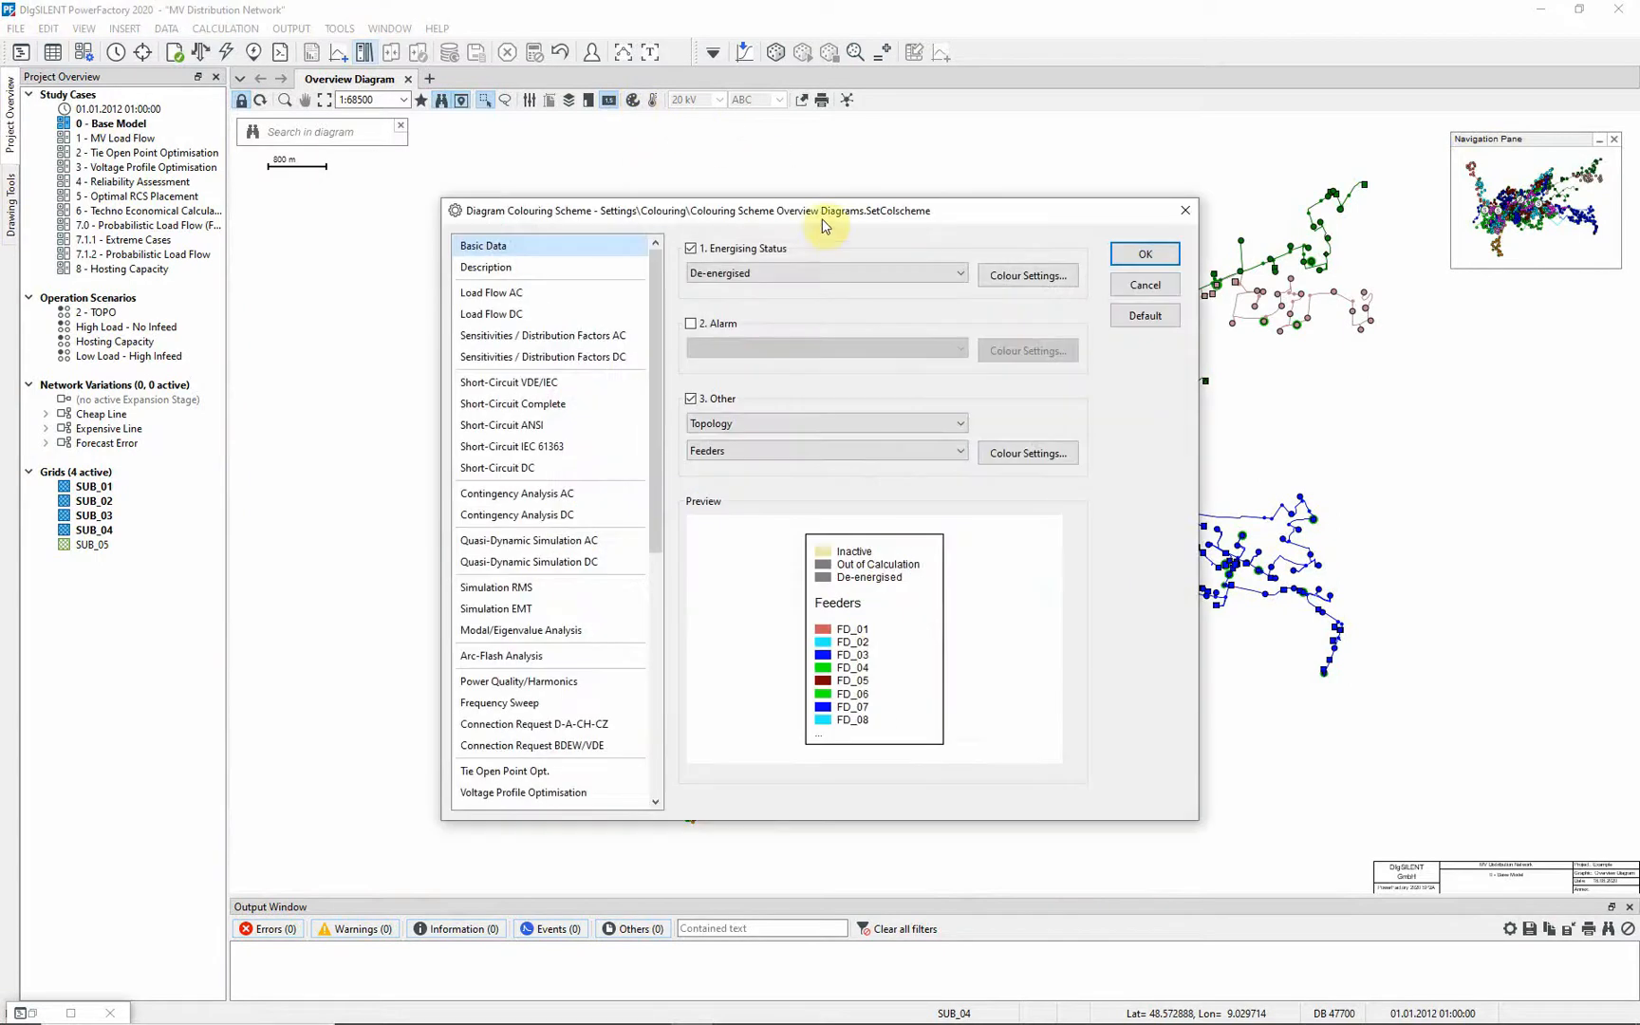
pyautogui.click(958, 452)
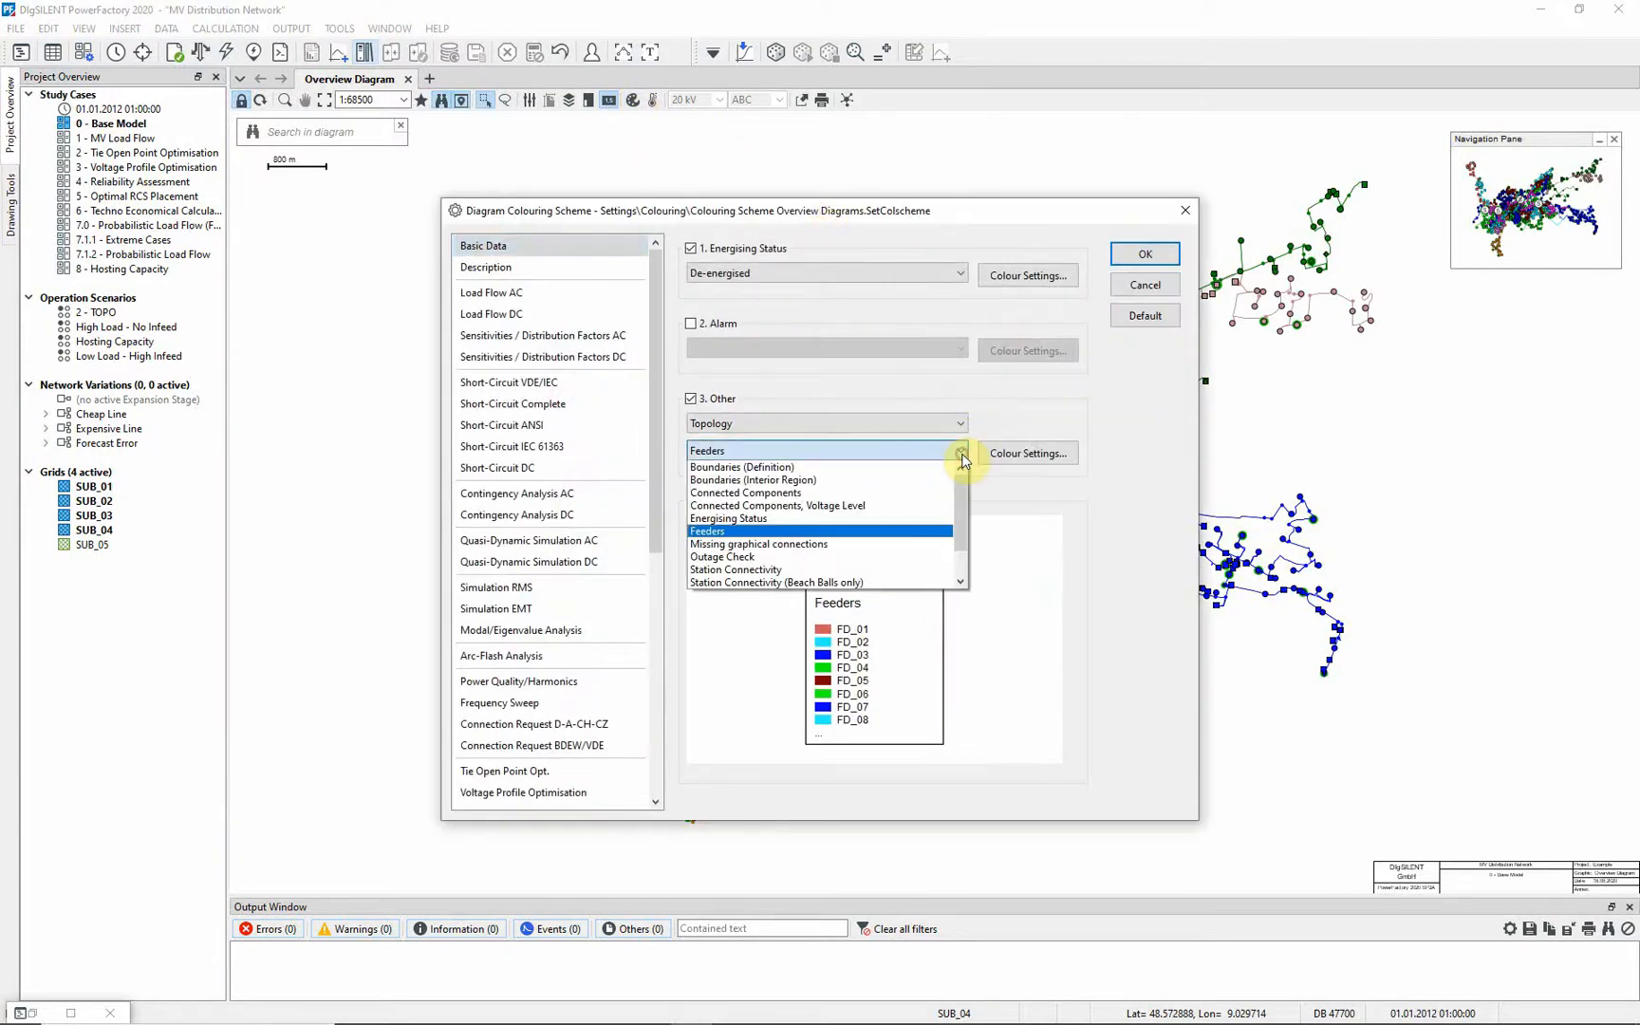
pyautogui.scroll(-3)
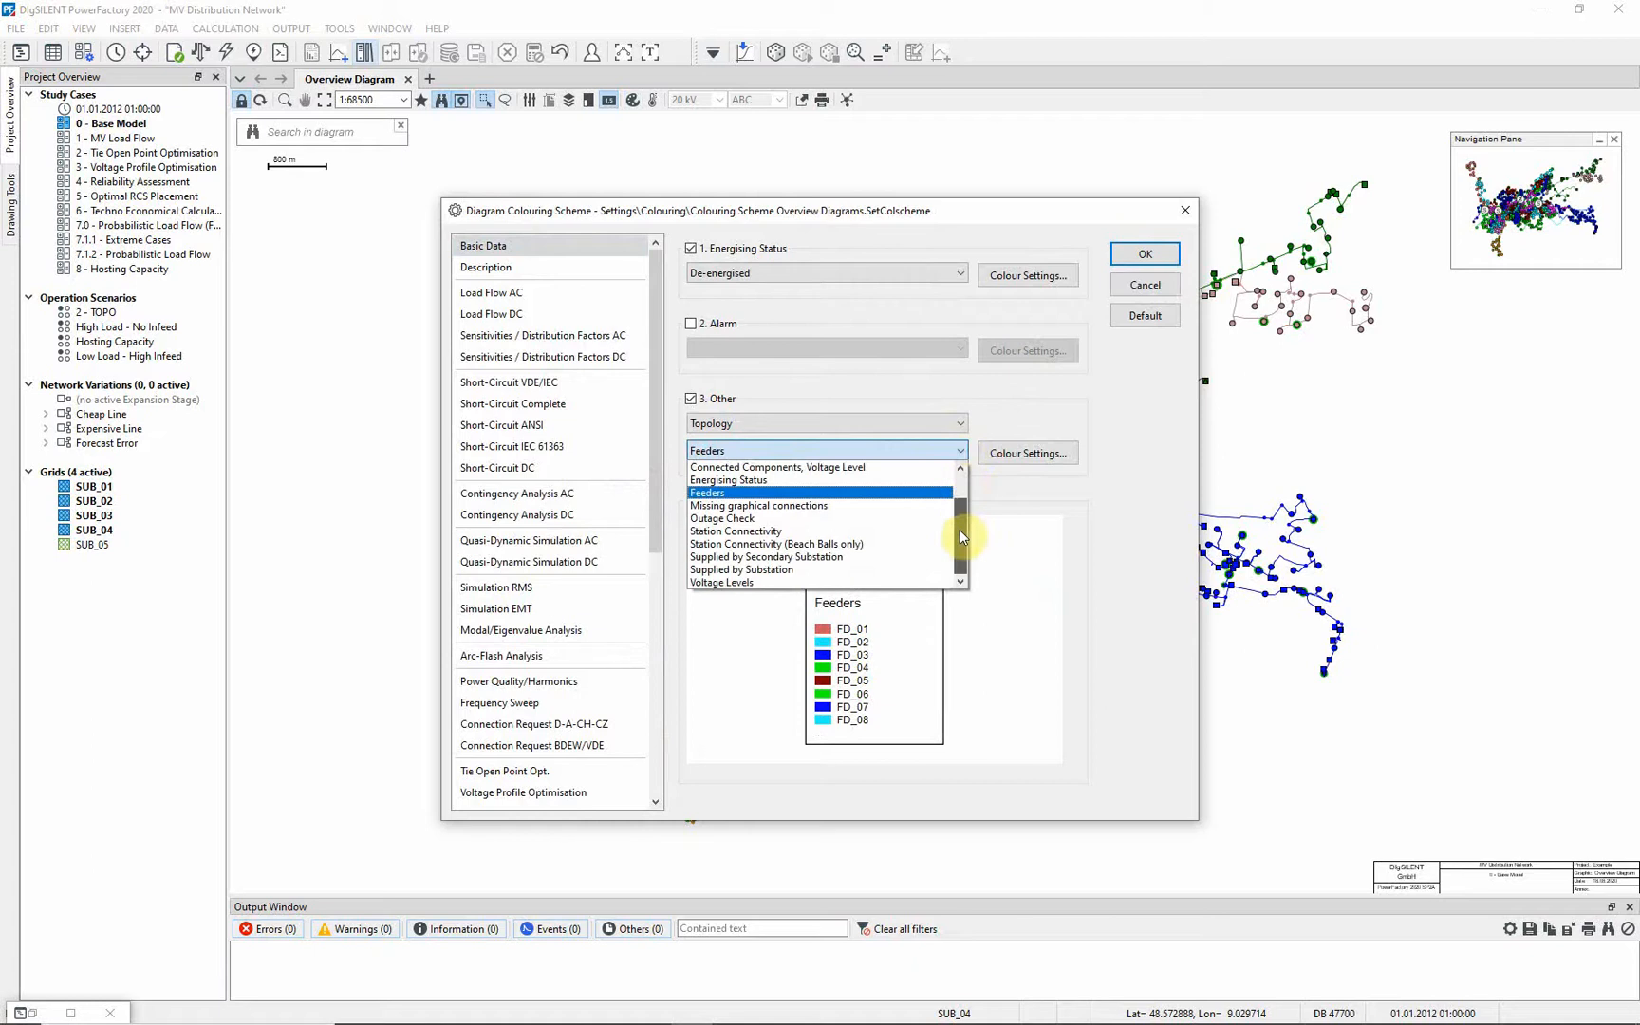
pyautogui.click(741, 569)
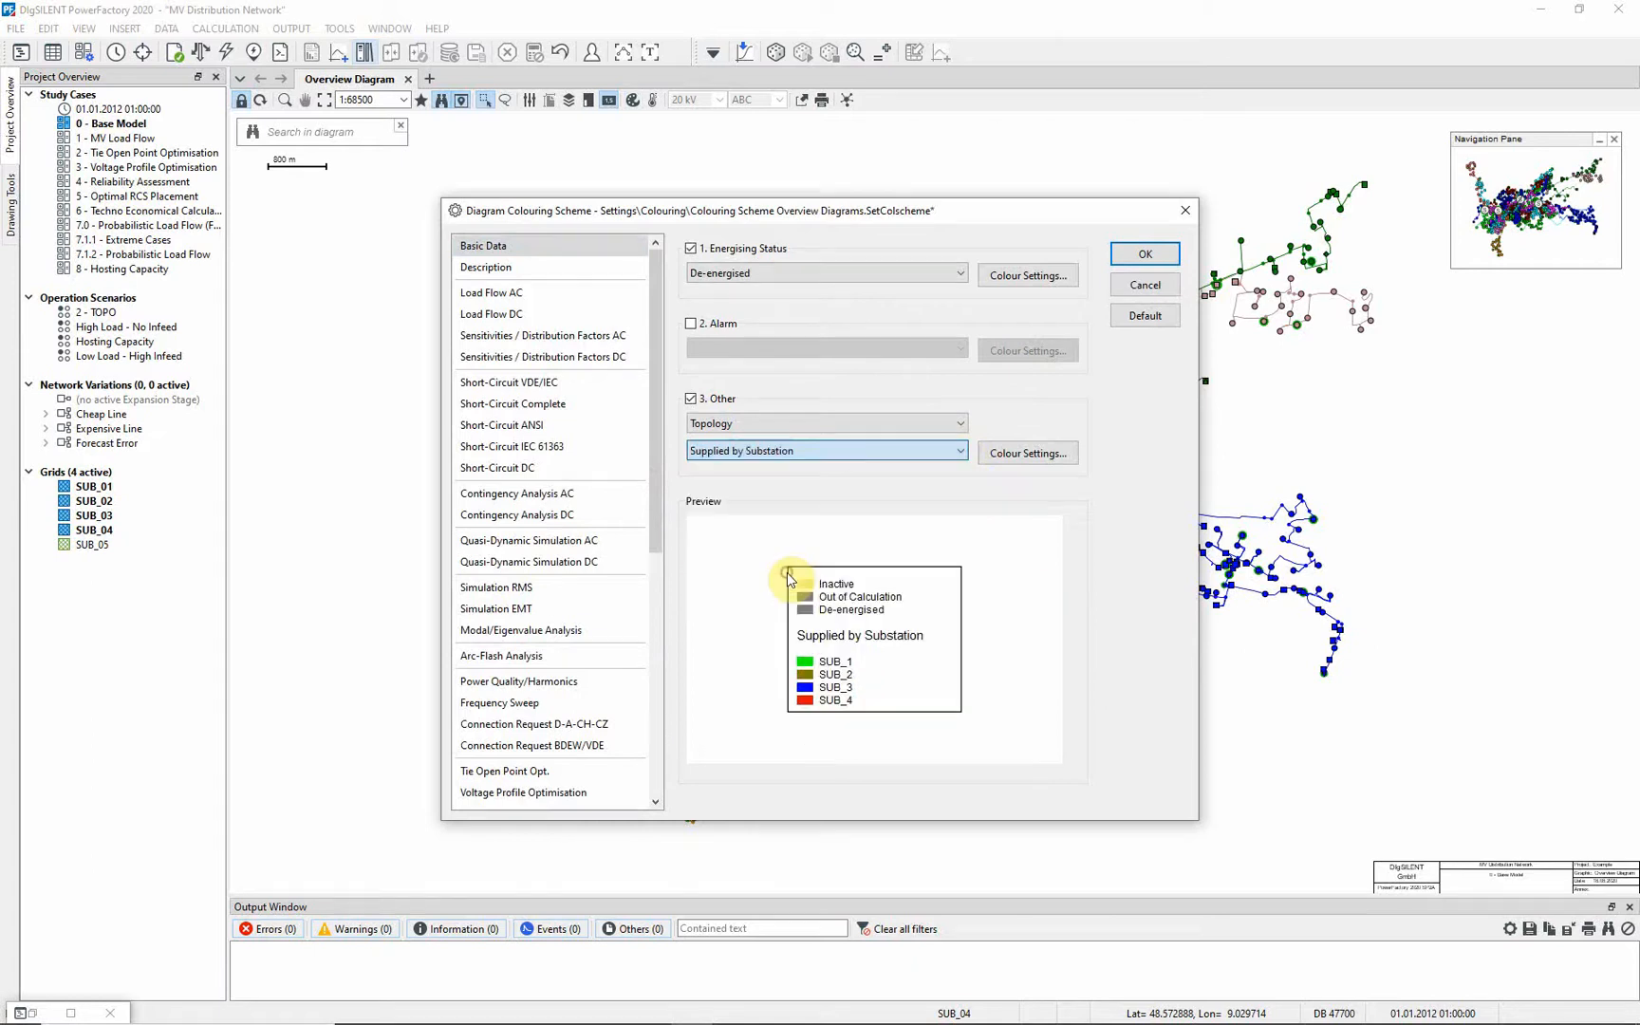
pyautogui.click(1141, 254)
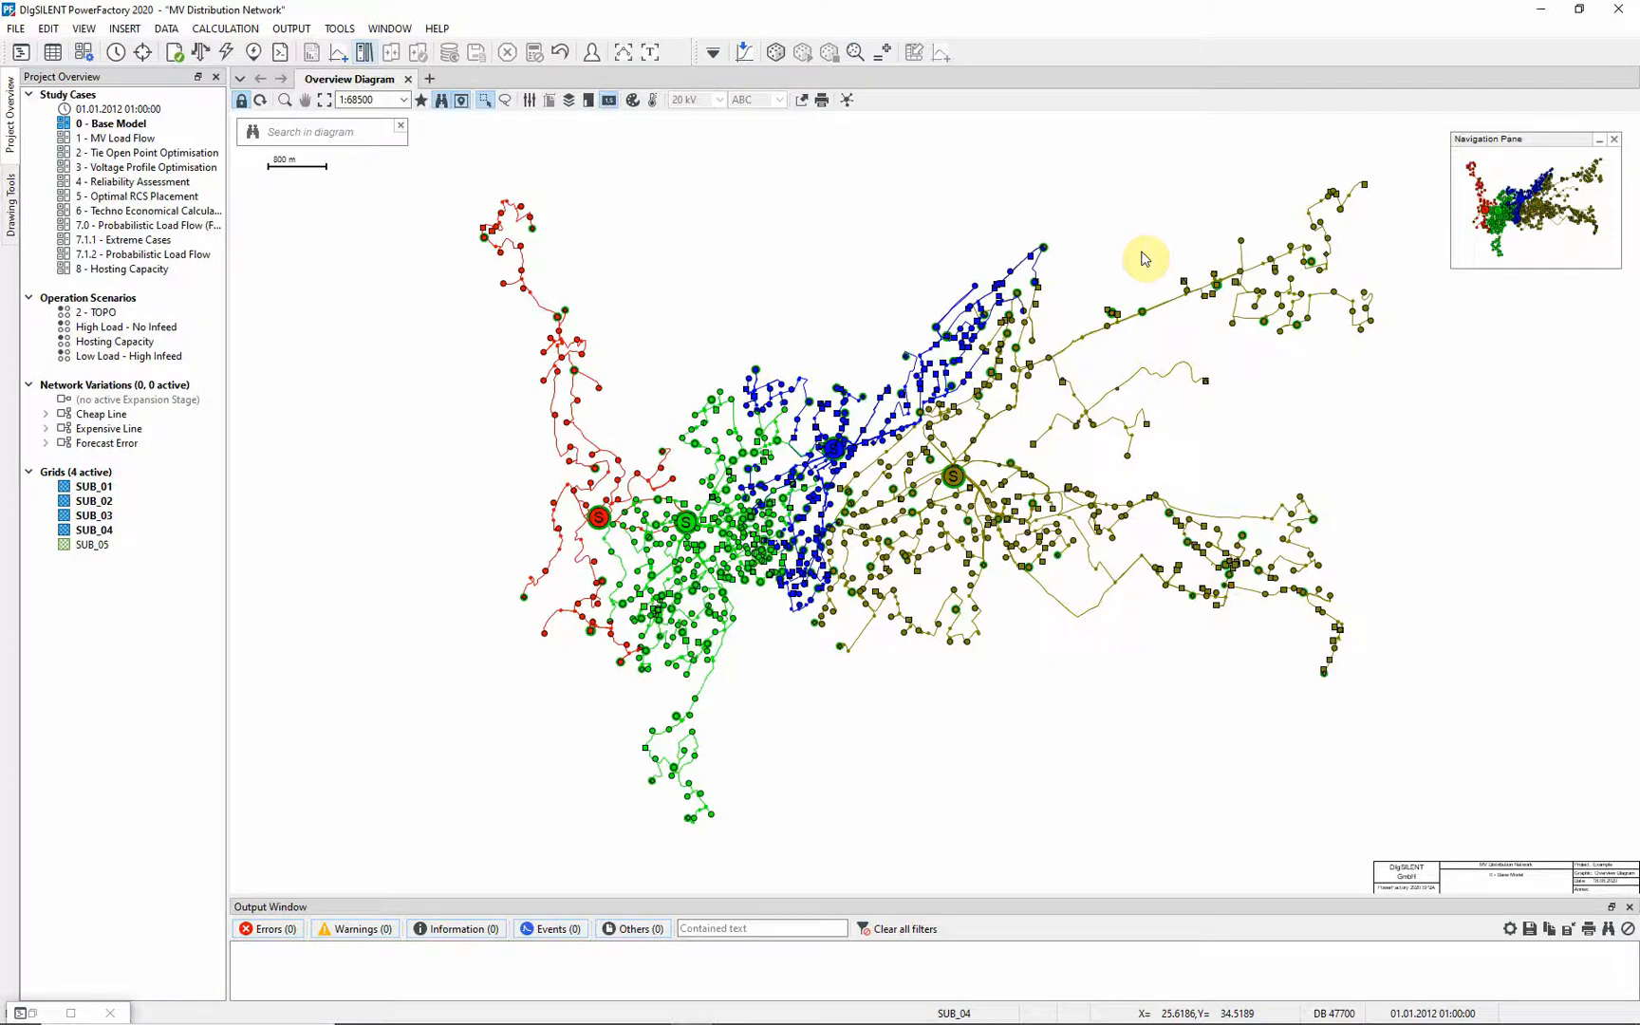
pyautogui.moveTo(981, 429)
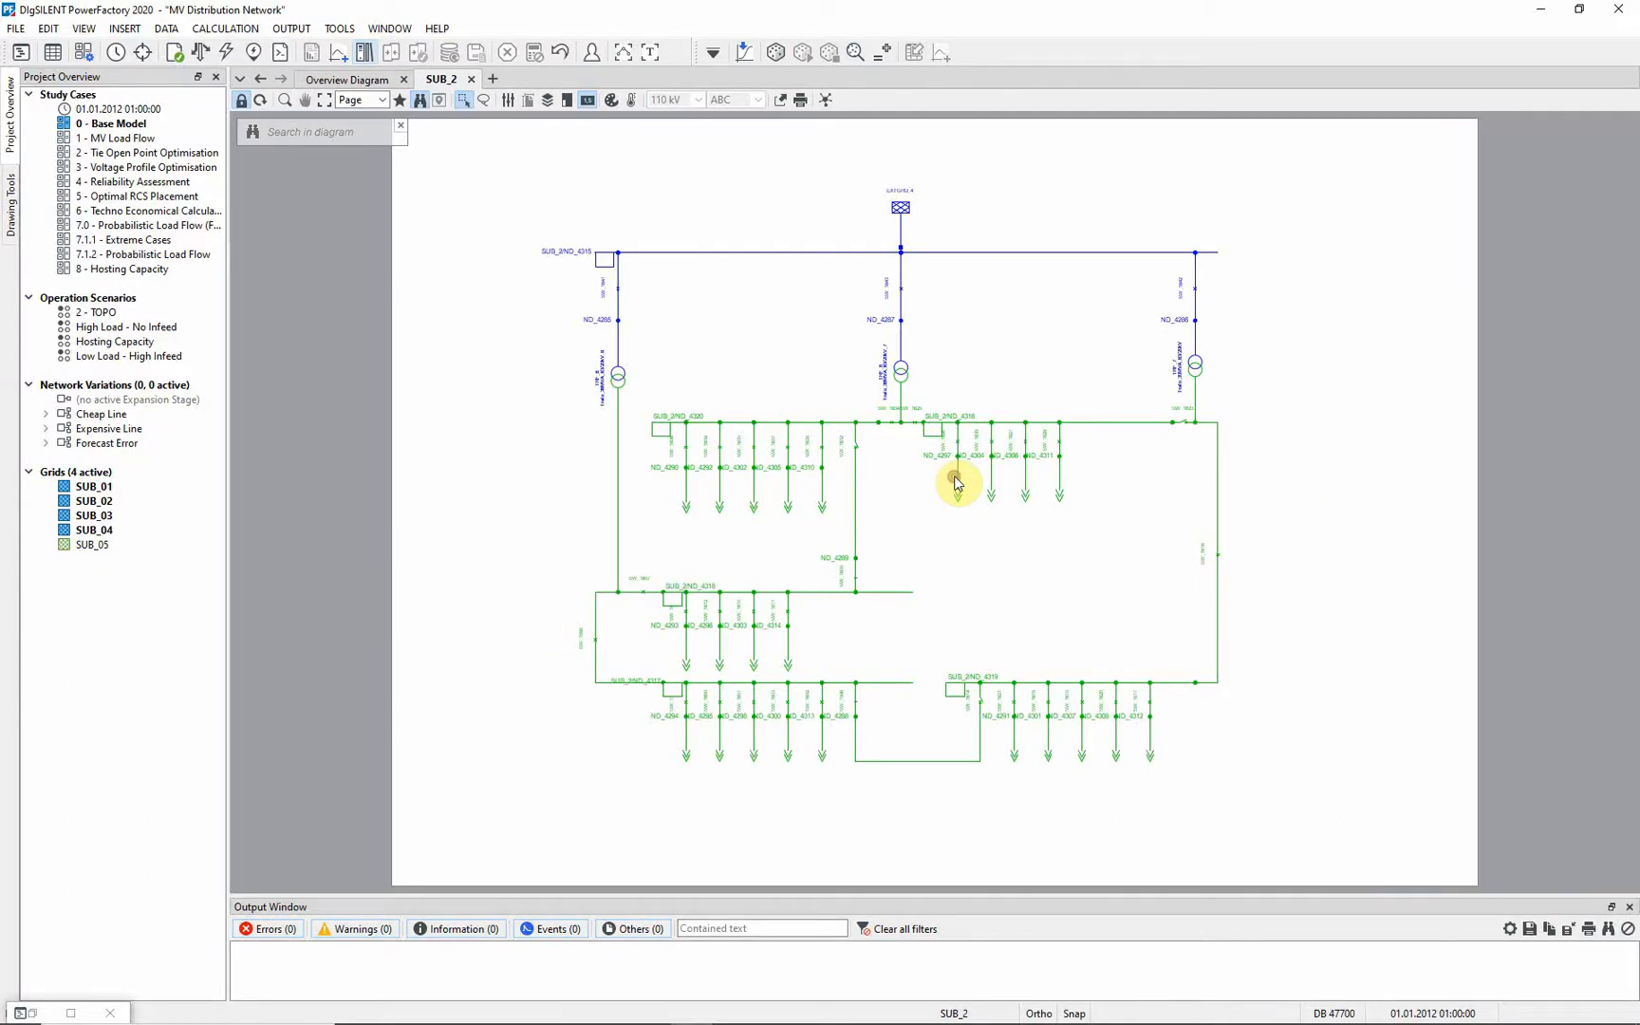
pyautogui.moveTo(1119, 514)
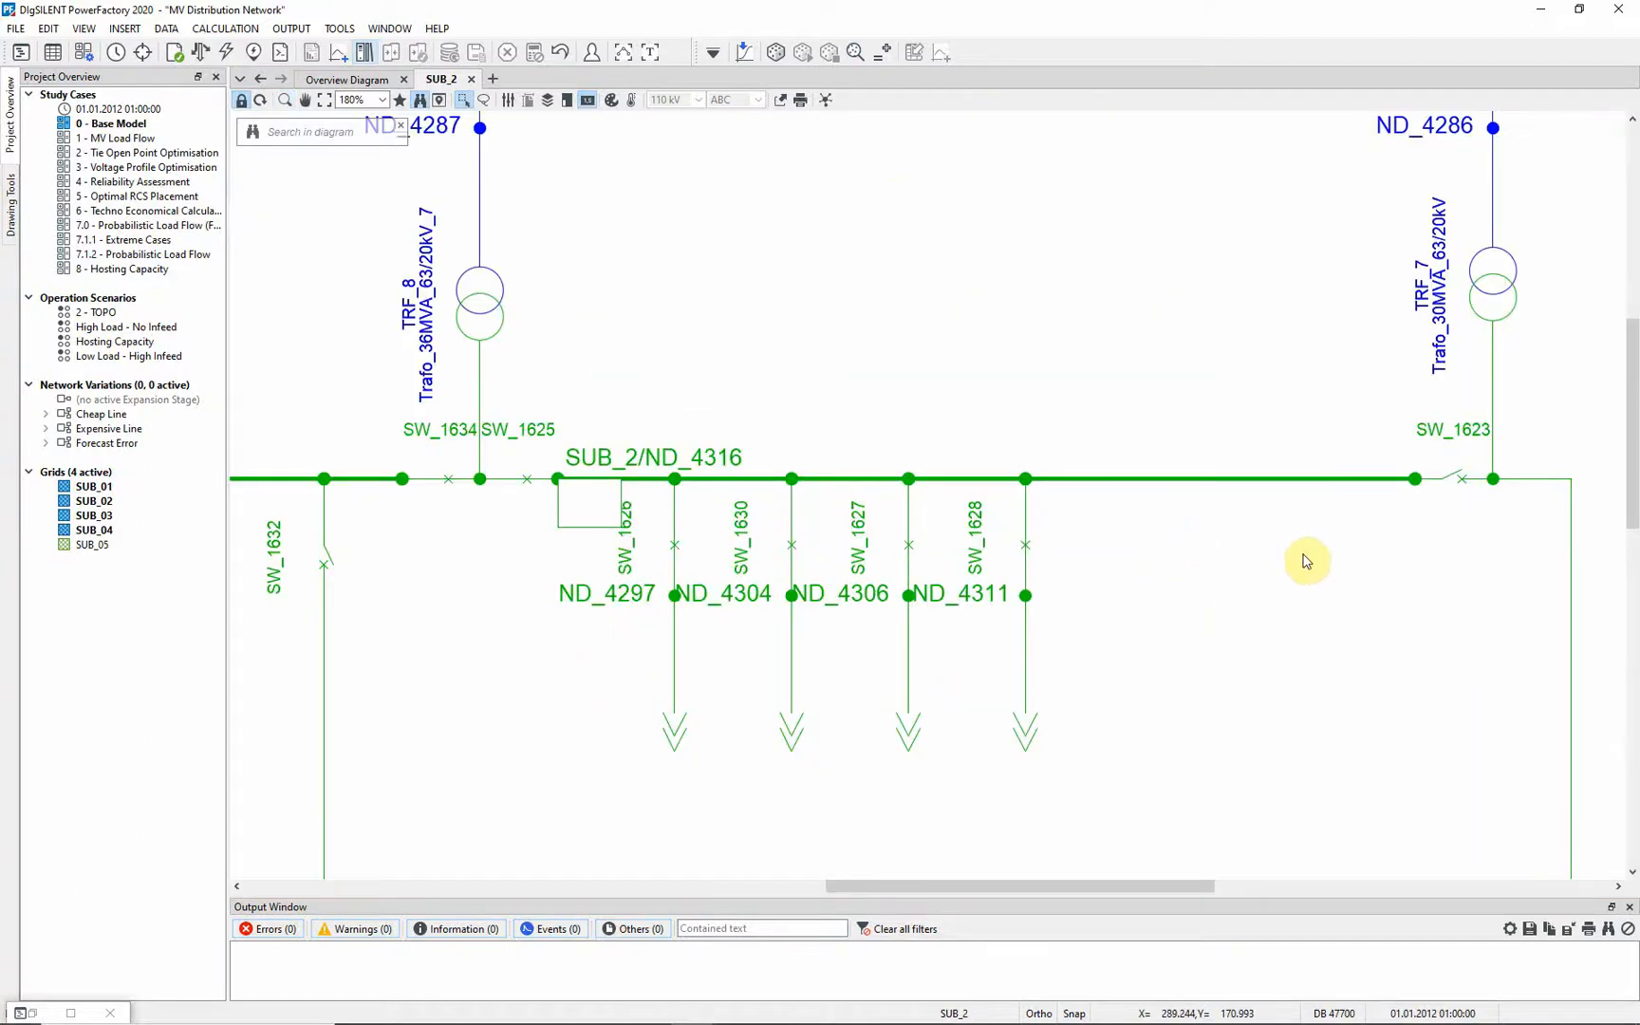
pyautogui.moveTo(749, 642)
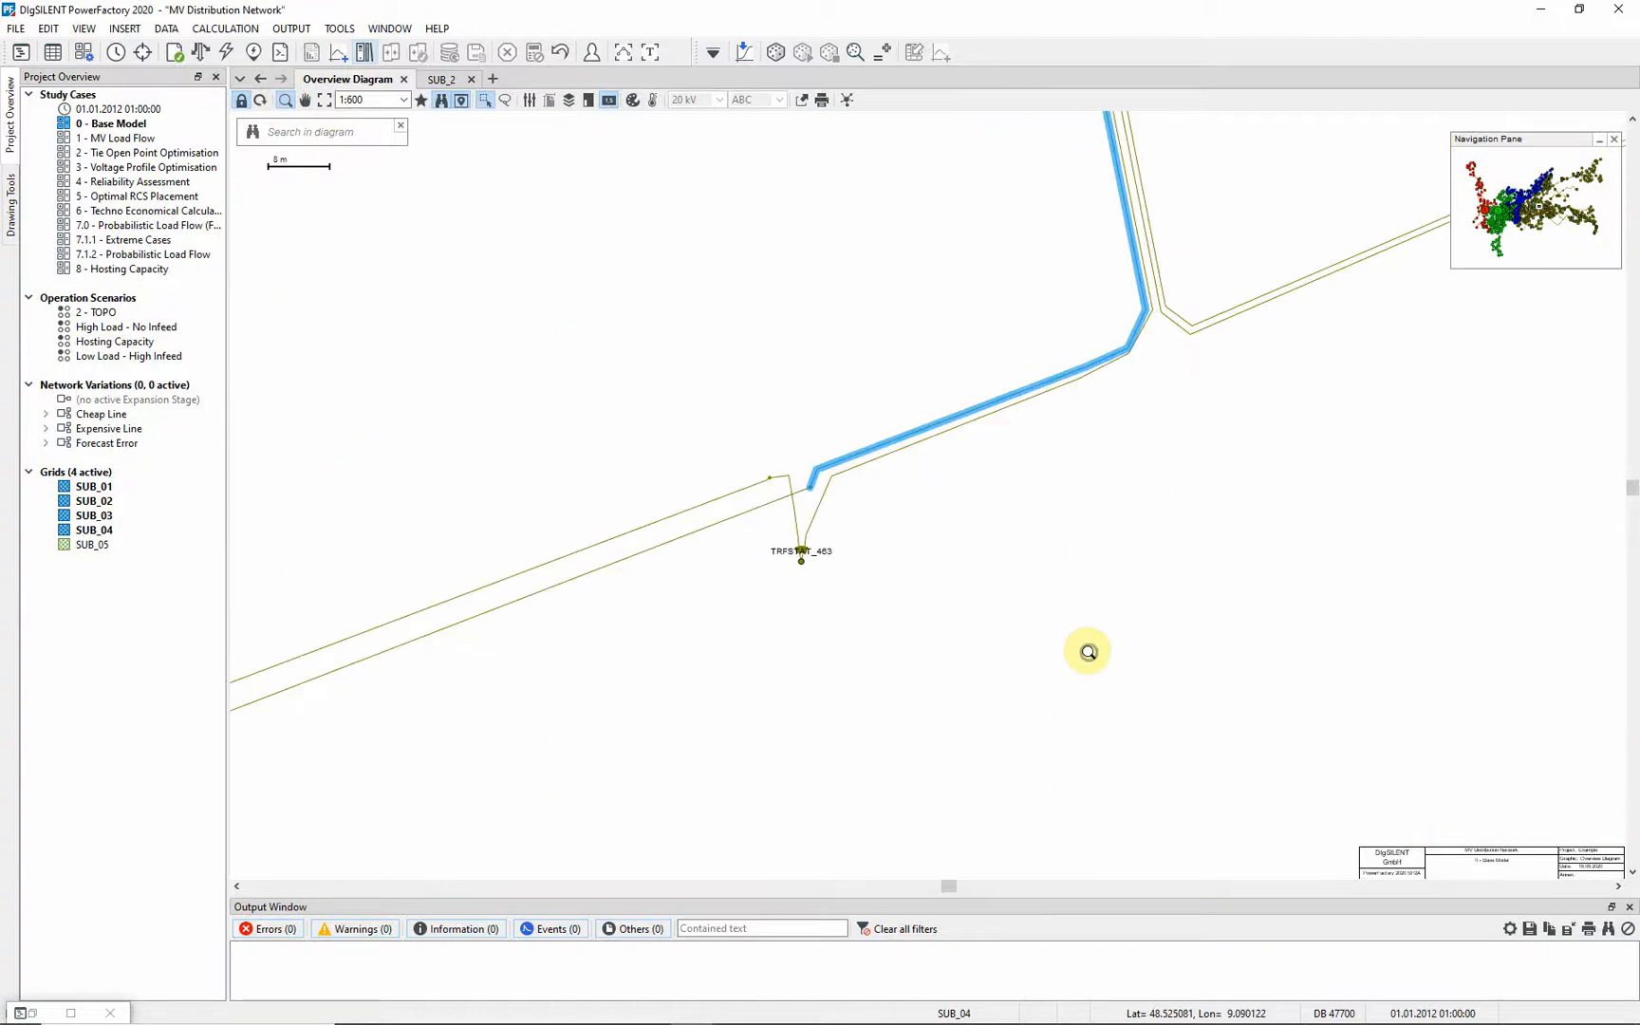
# - Clear the selection and open the TRFSTAT_463 single-line diagram from the overview
pyautogui.click(800, 560)
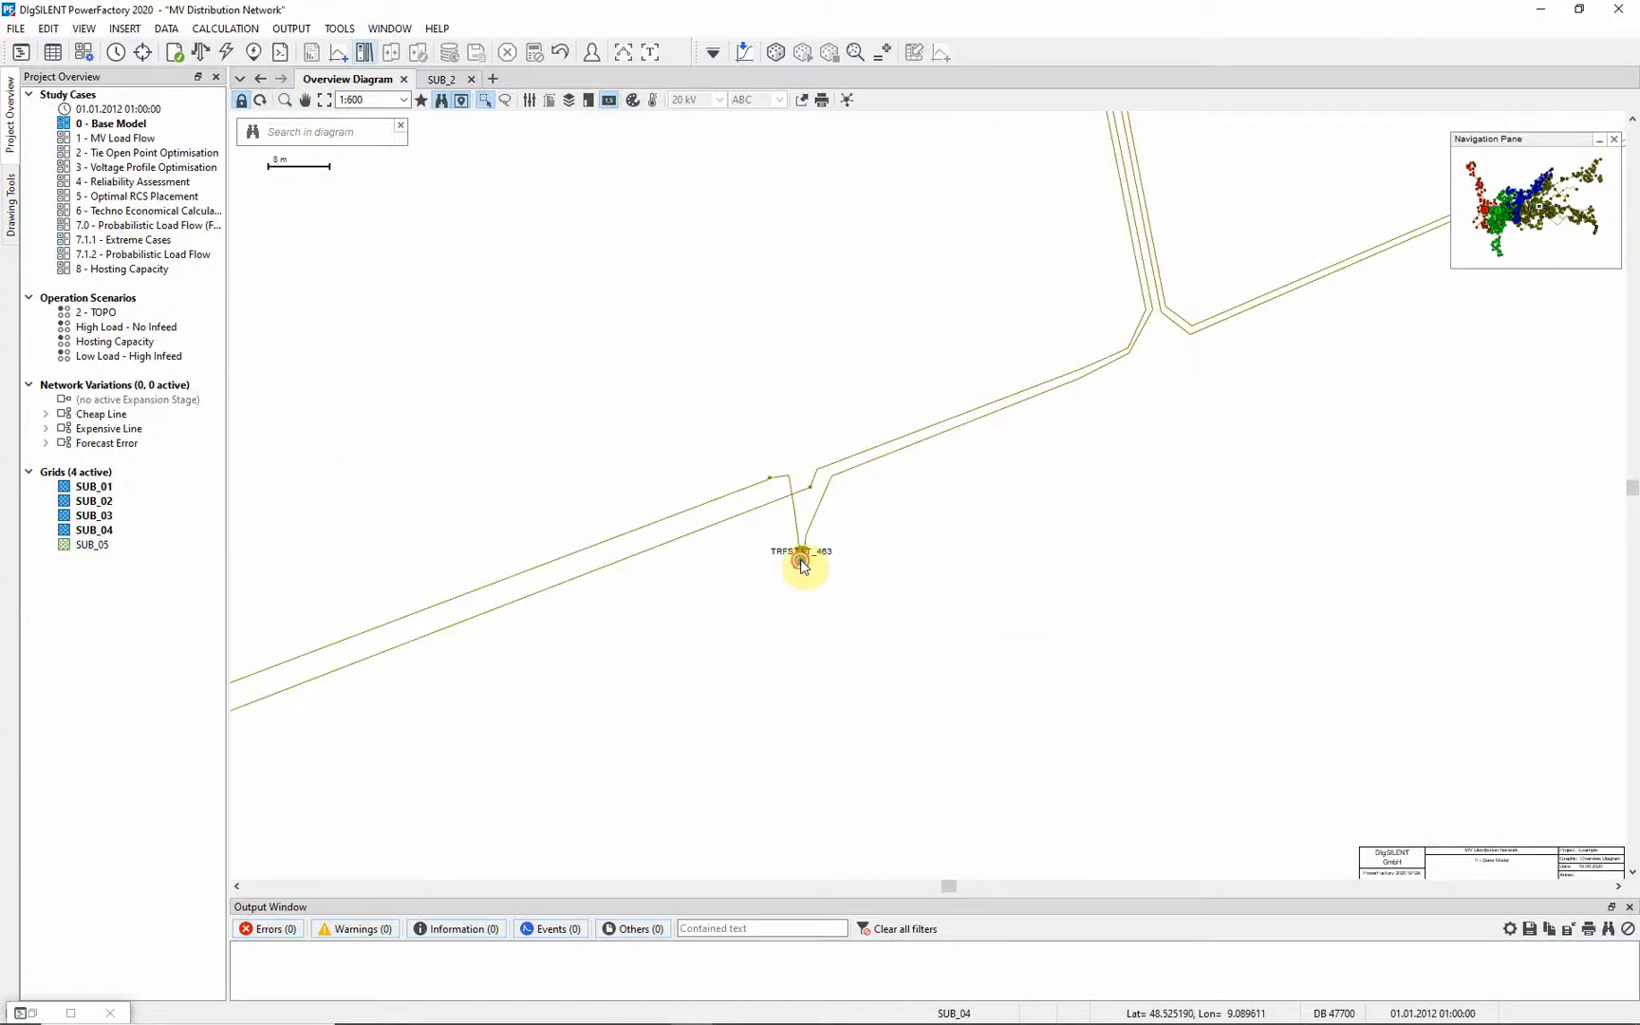
pyautogui.doubleClick(803, 551)
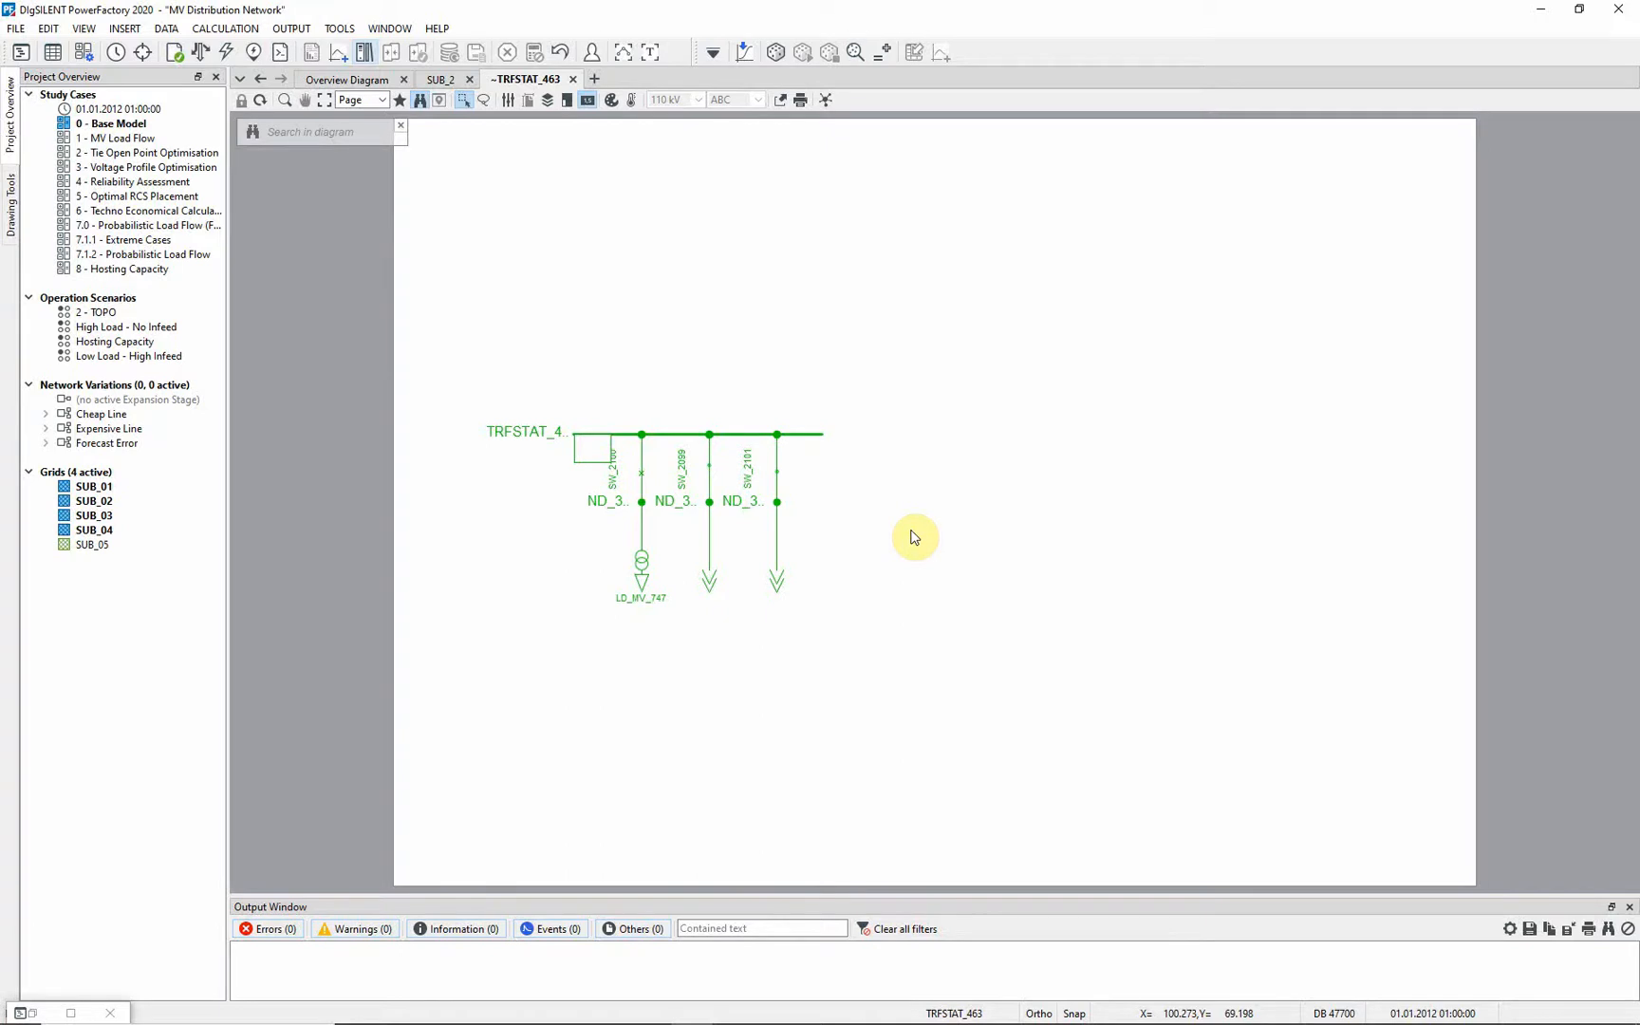
pyautogui.moveTo(417, 173)
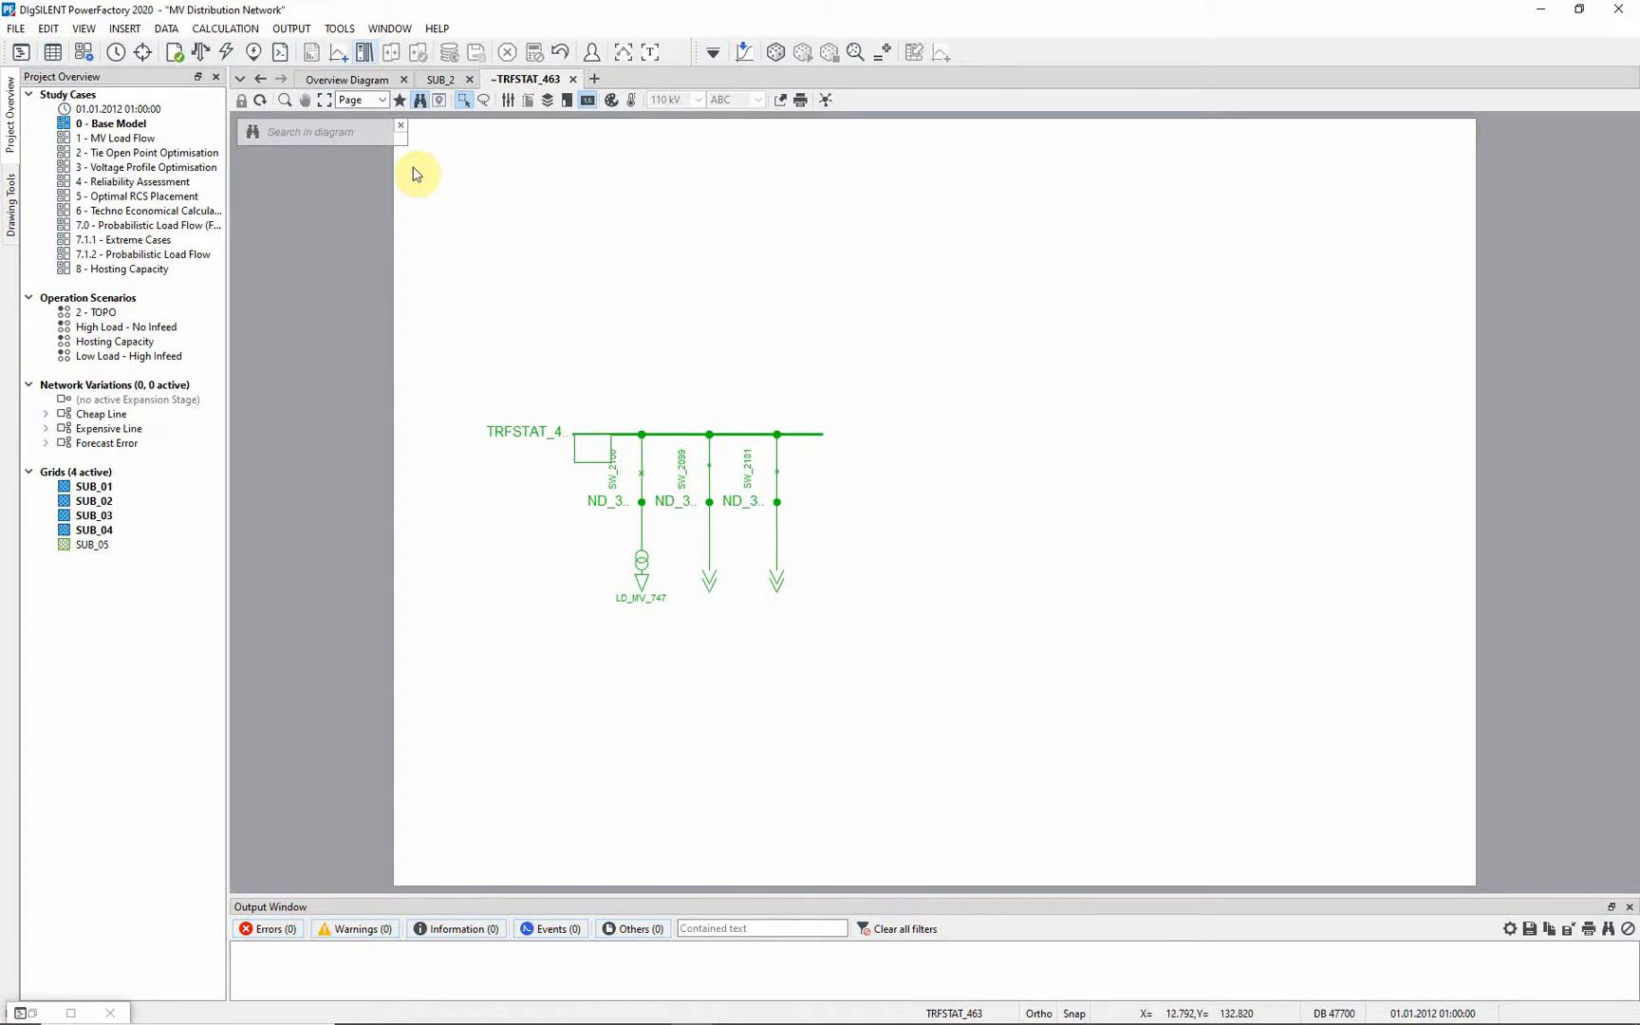
# - Switch back to the Overview Diagram and bring up the Diagram Colouring settings
pyautogui.click(347, 80)
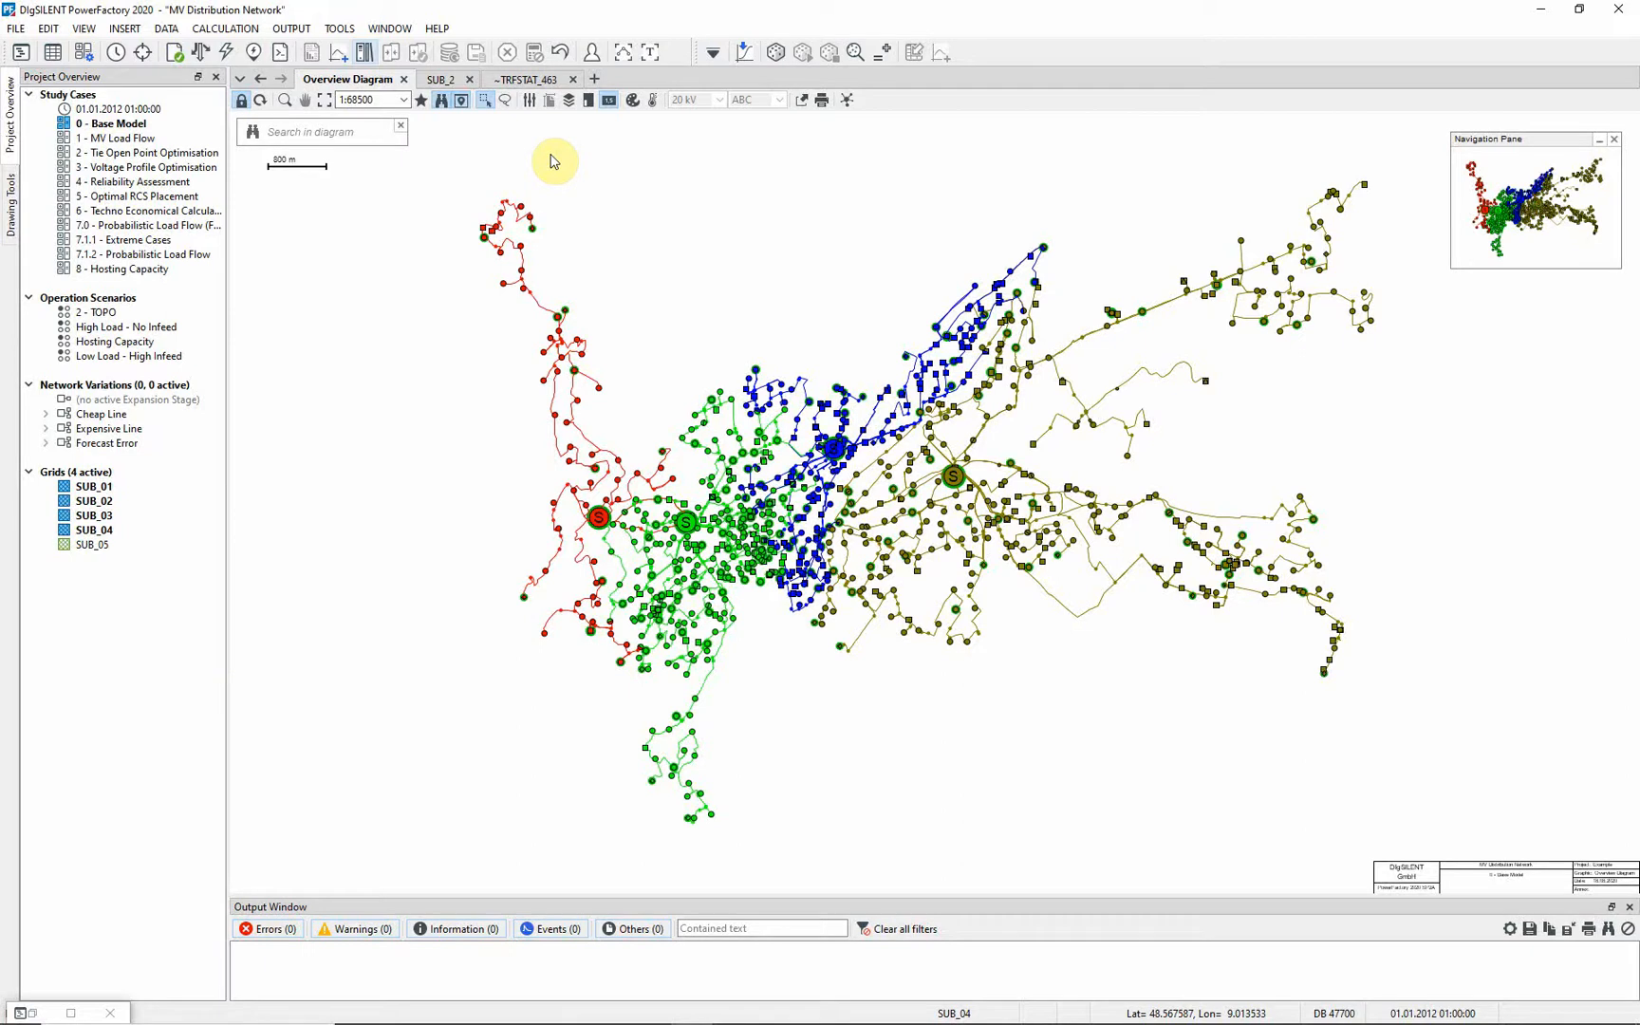
pyautogui.moveTo(583, 152)
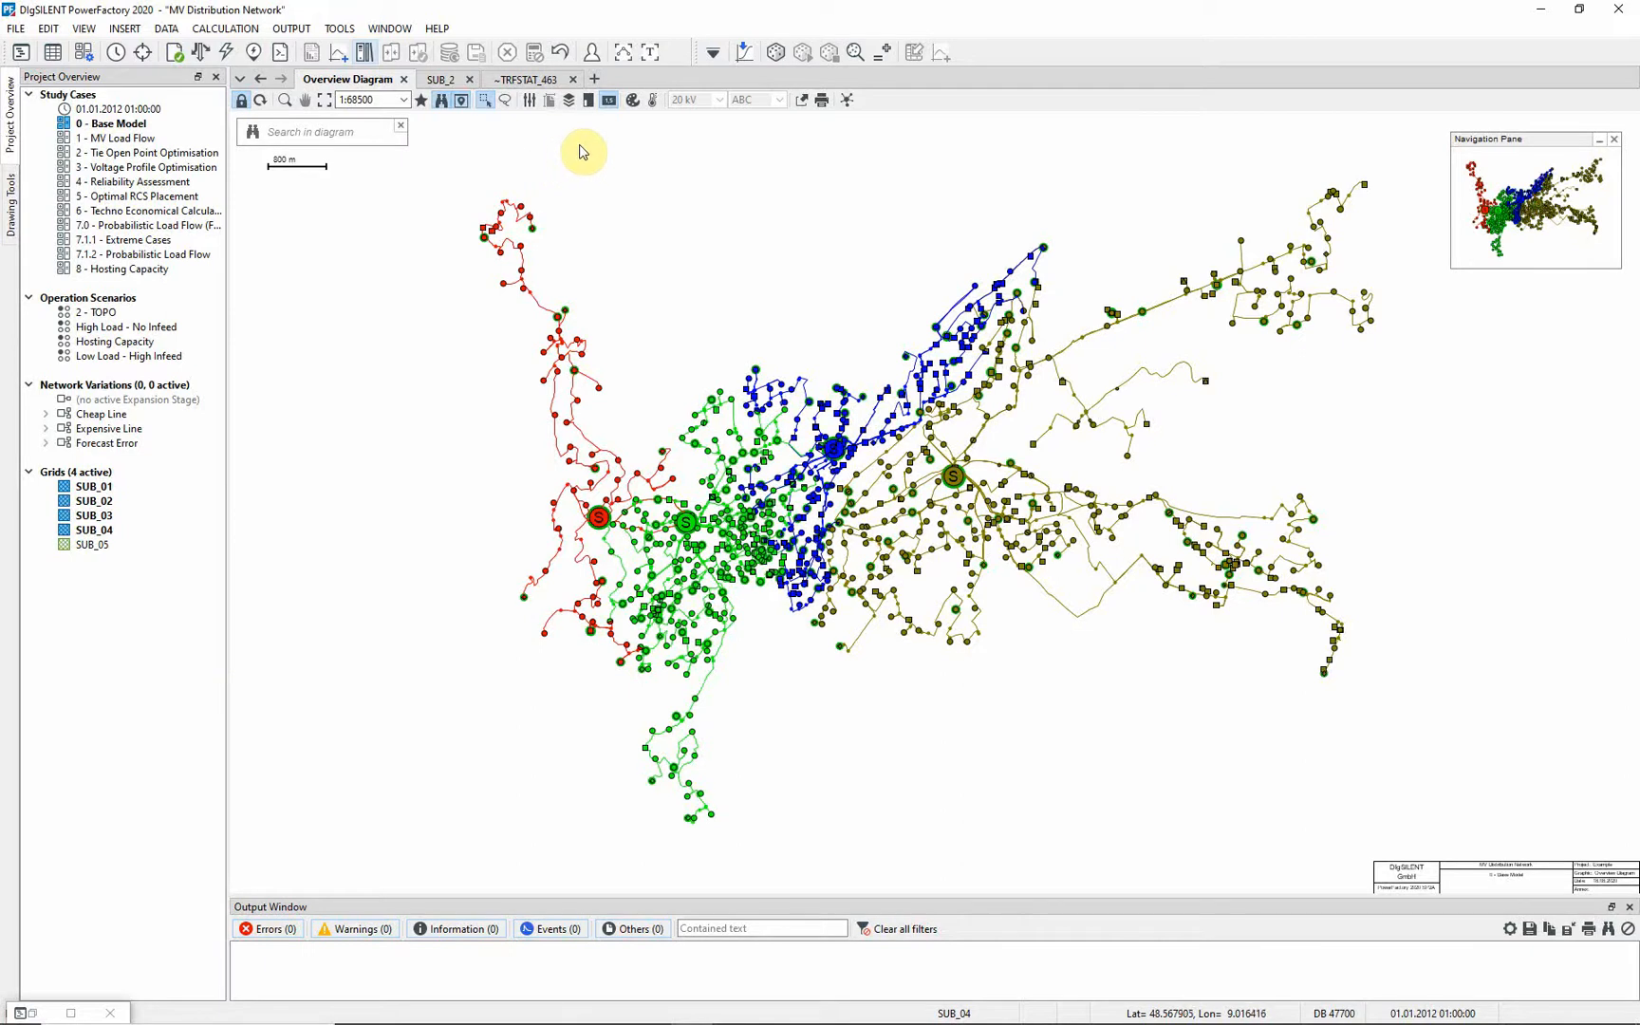
pyautogui.click(631, 100)
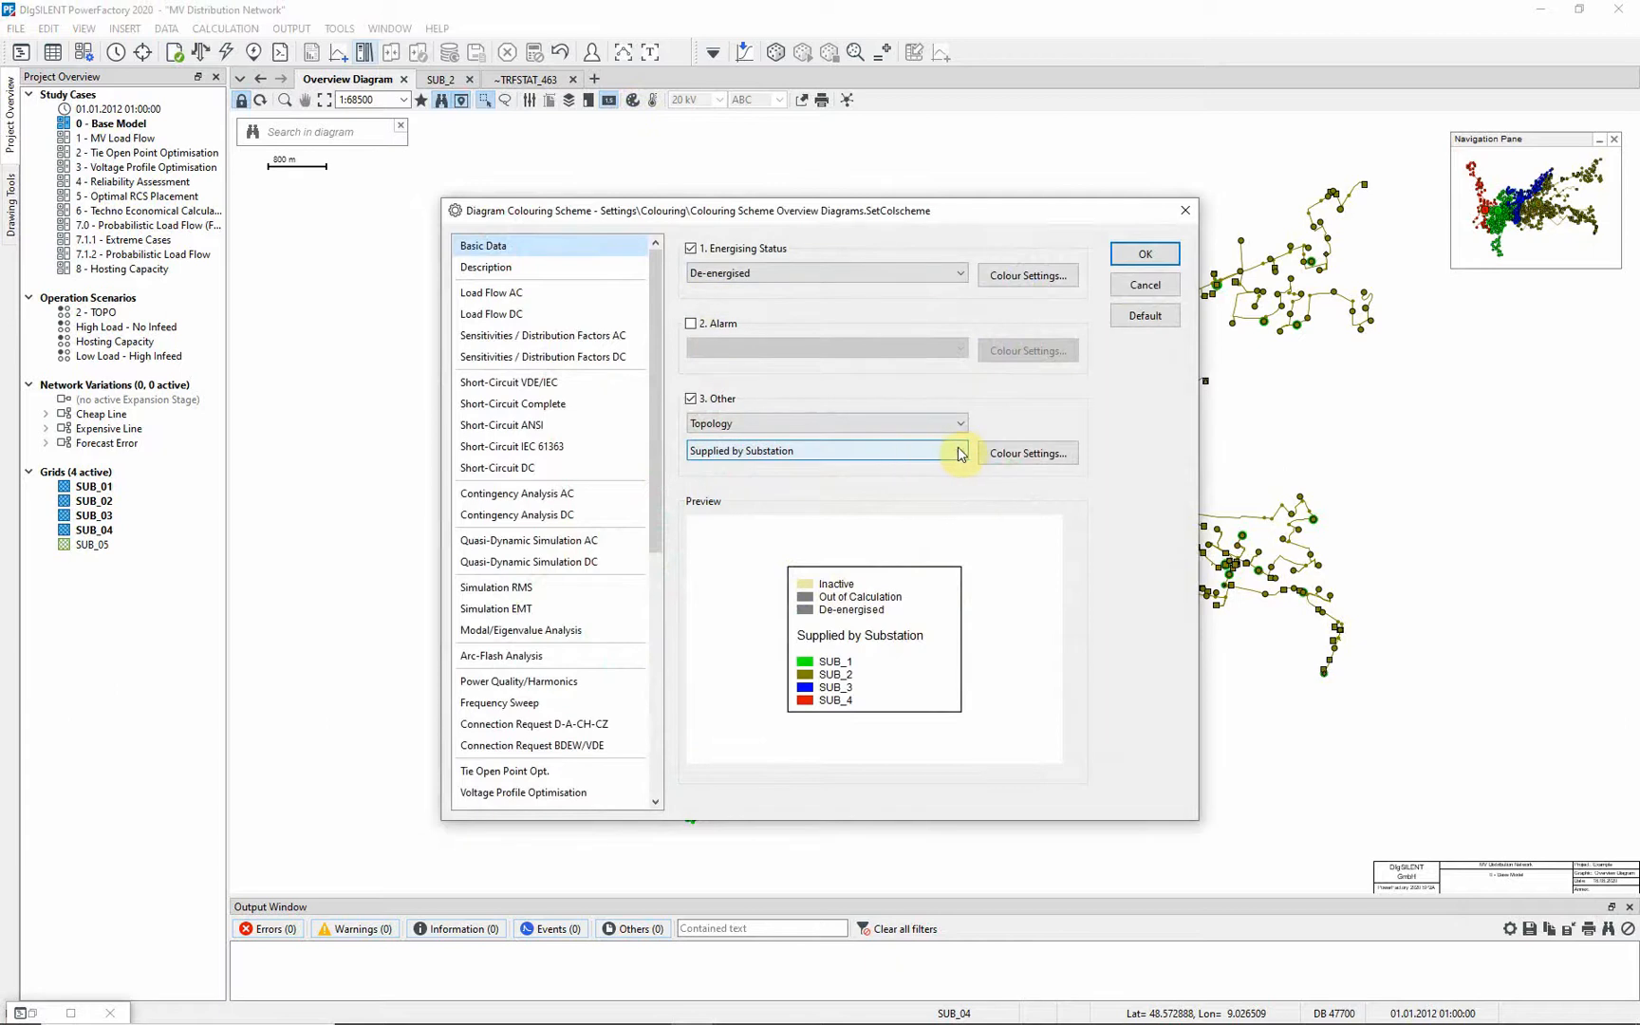
# - Change Topology colouring back to 'Feeders', then reopen the colouring scheme settings
pyautogui.click(955, 450)
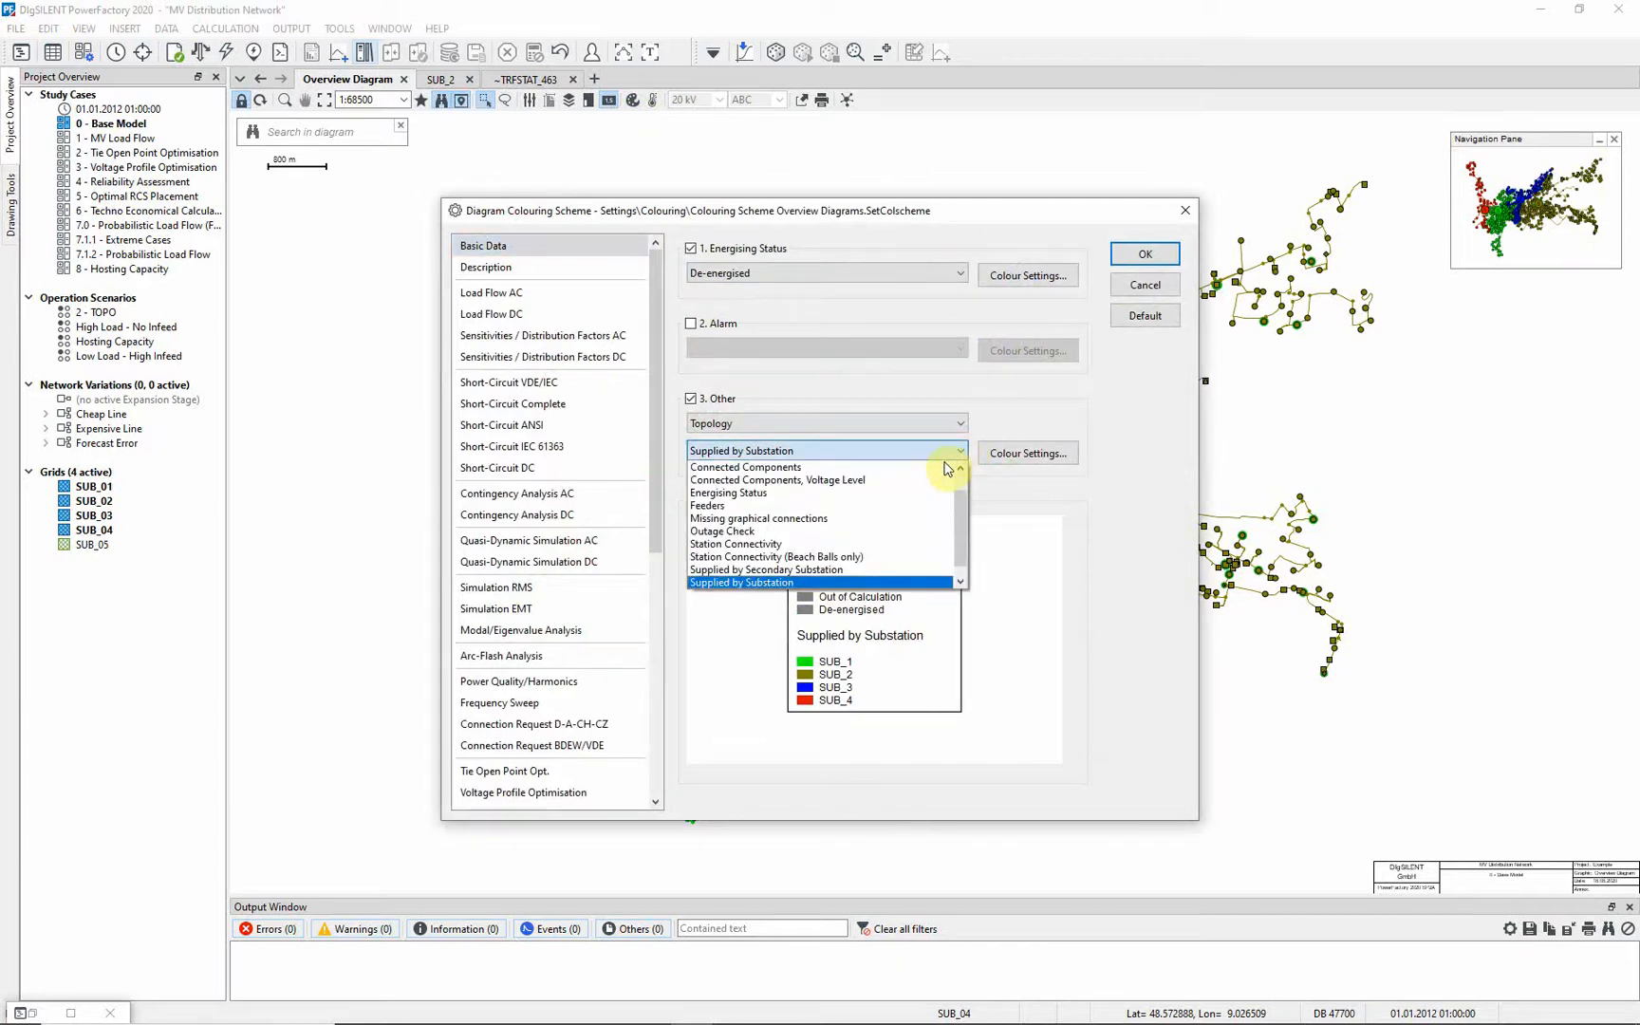
pyautogui.click(706, 505)
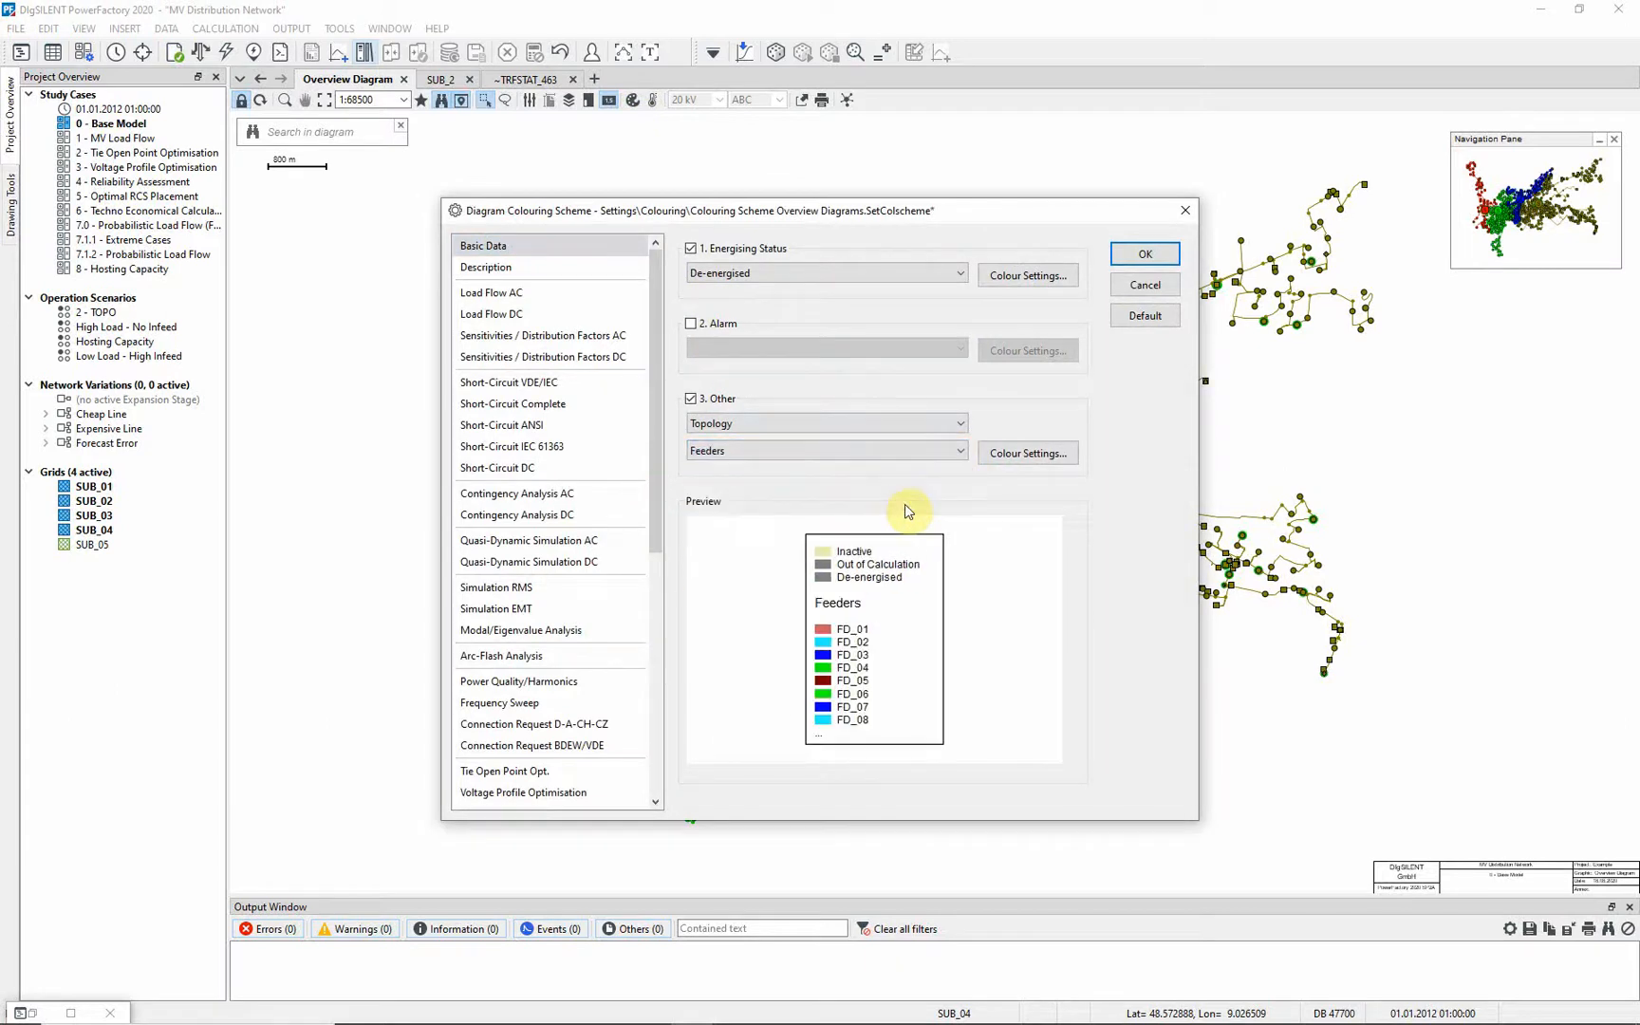
pyautogui.click(1142, 254)
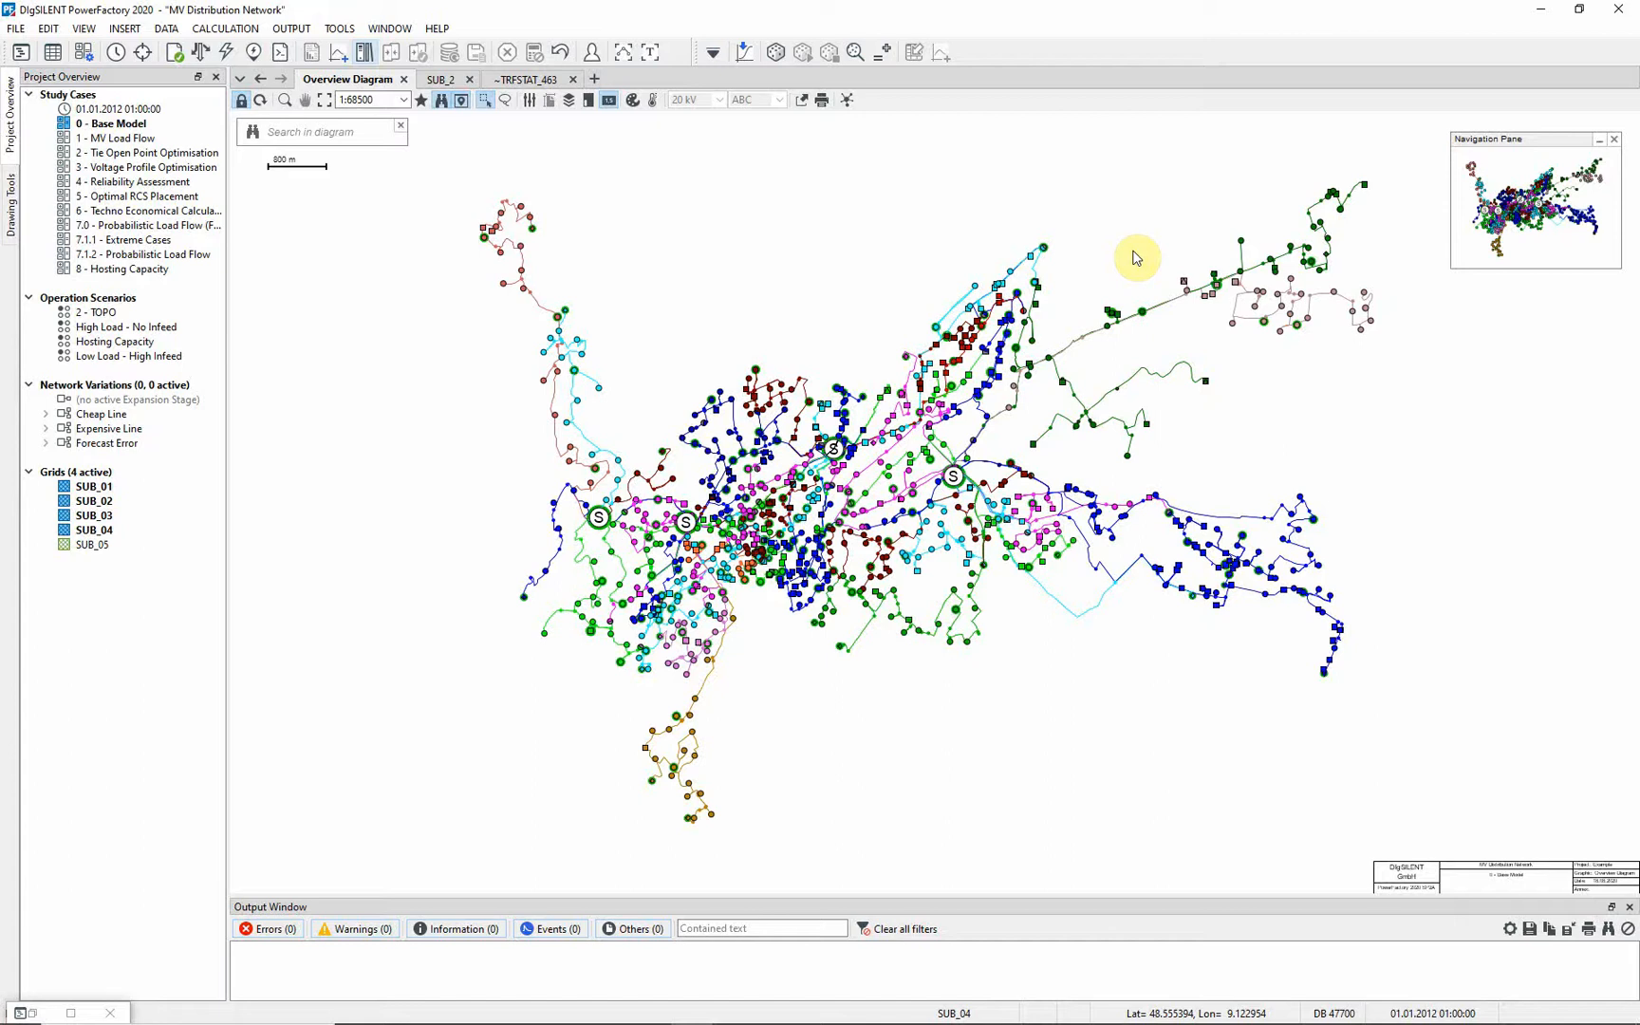
pyautogui.moveTo(660, 133)
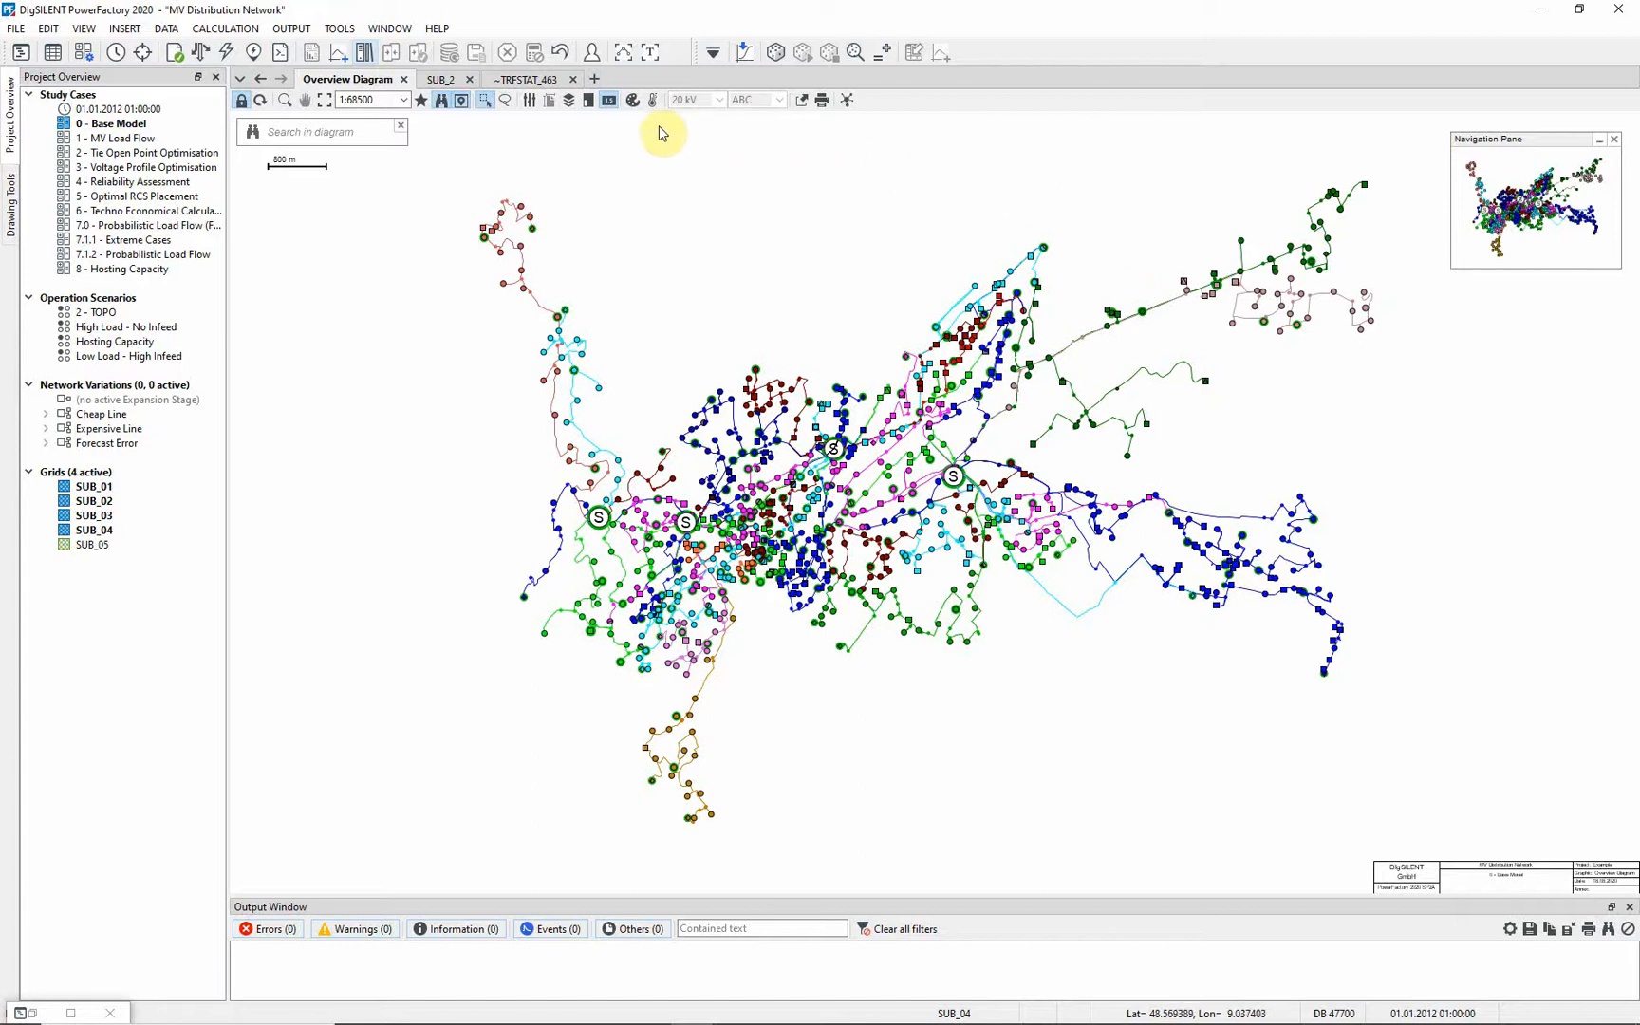
pyautogui.click(632, 100)
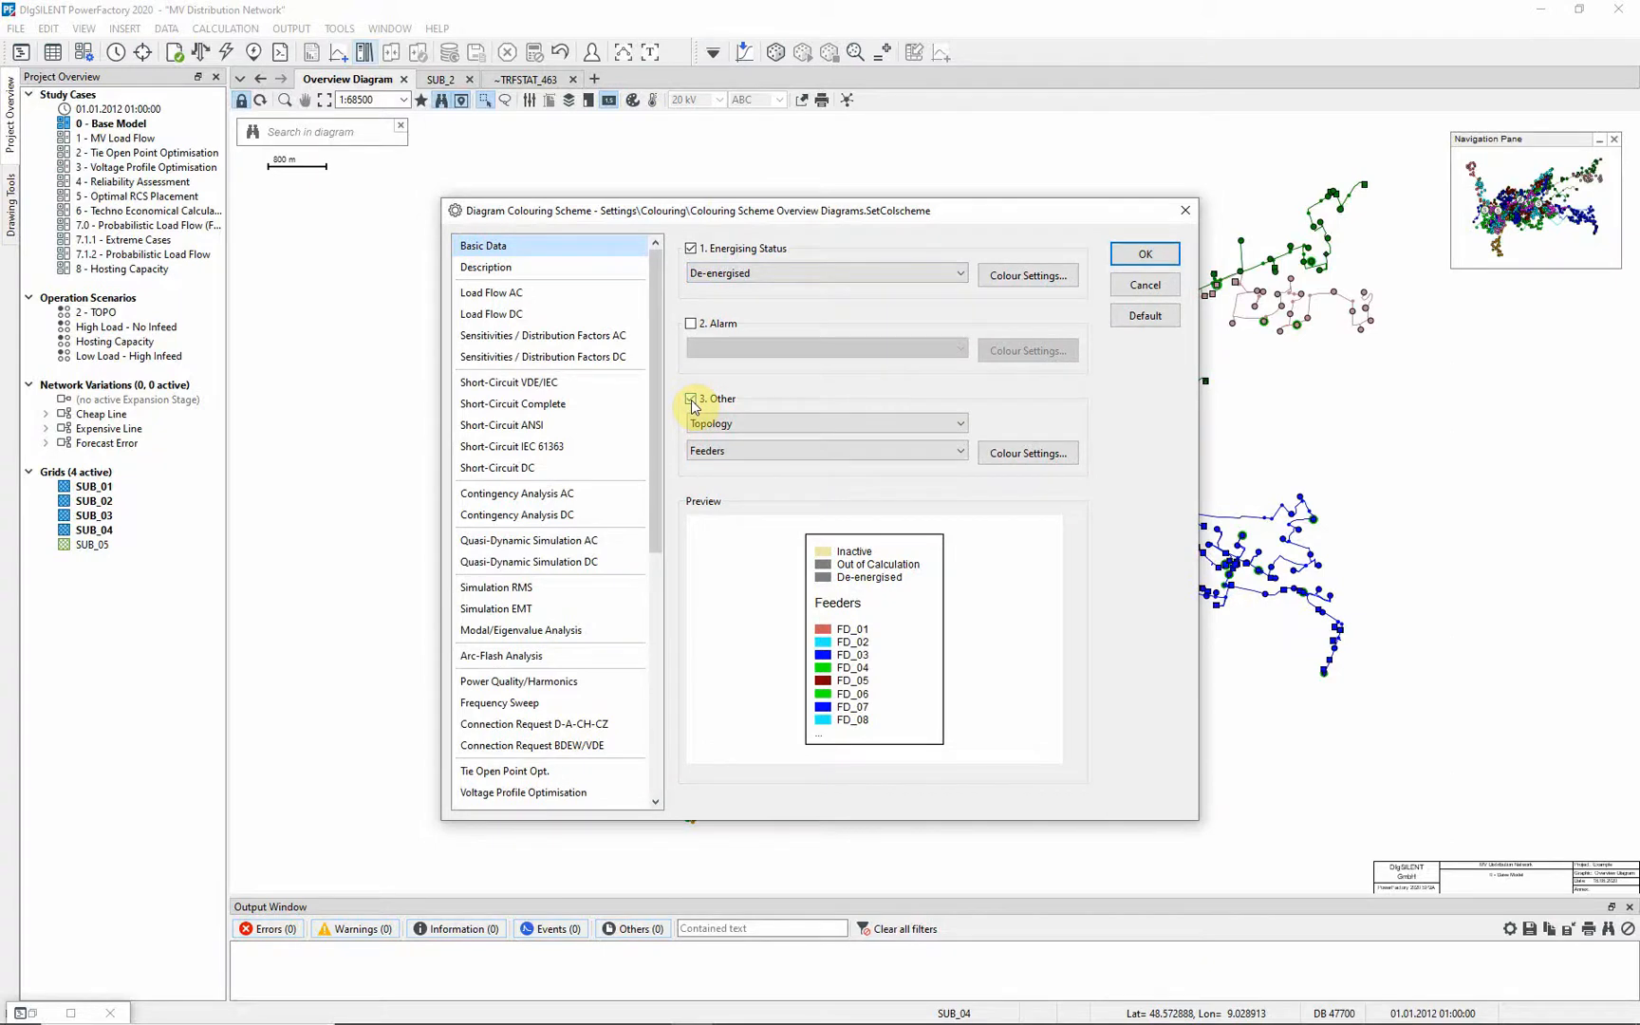
# - Replace '3. Other' colouring with '2. Alarm' using Feeder Radiality Check
pyautogui.click(690, 402)
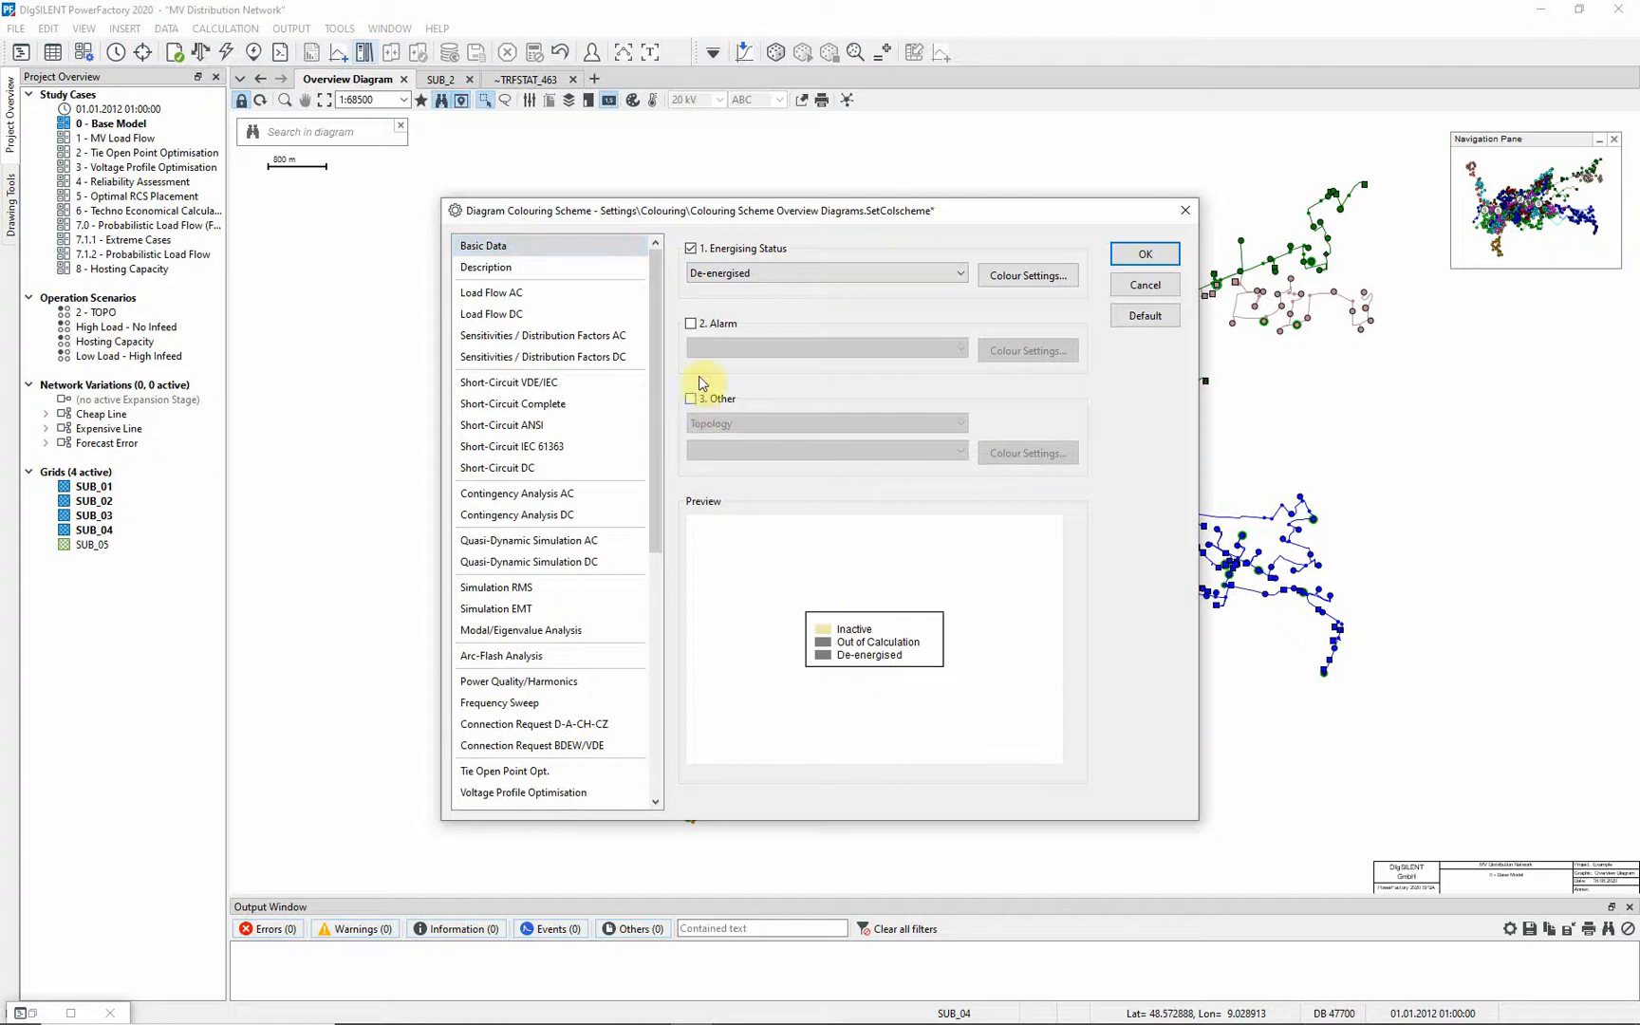
pyautogui.click(690, 324)
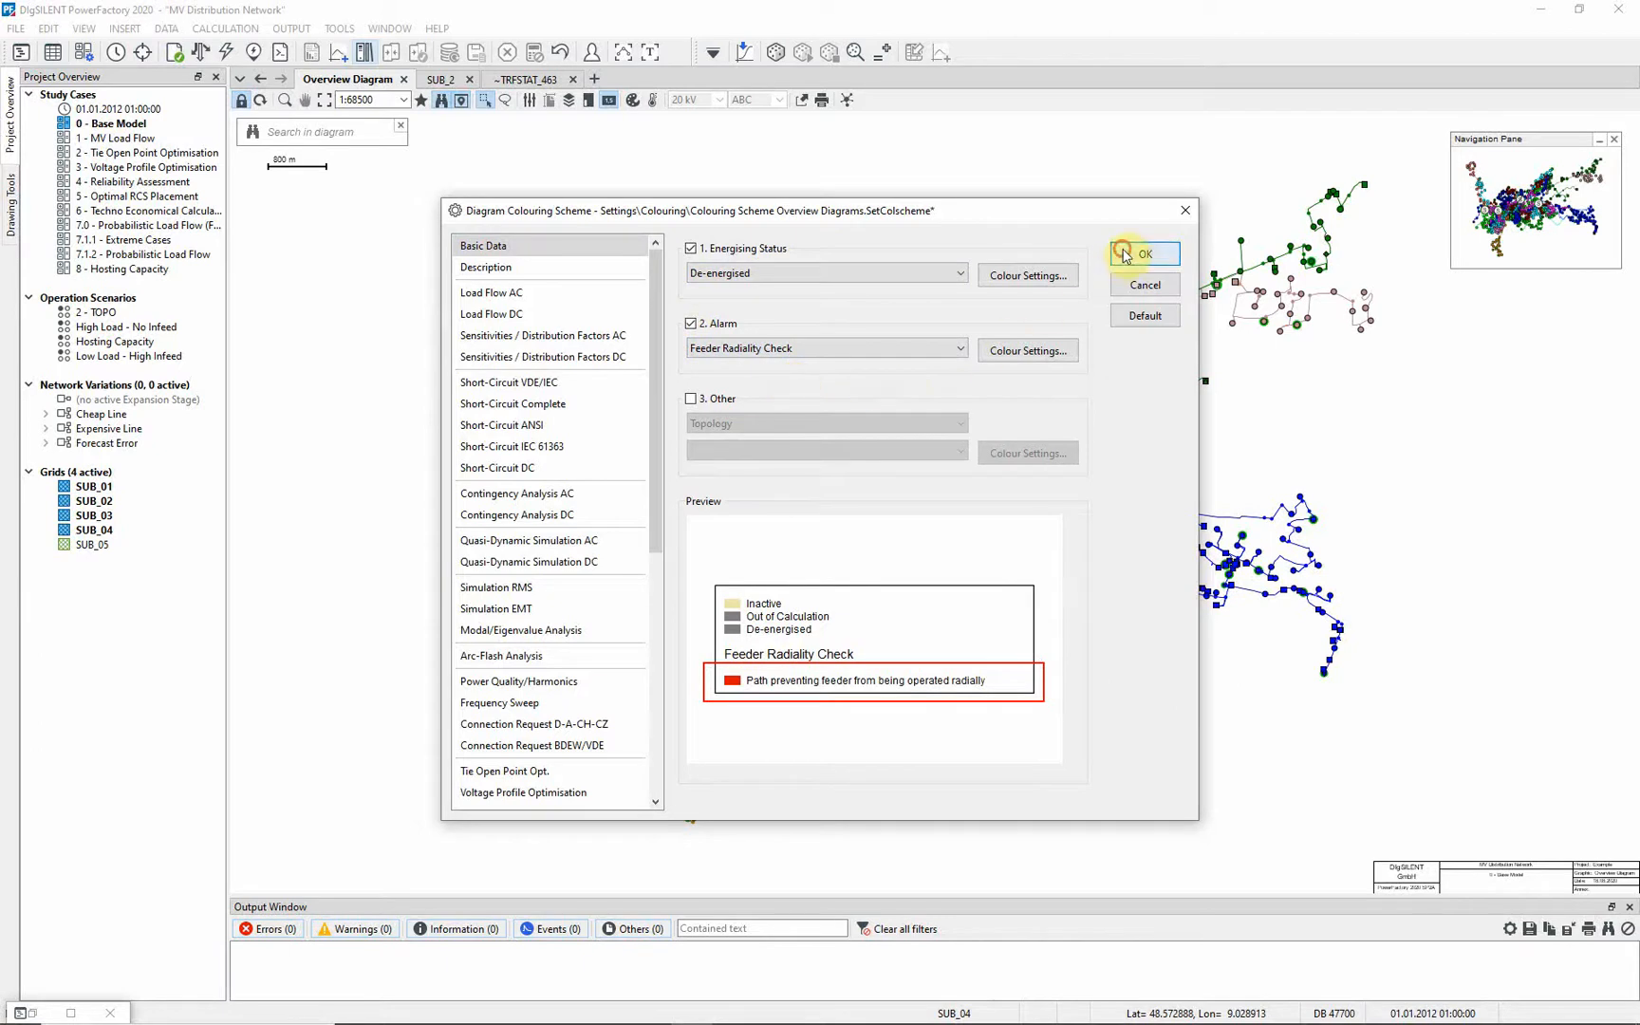
pyautogui.click(1142, 253)
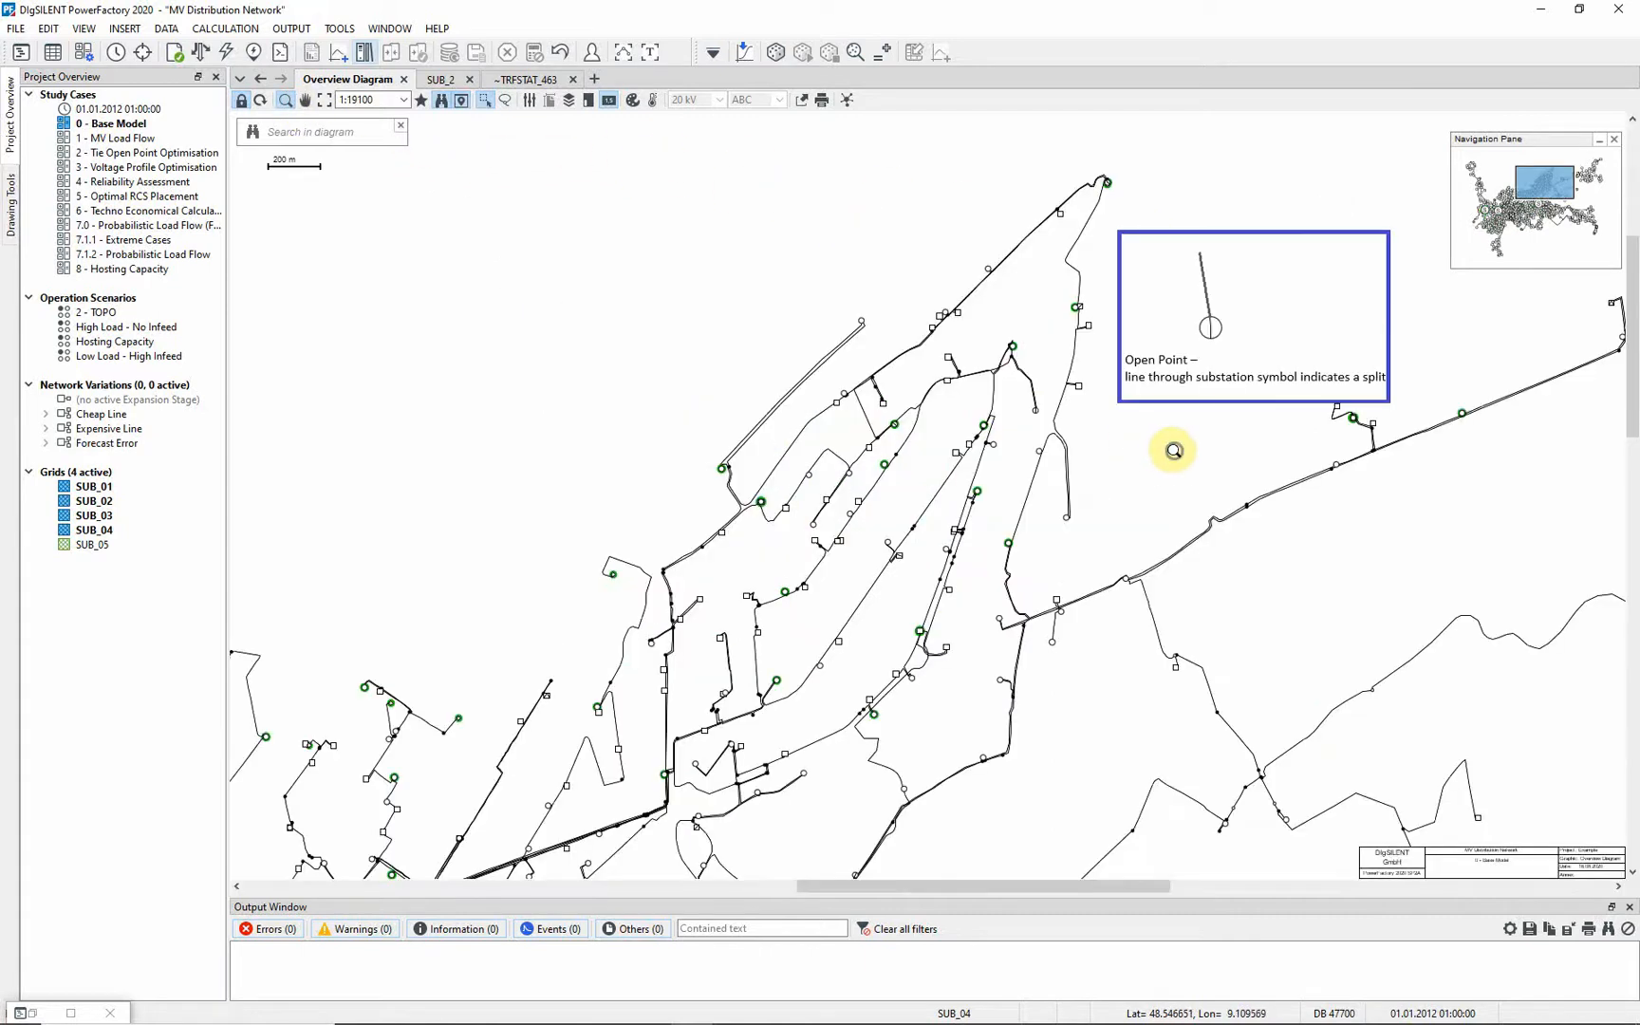
pyautogui.moveTo(1043, 418)
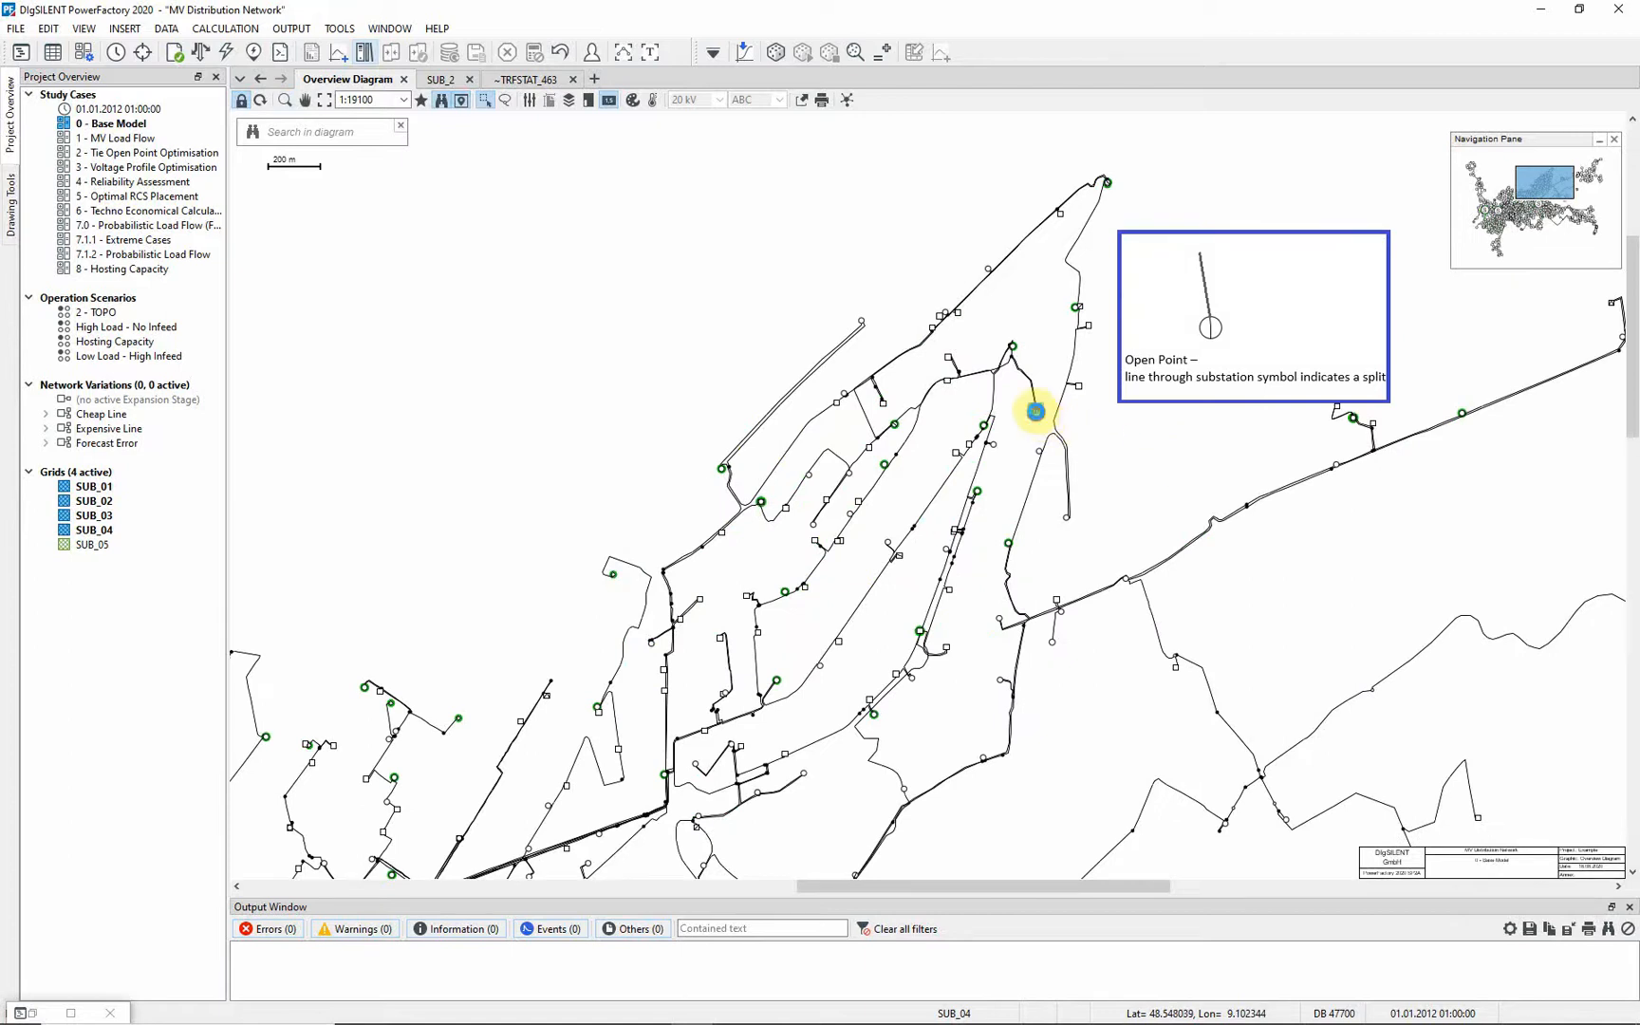
# - Open substation TRFSTAT_406 near the open point in the north-east
pyautogui.doubleClick(1034, 411)
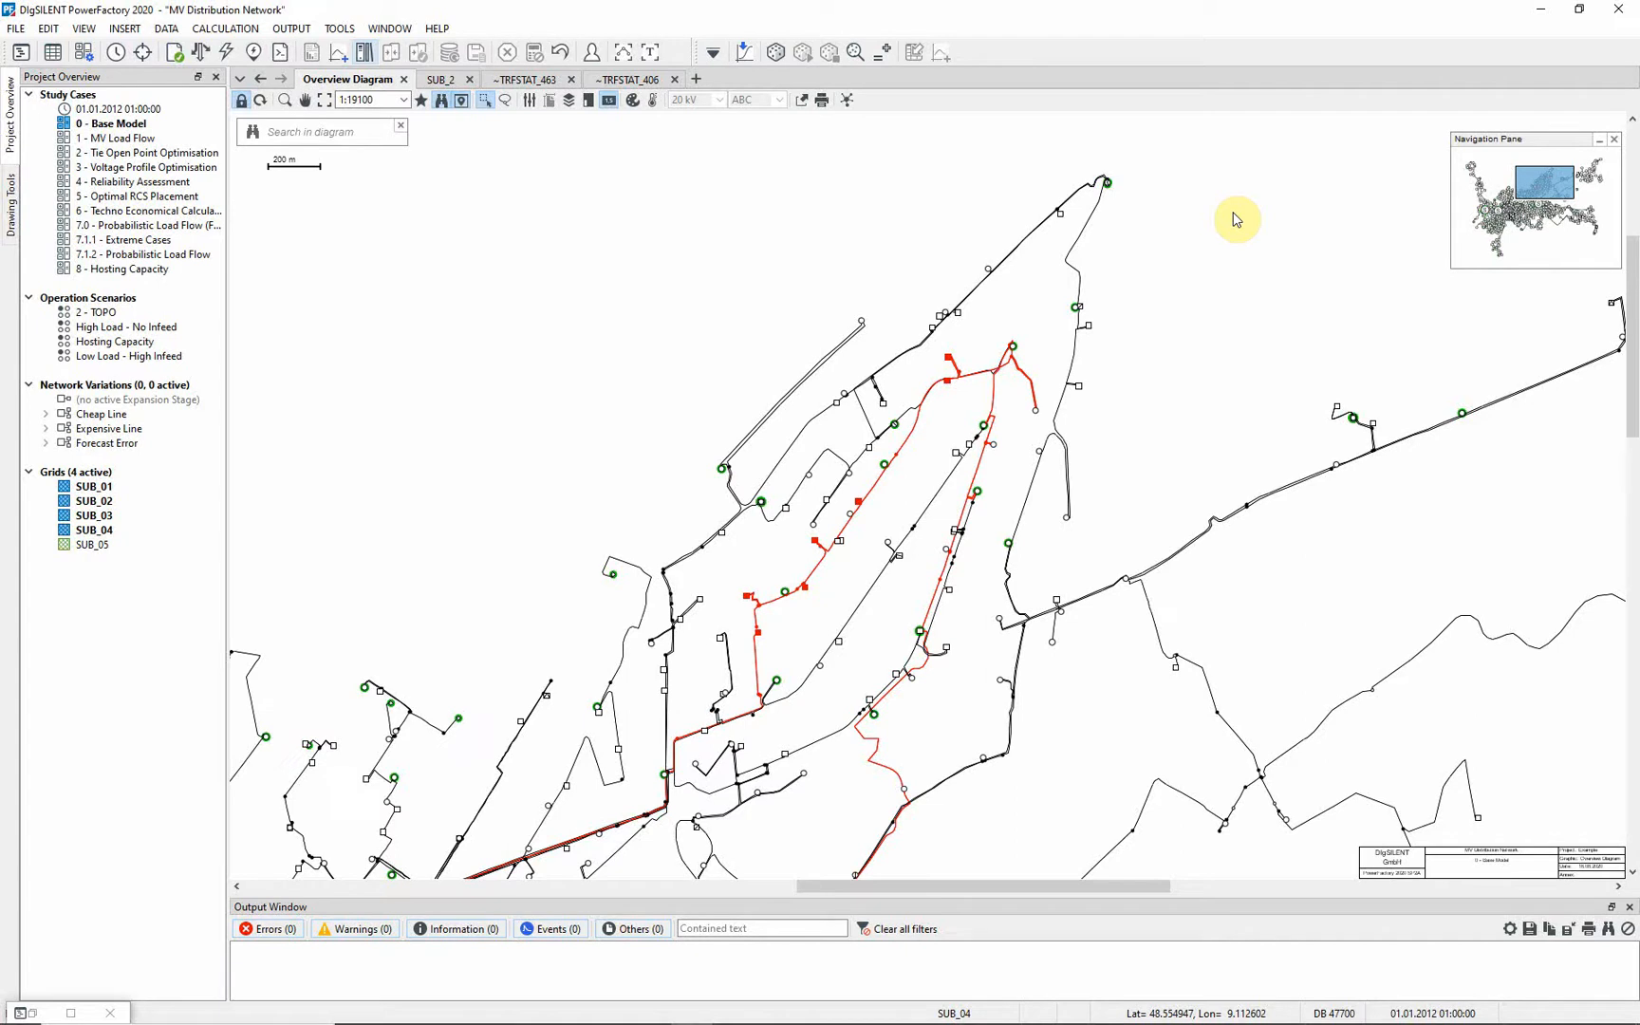
pyautogui.moveTo(1098, 421)
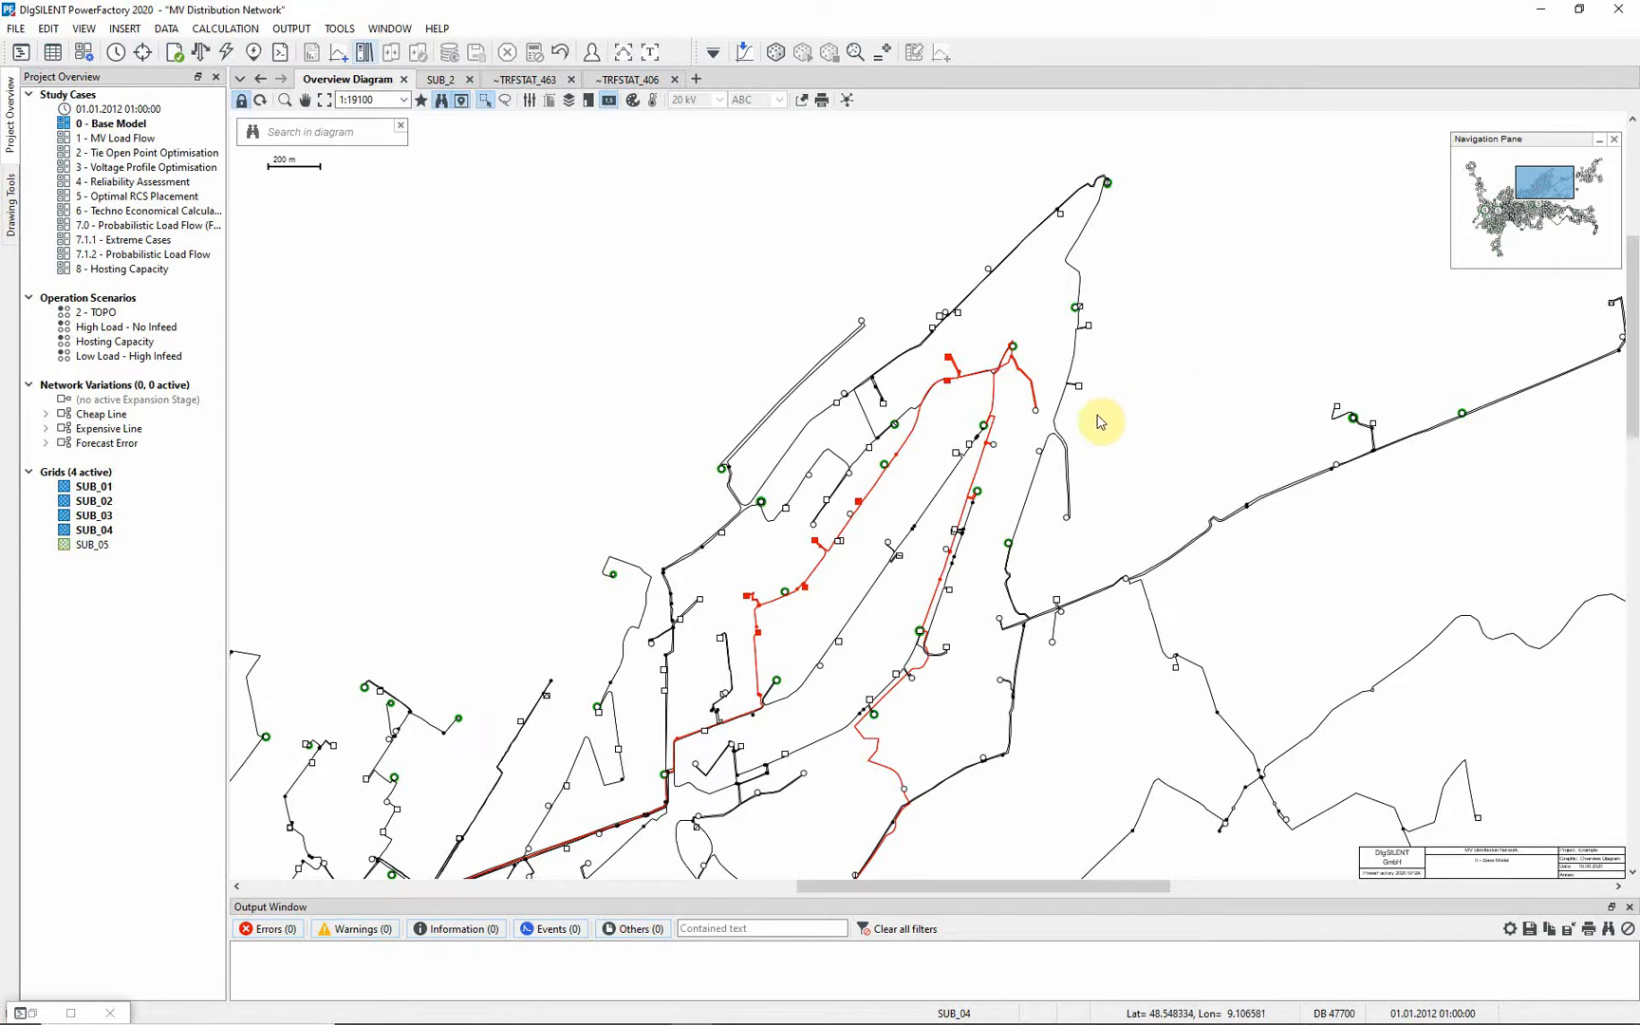
# - Zoom the overview diagram out to fit the whole MV network
pyautogui.click(626, 79)
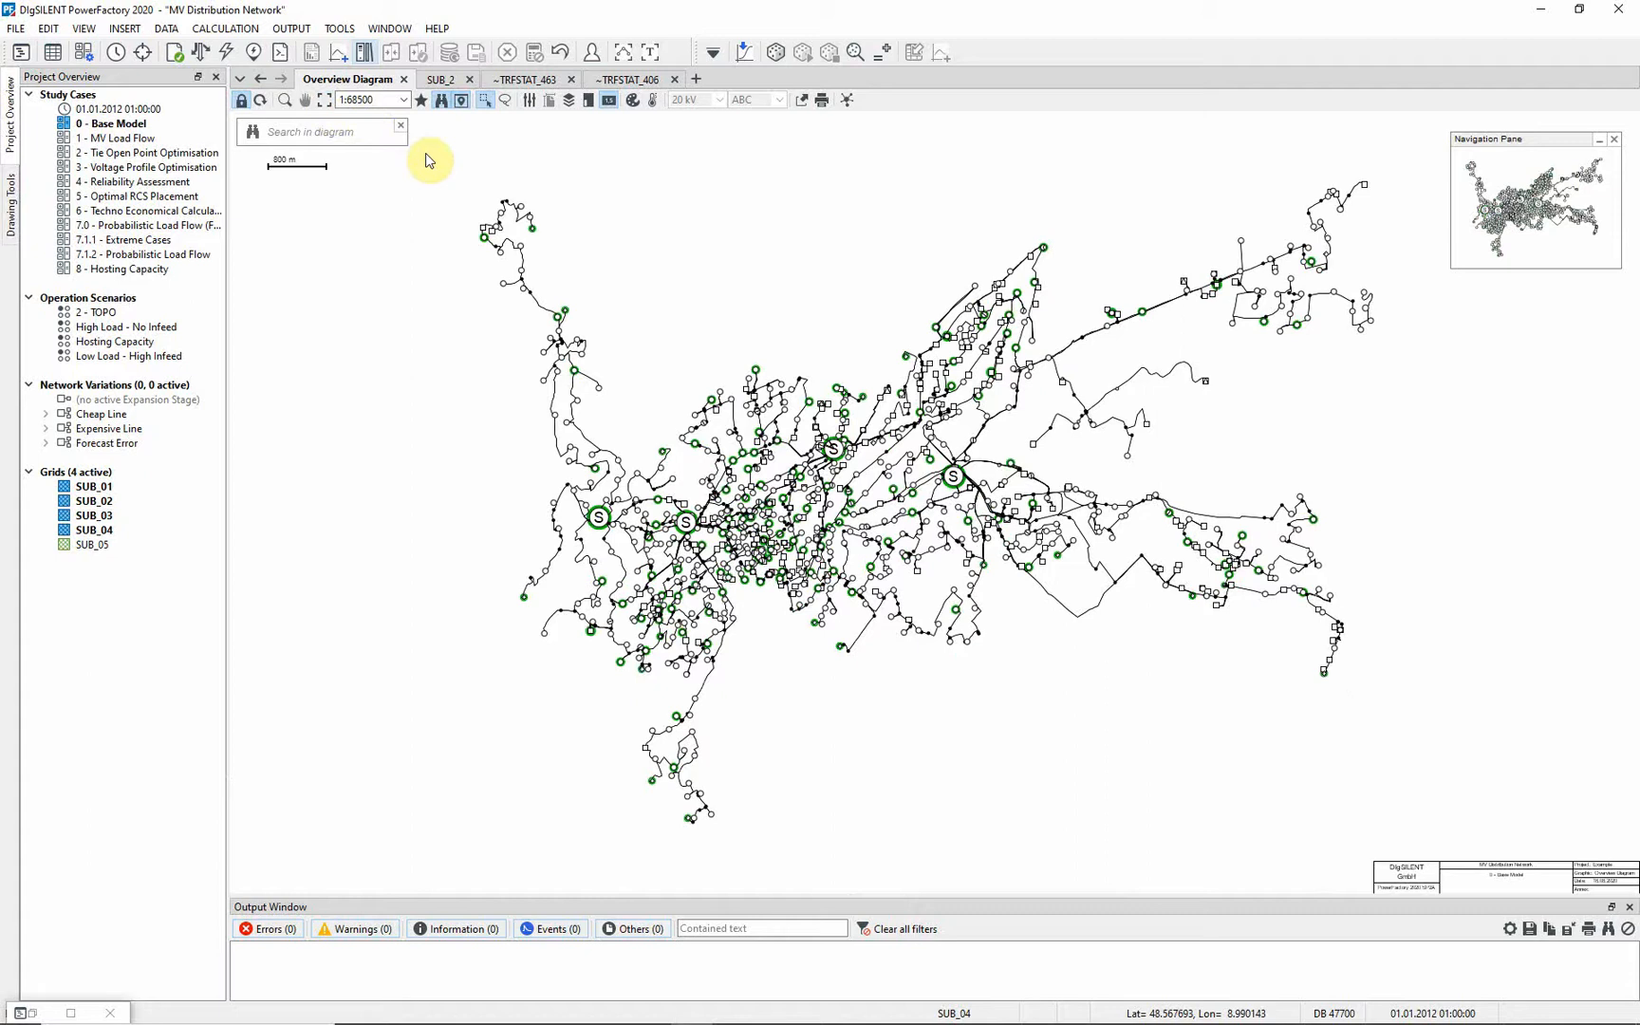
pyautogui.moveTo(437, 159)
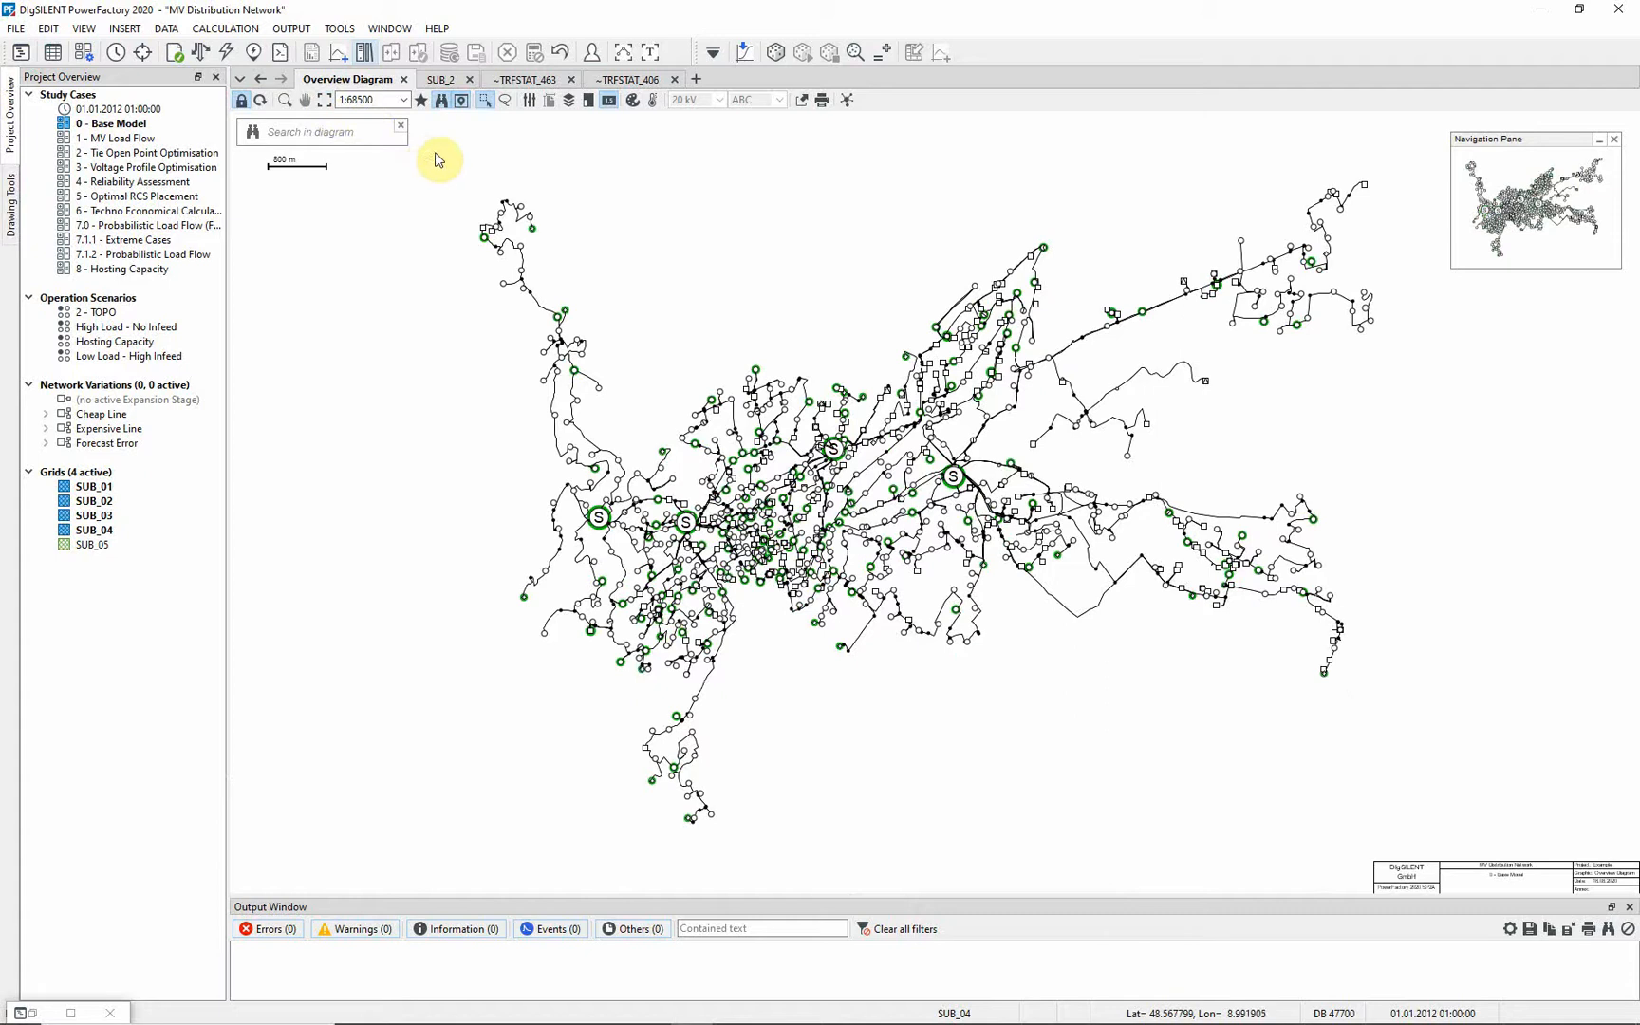
pyautogui.moveTo(434, 161)
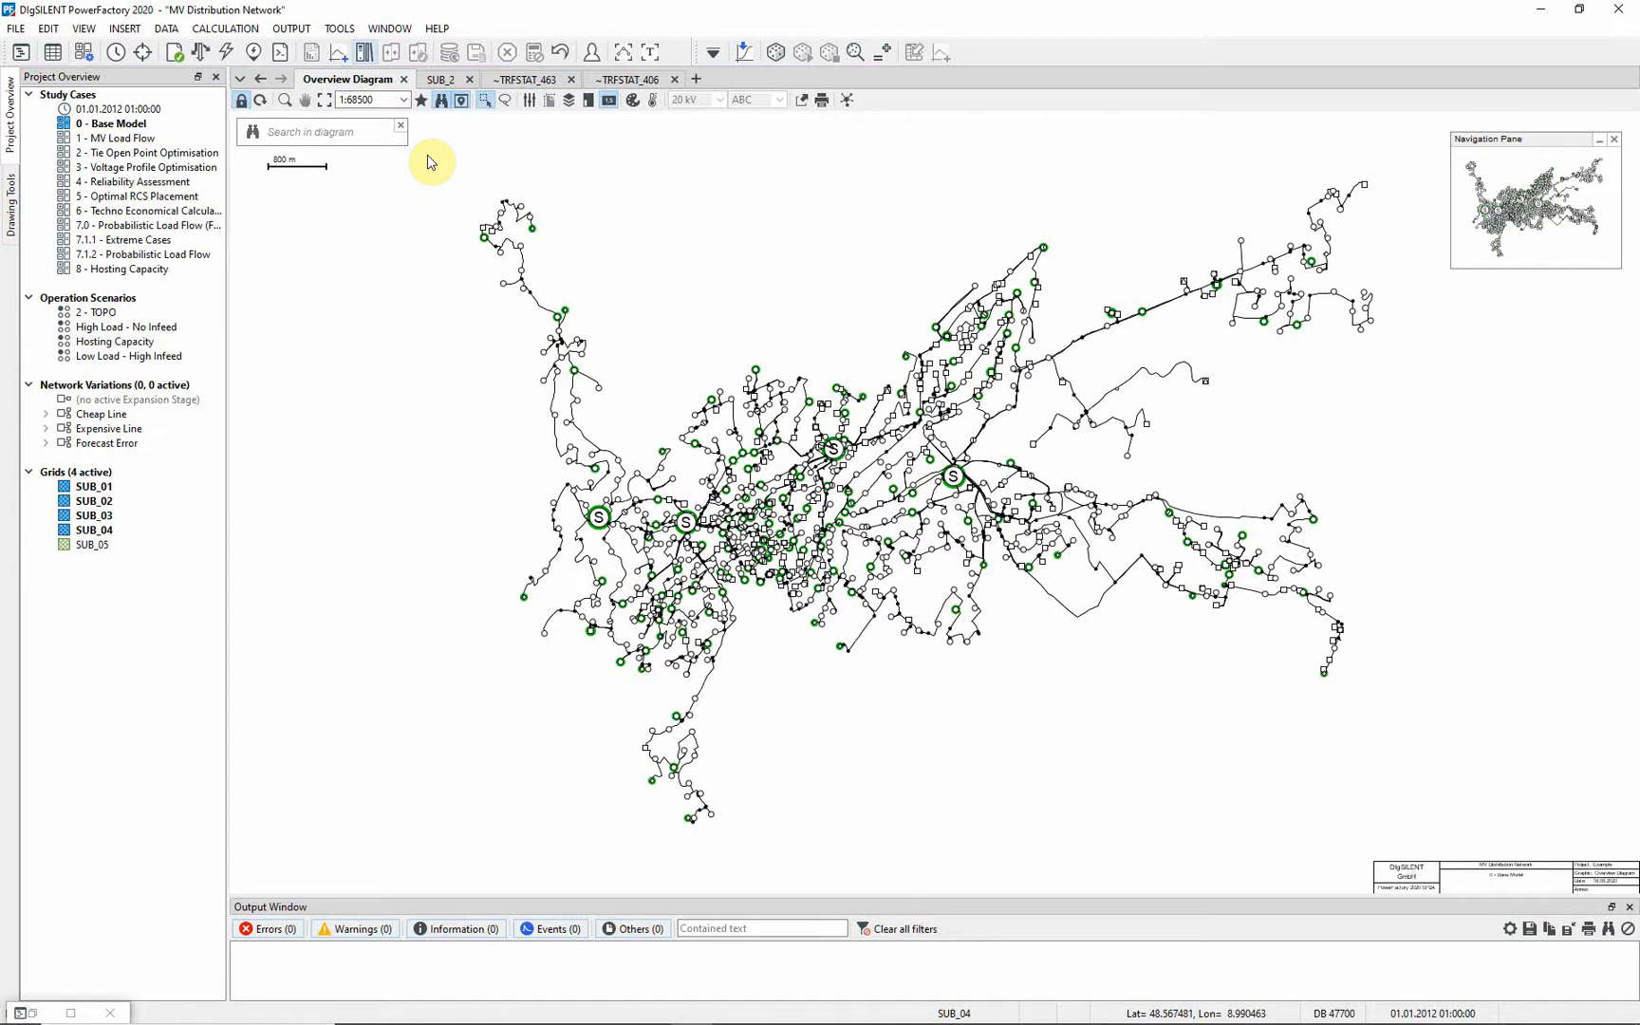
pyautogui.moveTo(621, 130)
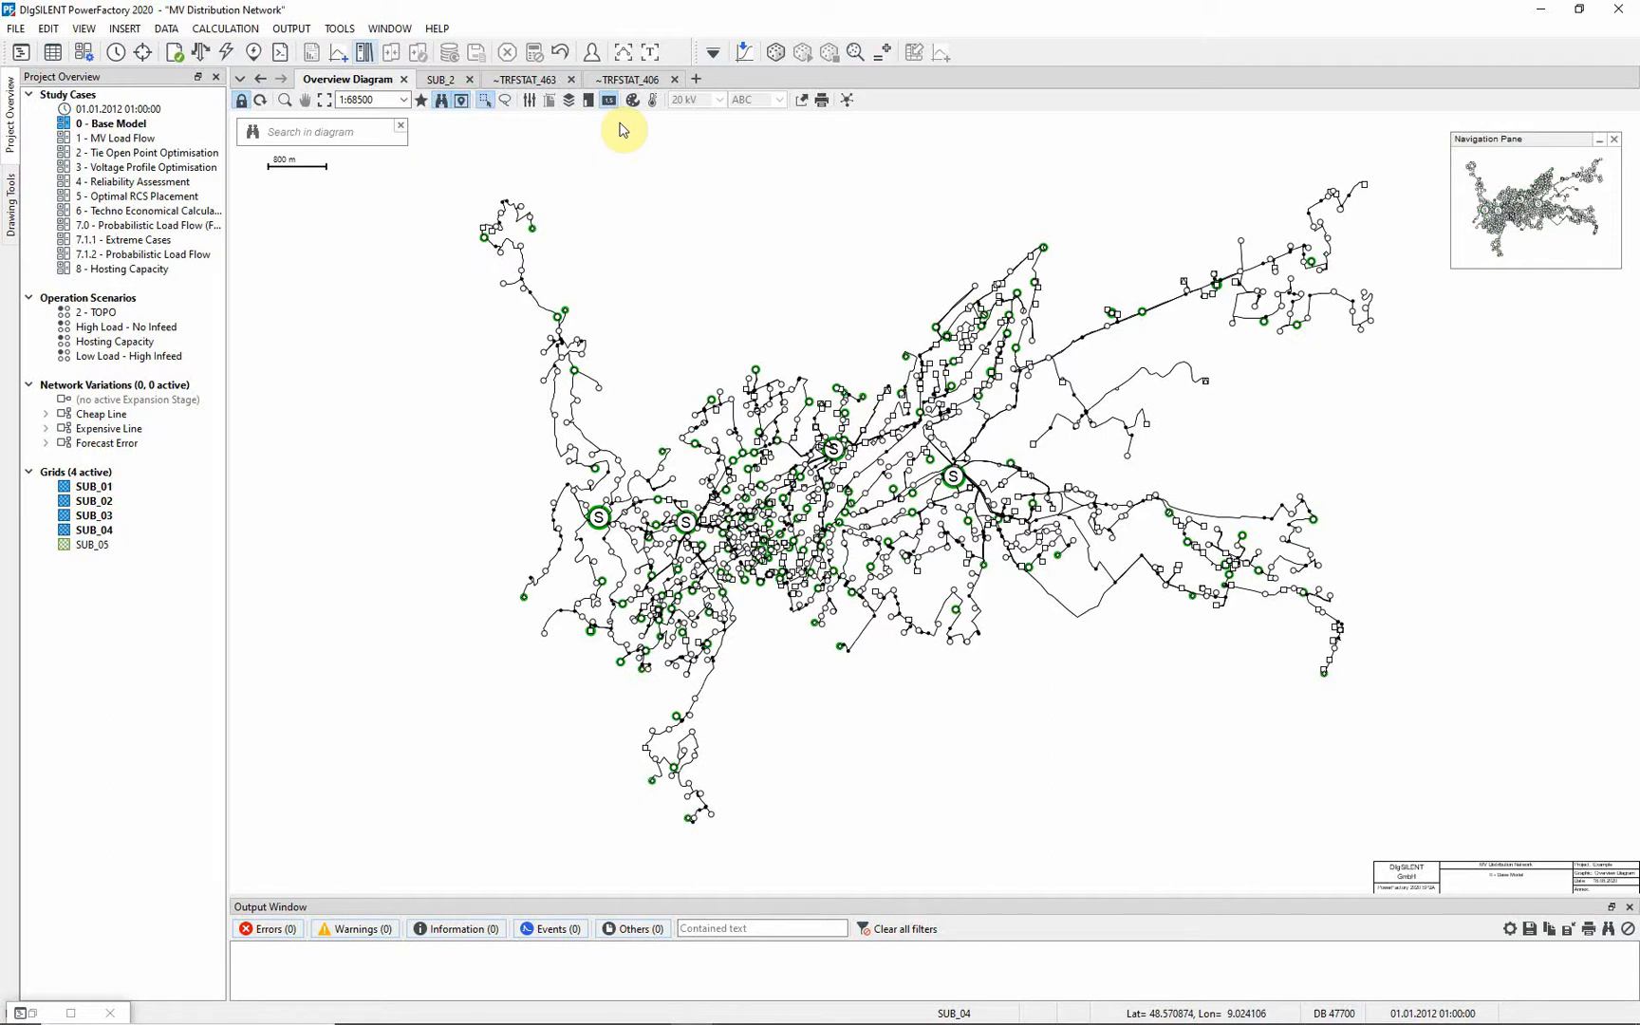
# - Disable Alarm colouring and enable '3. Other' Topology colouring by supplying substation
pyautogui.click(608, 100)
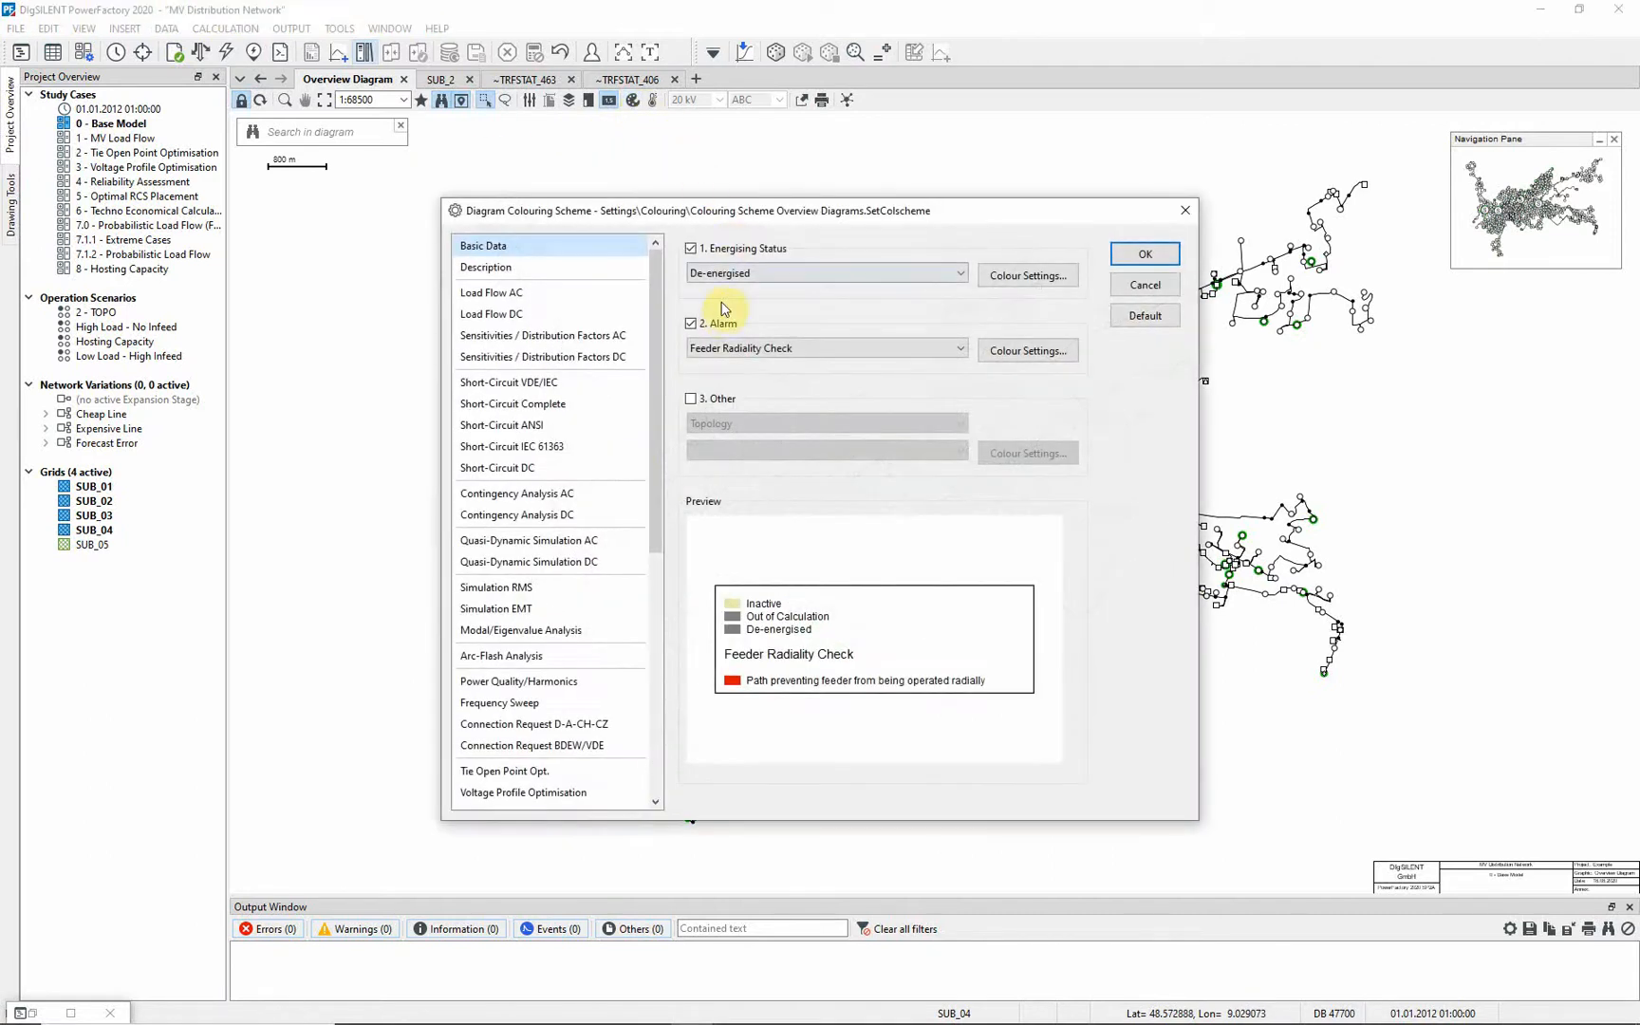
pyautogui.click(690, 324)
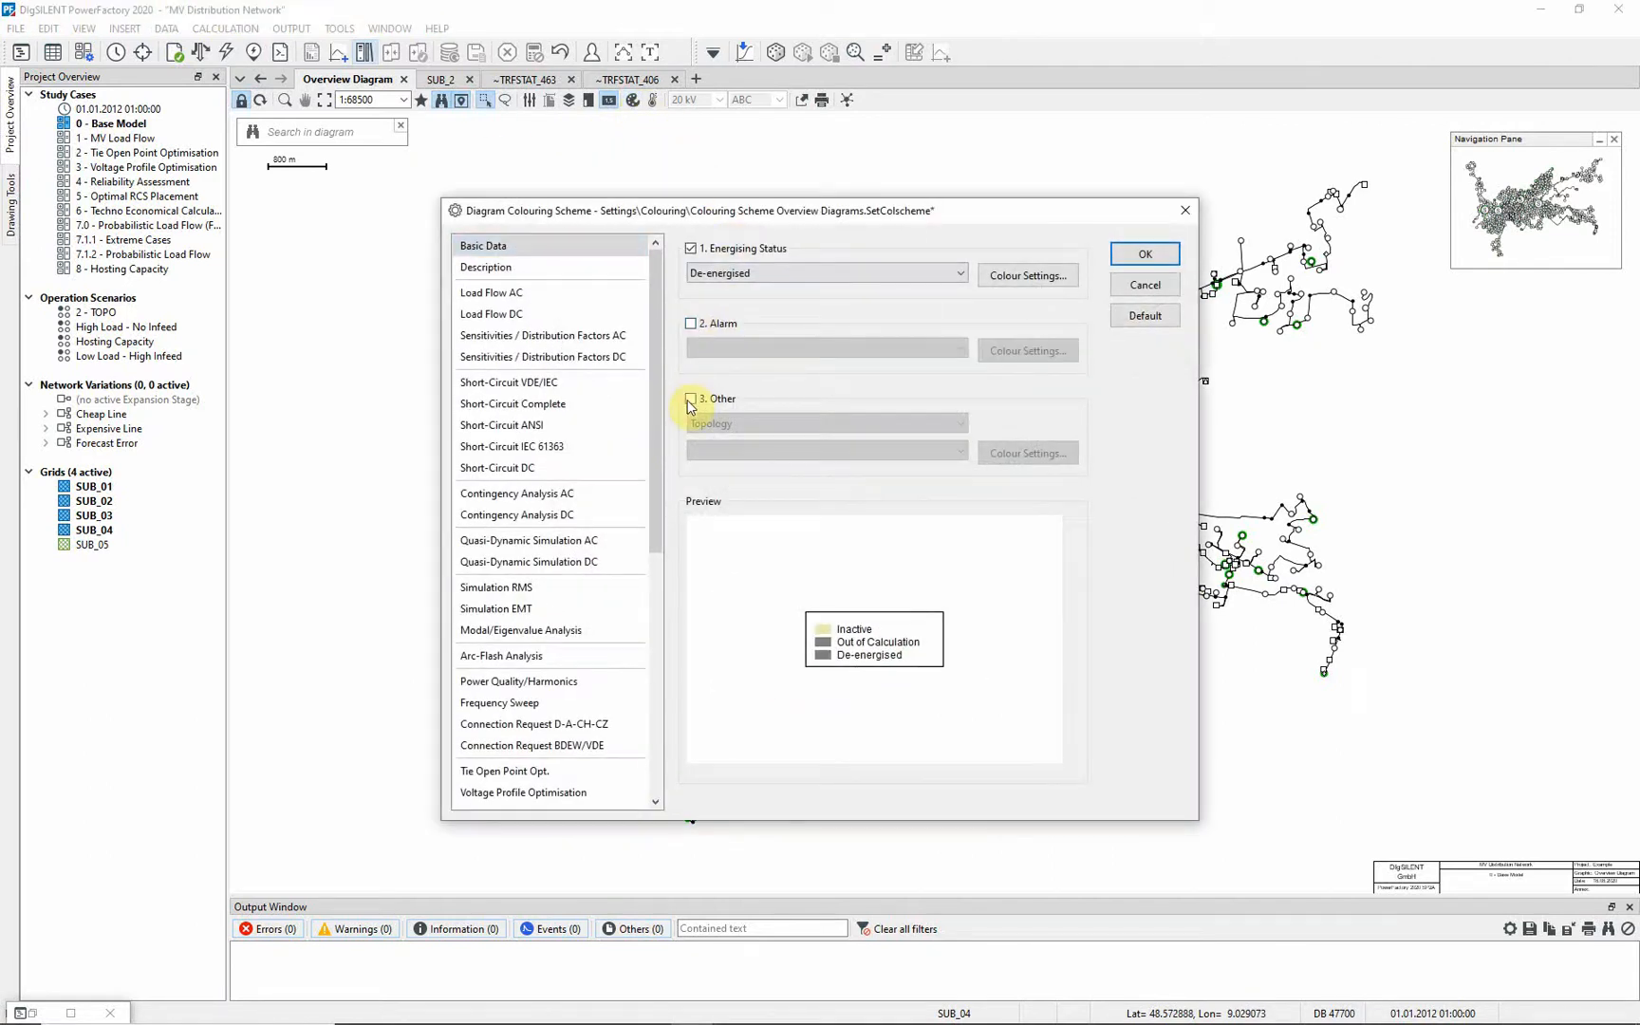
pyautogui.click(690, 398)
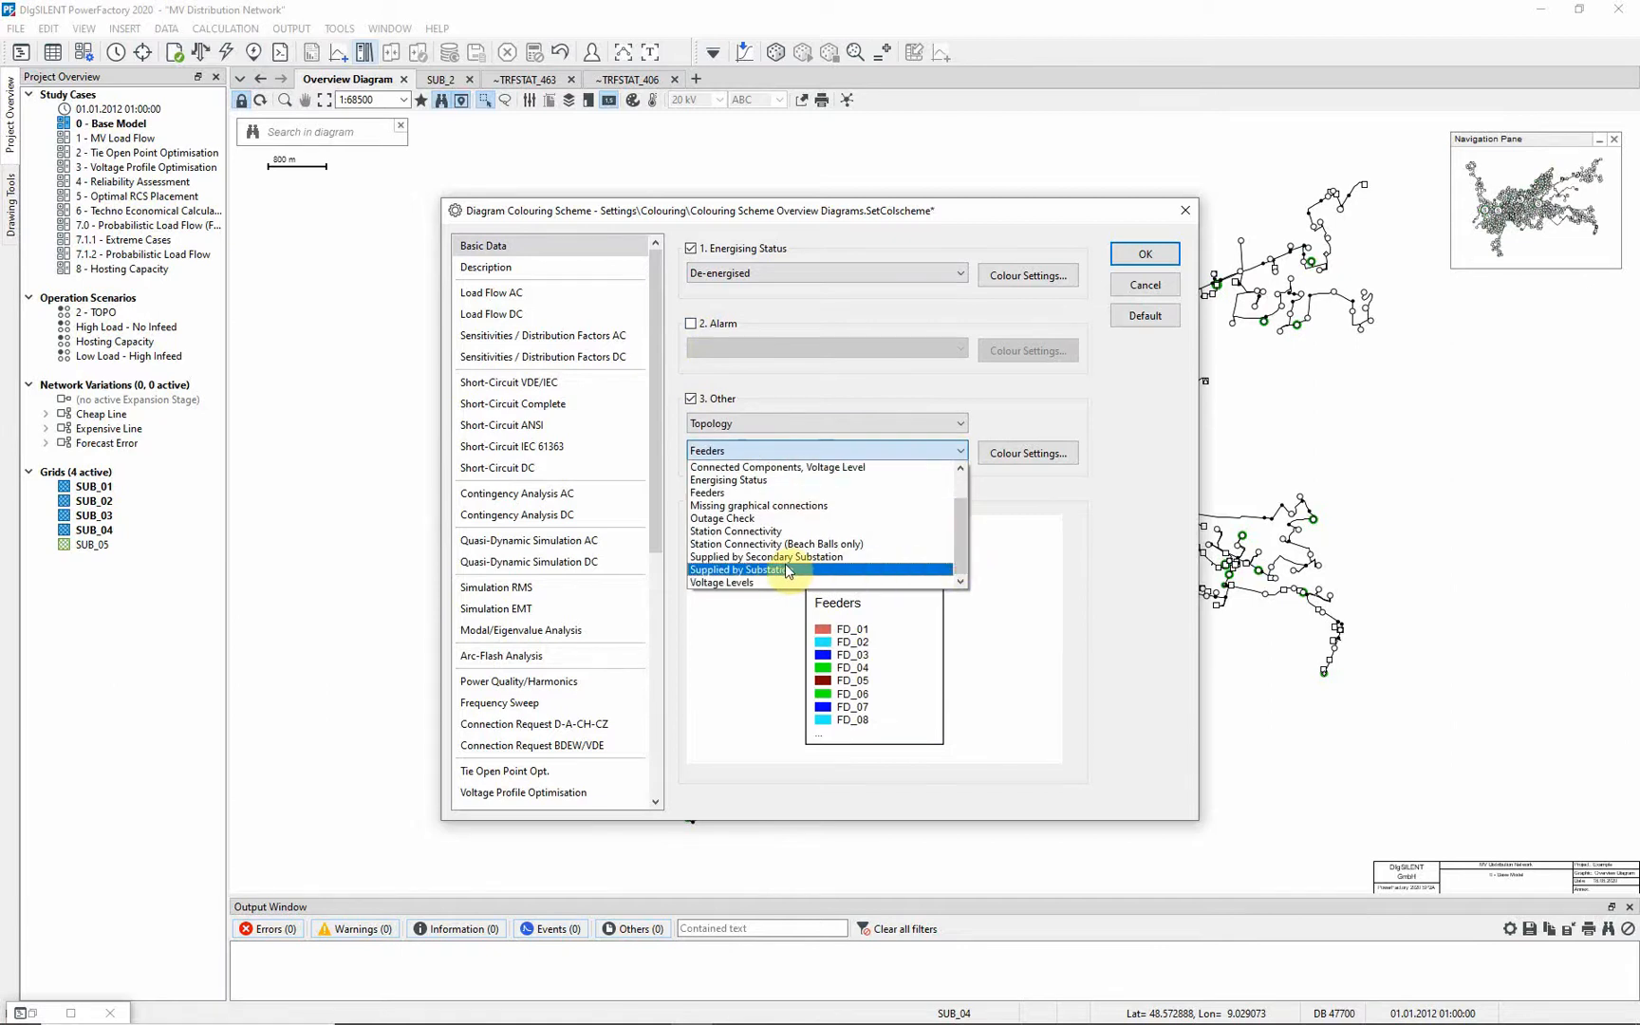
pyautogui.click(1141, 254)
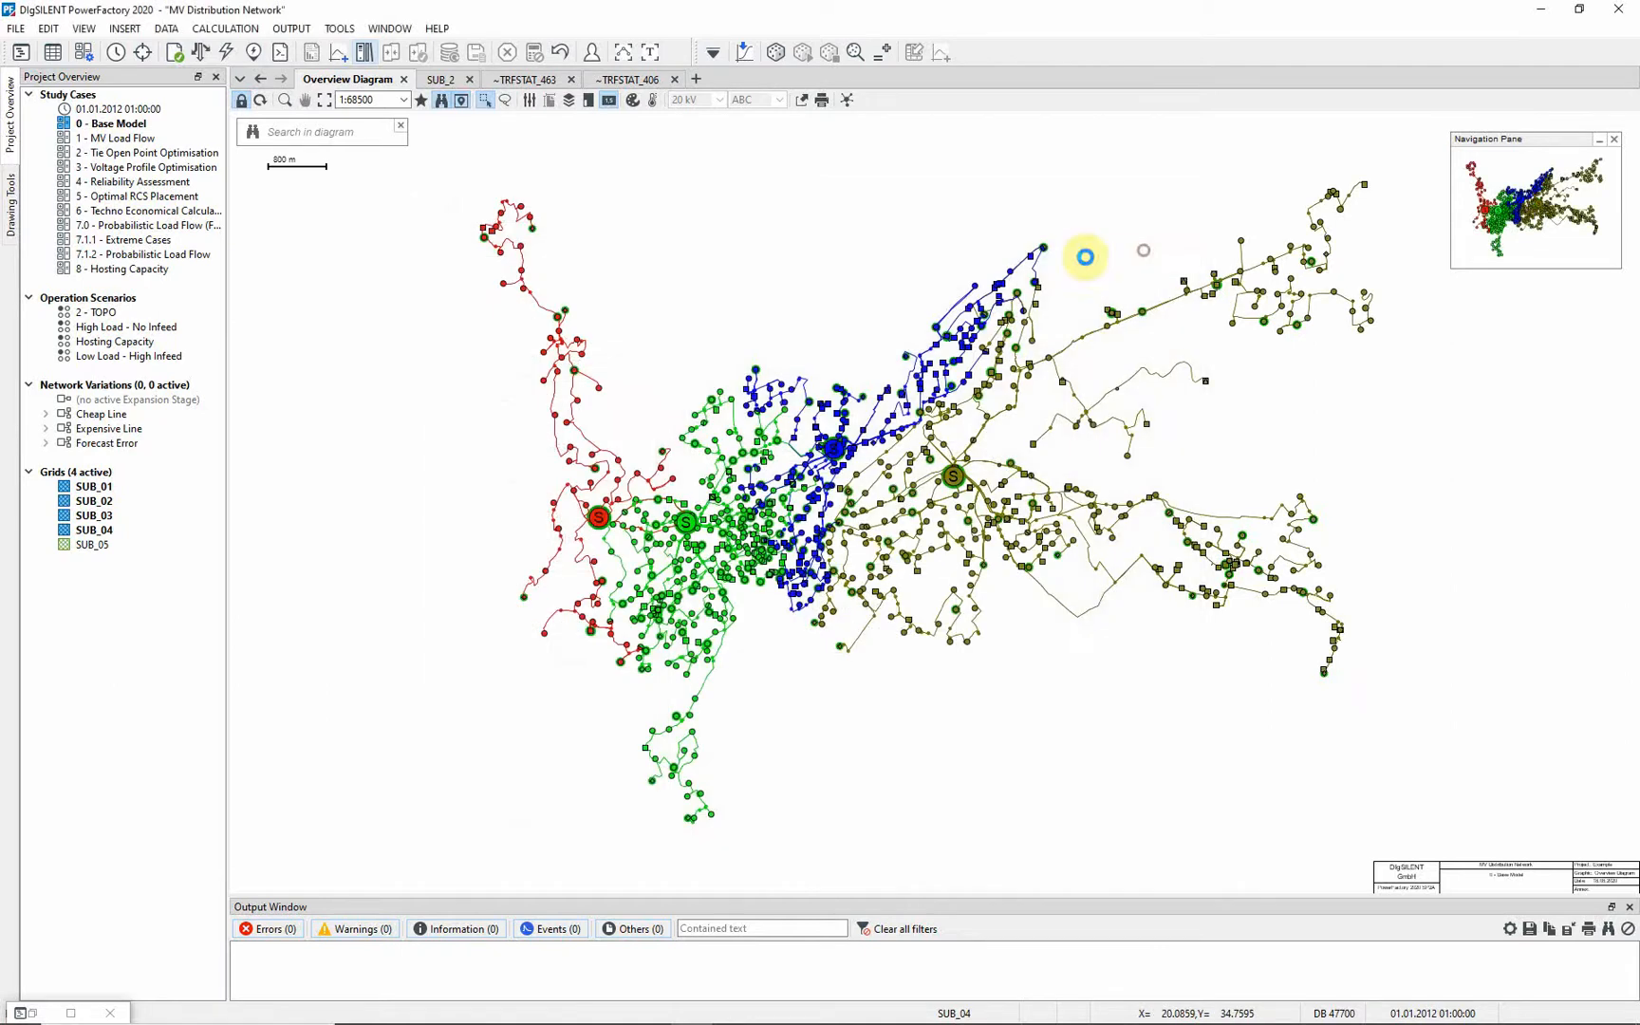
# - Execute the Heatmap Colouring Command with colour 9 as heat map background
pyautogui.click(653, 100)
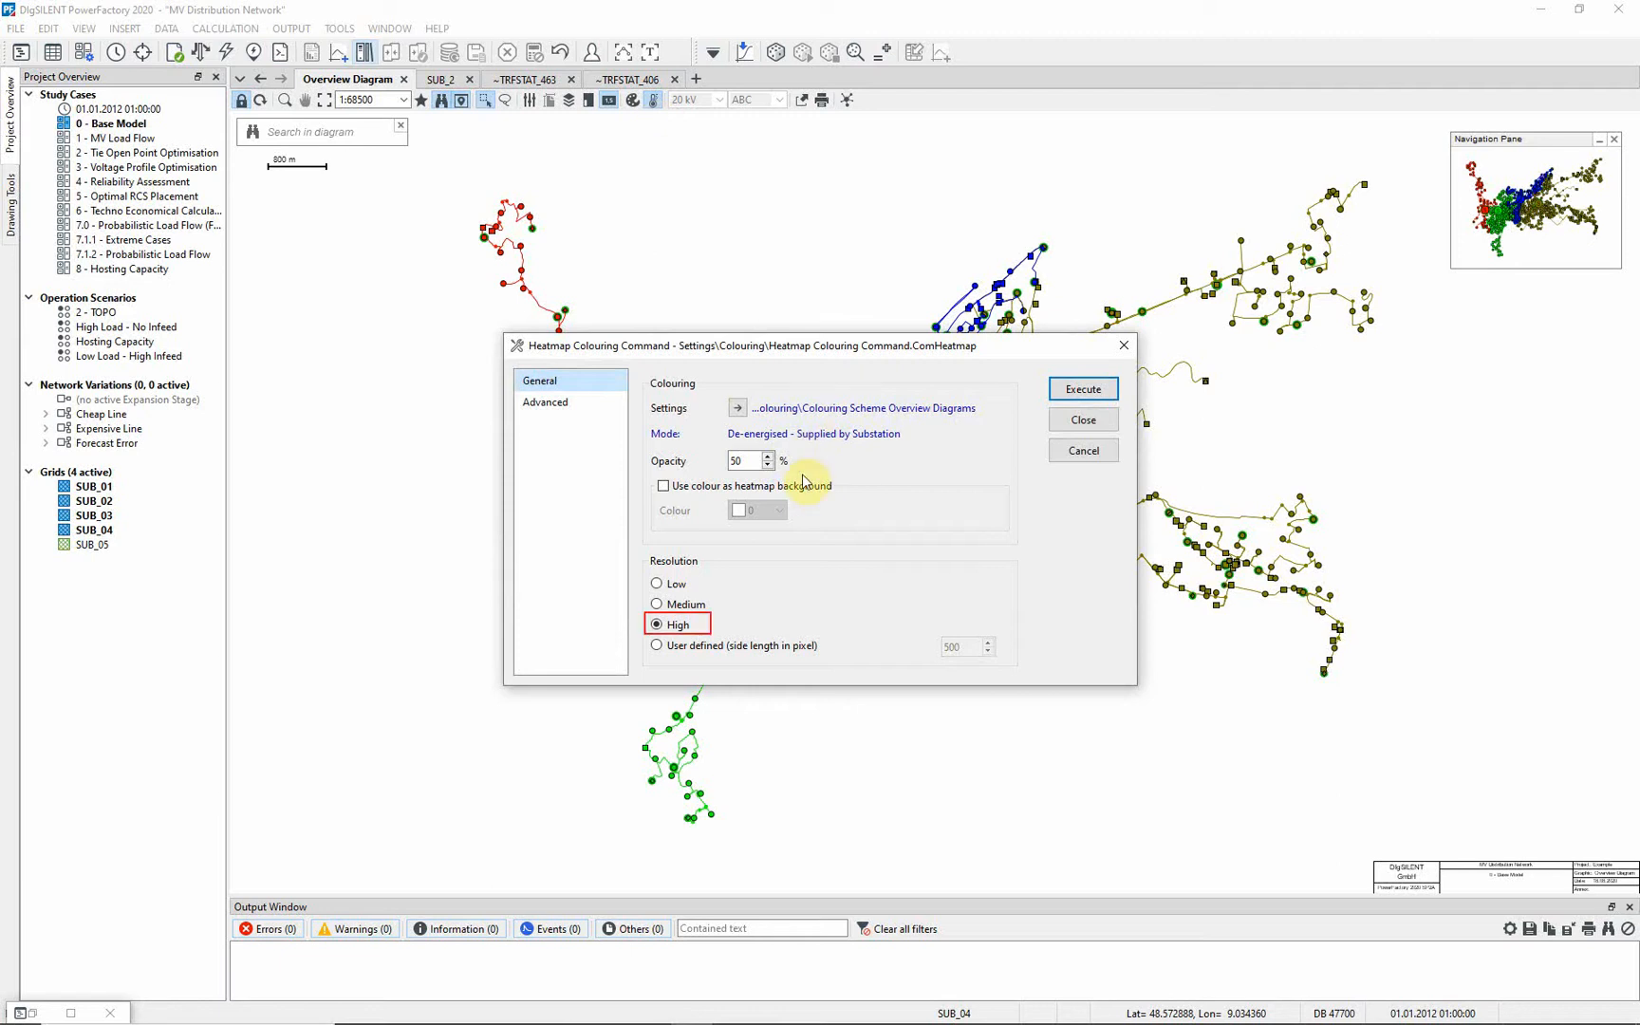
pyautogui.click(663, 485)
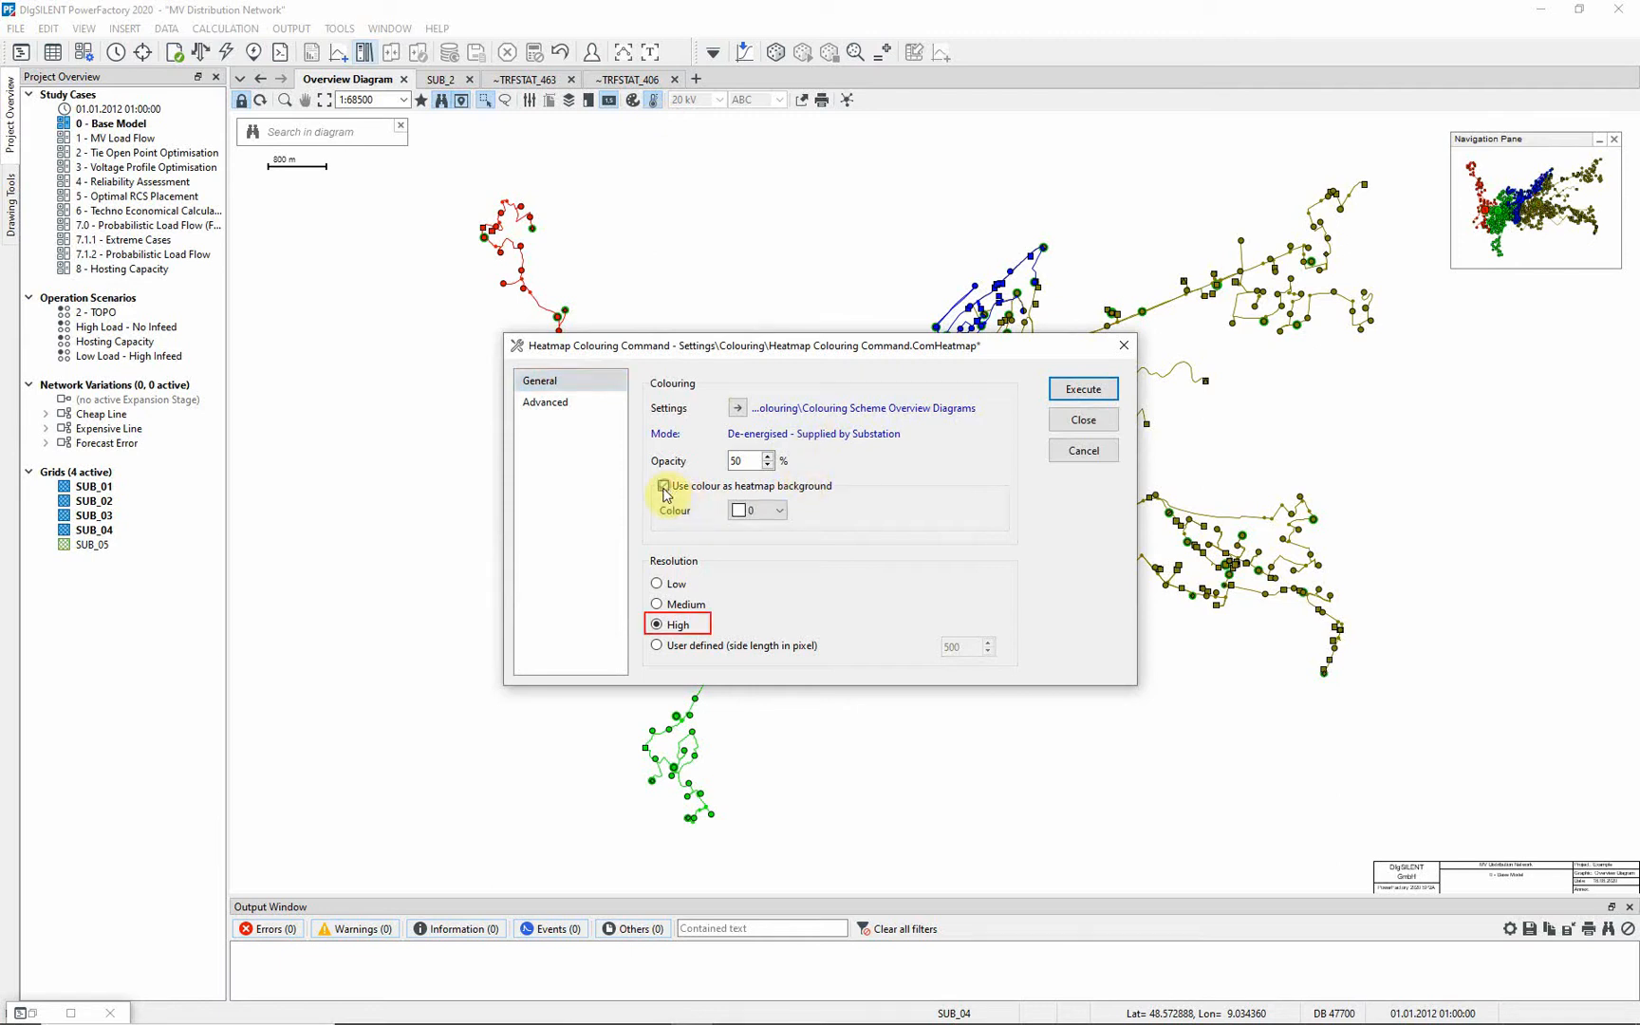
pyautogui.click(663, 485)
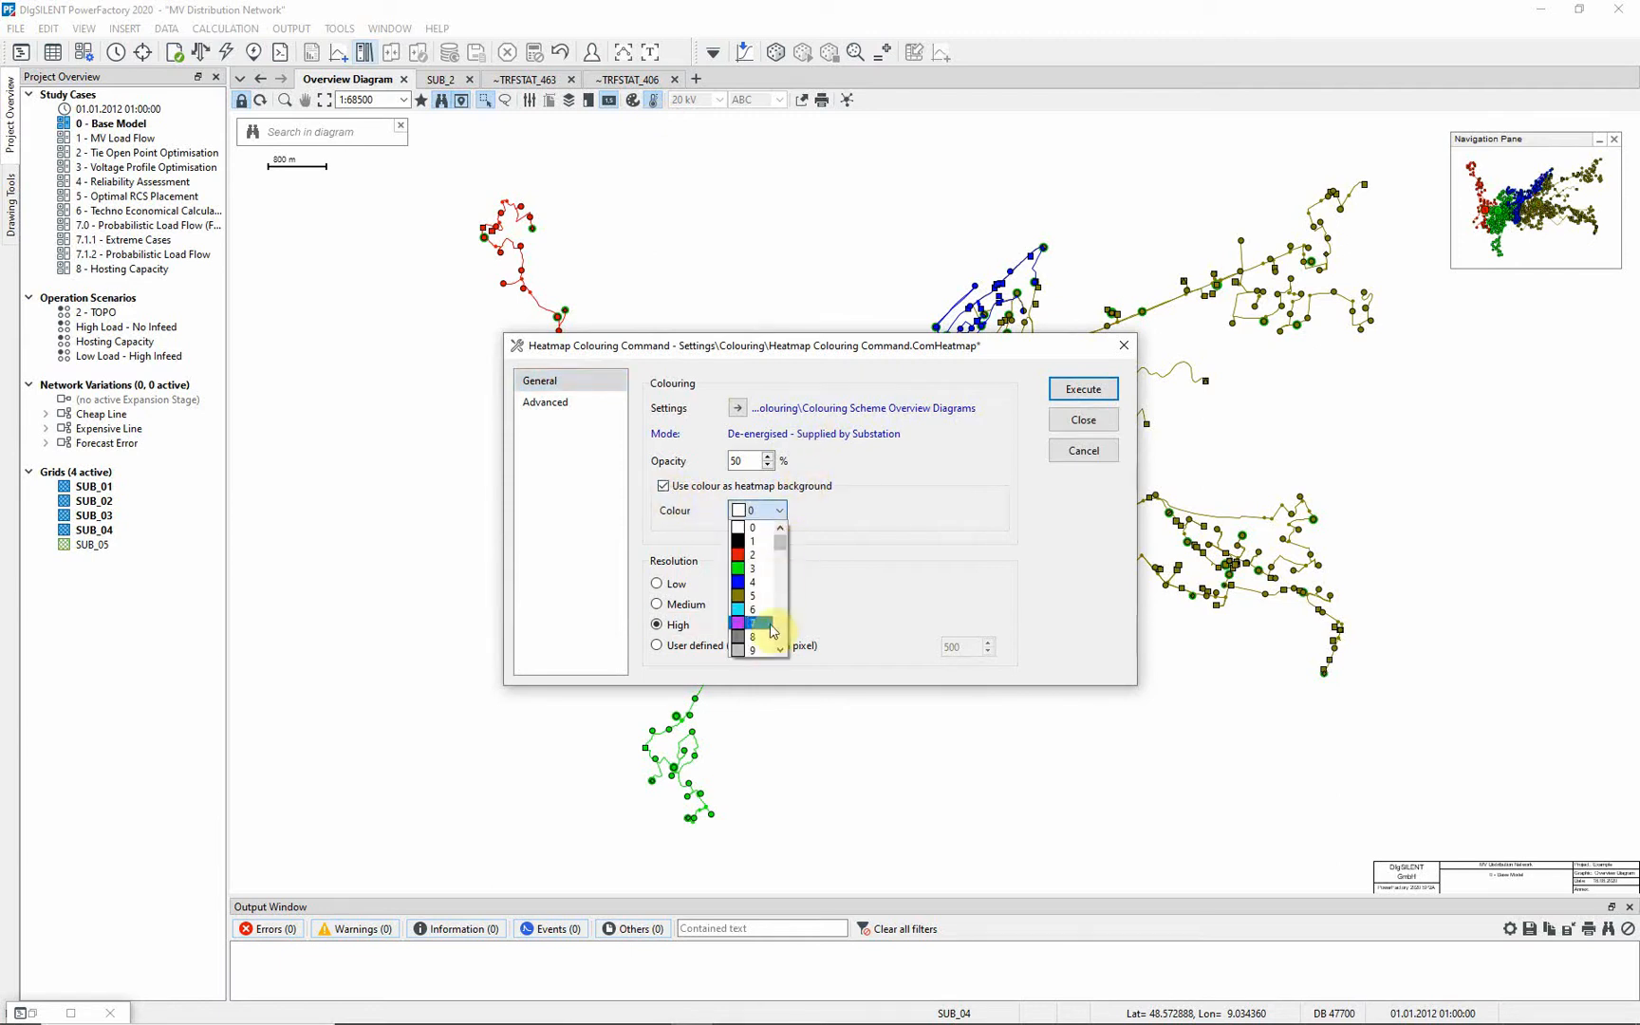
pyautogui.click(751, 650)
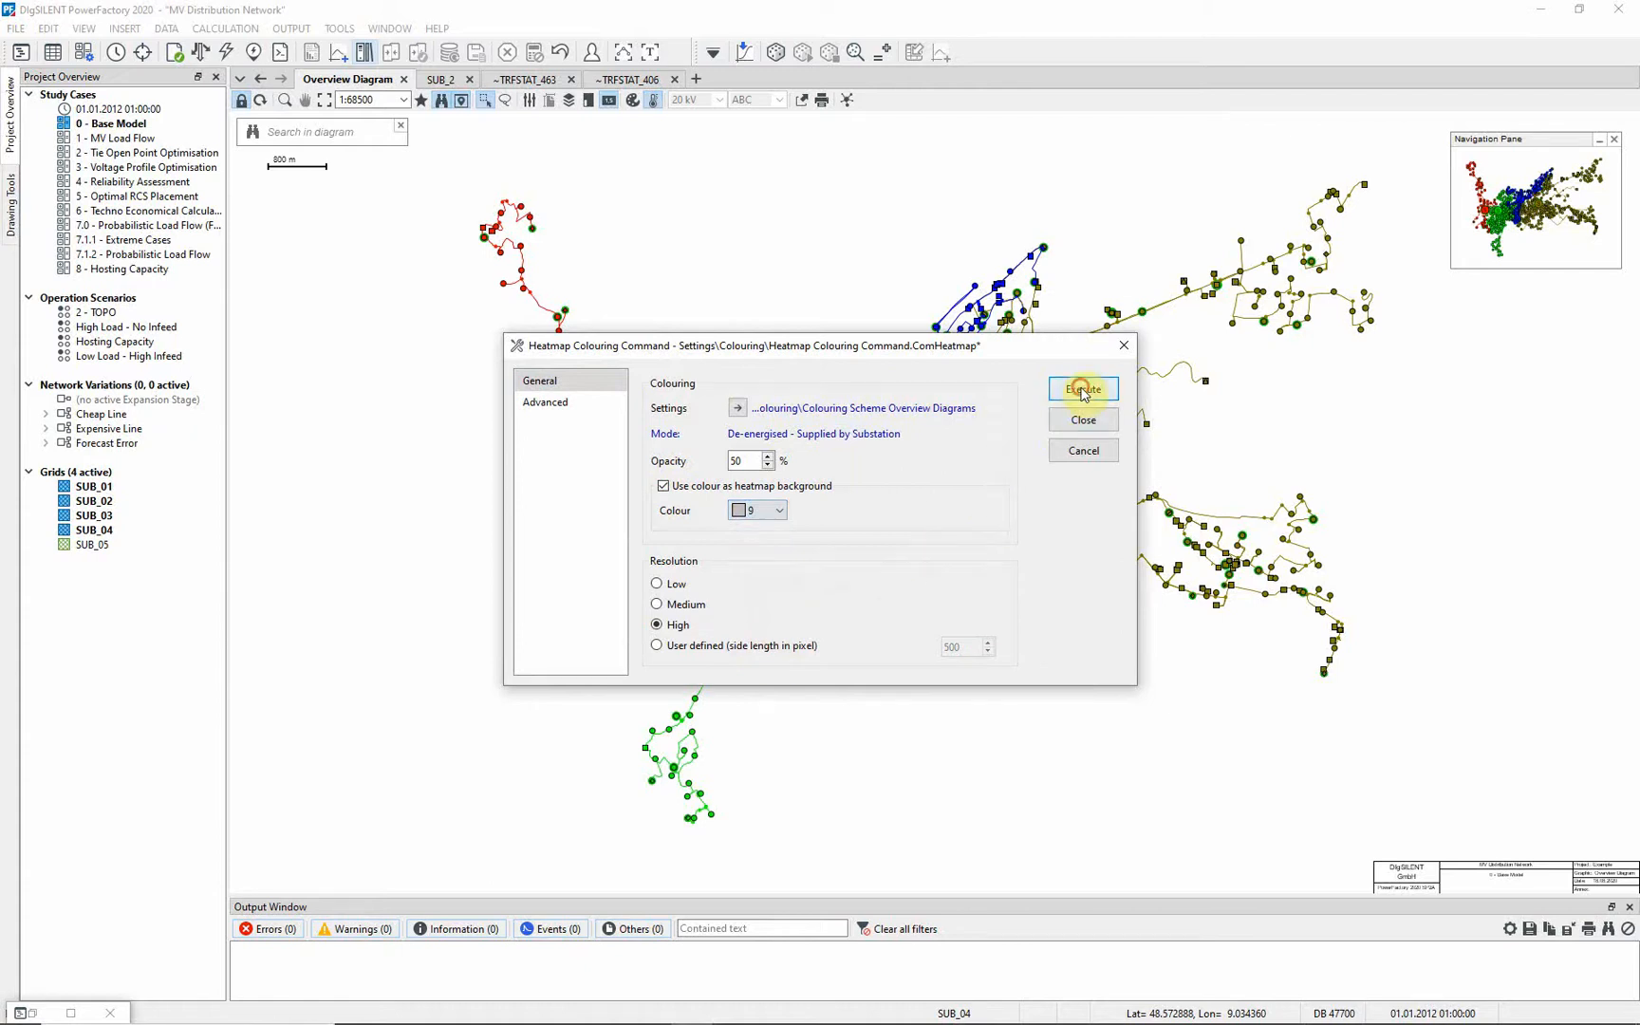
pyautogui.click(1083, 389)
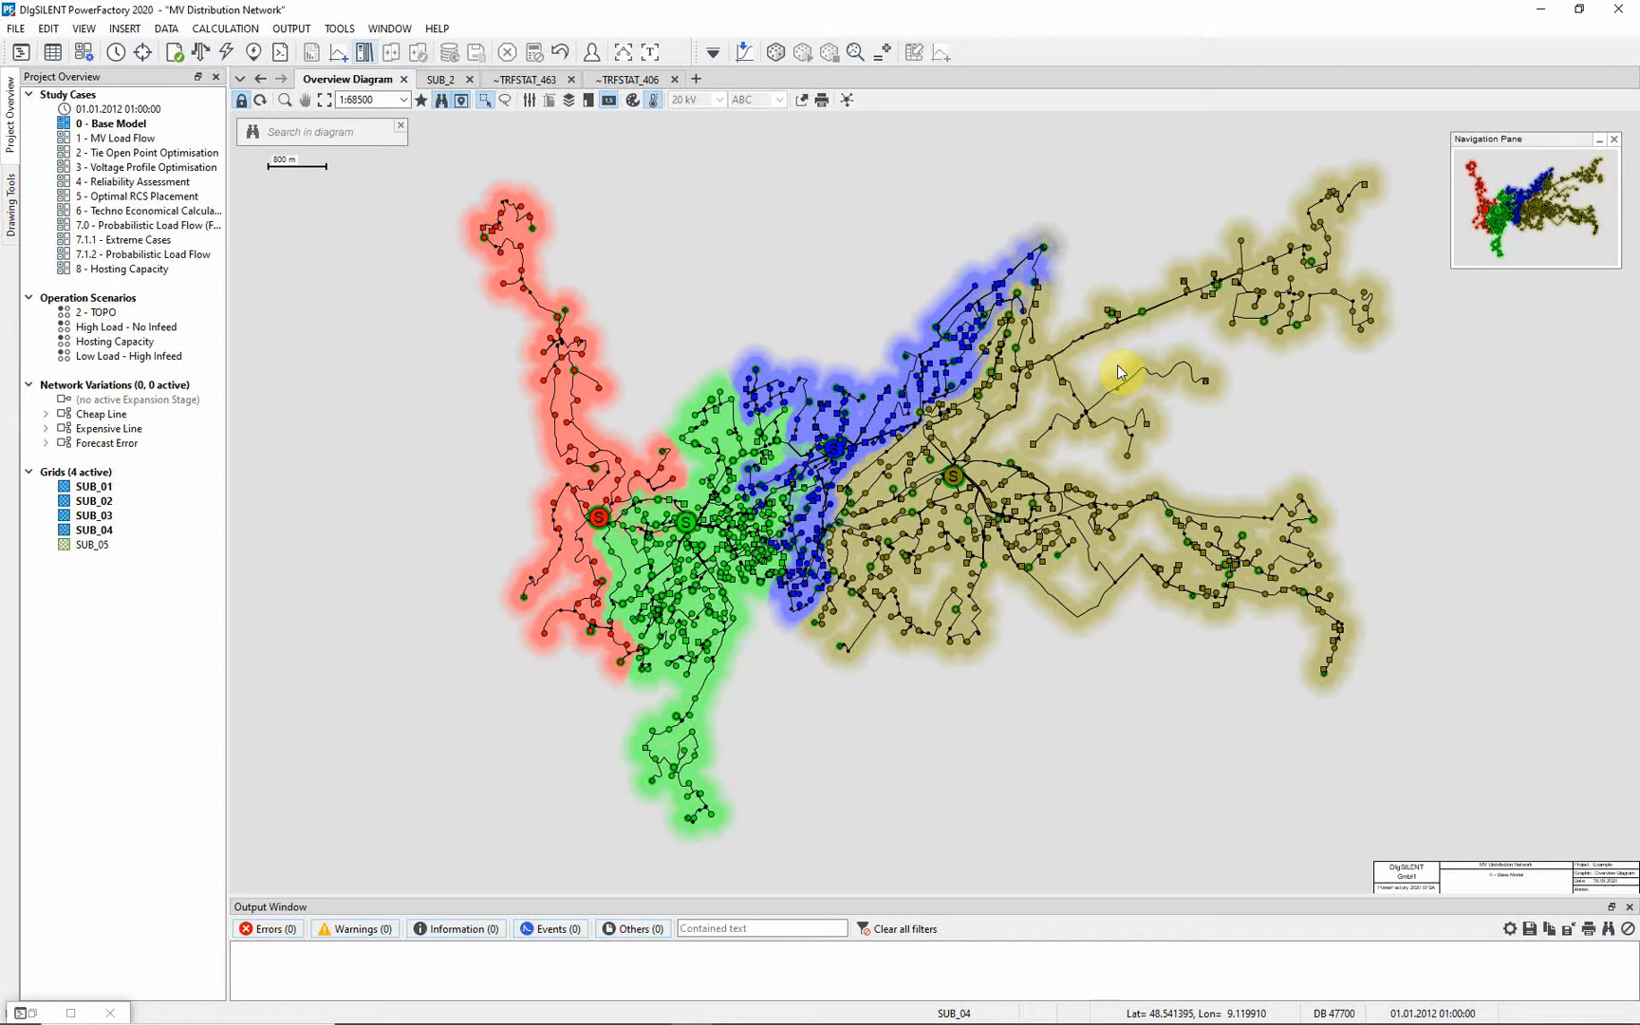
pyautogui.moveTo(653, 168)
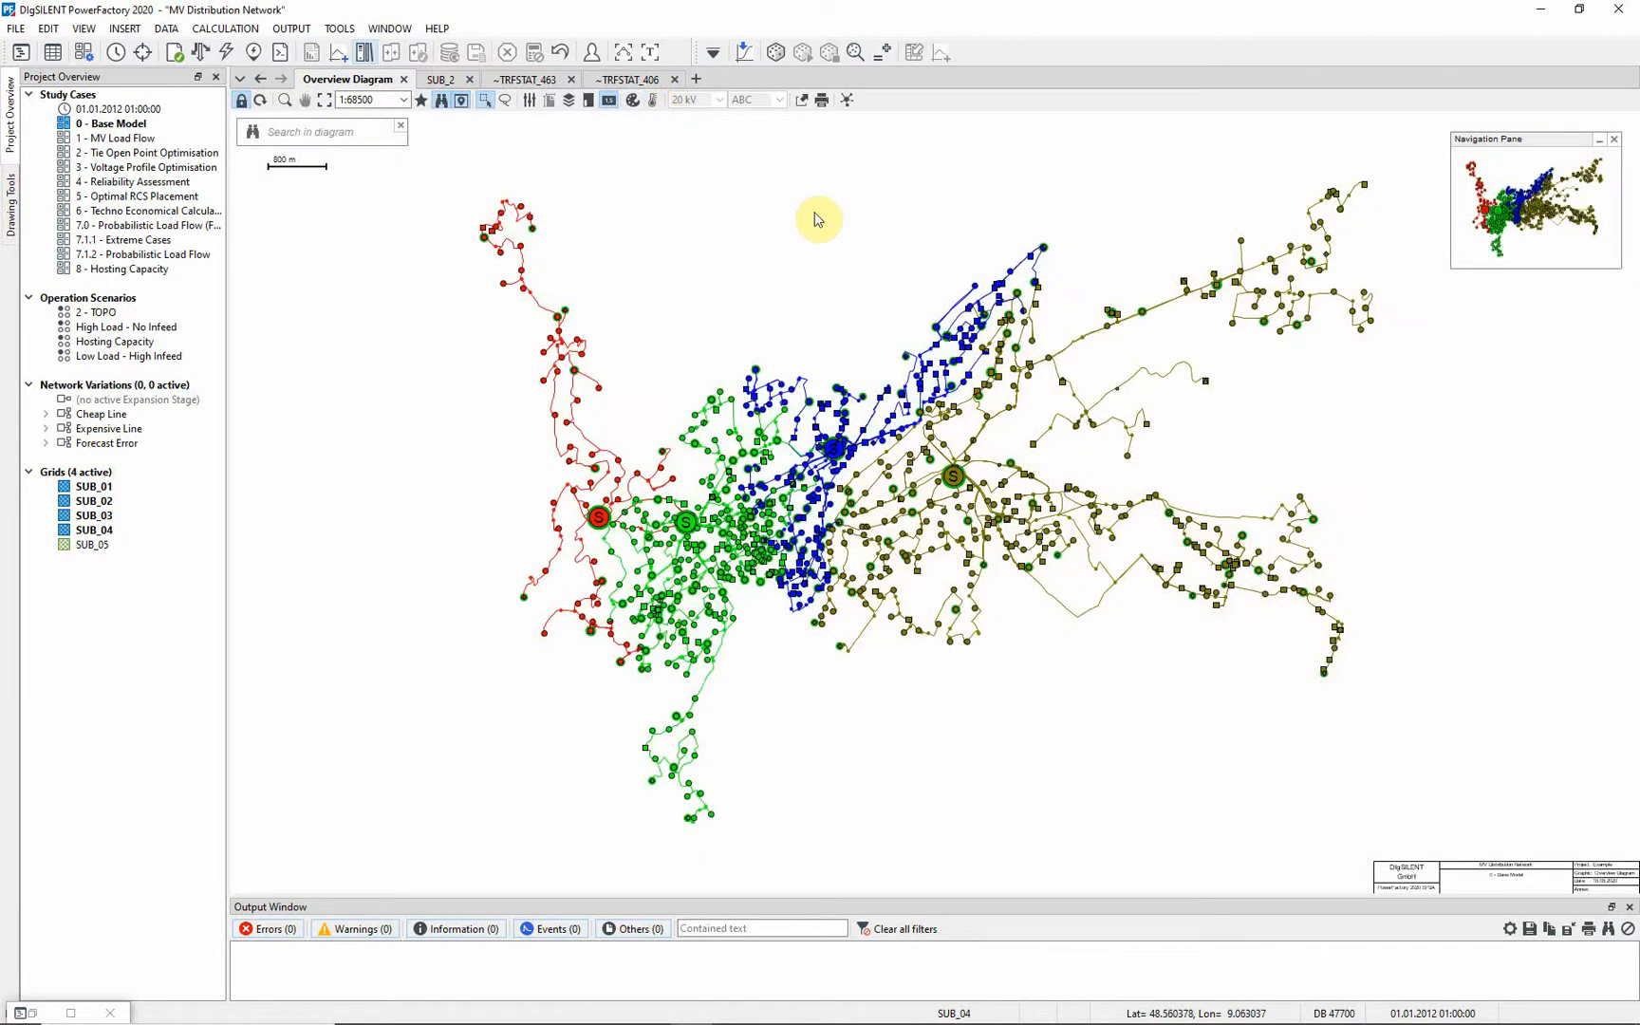
pyautogui.moveTo(775, 207)
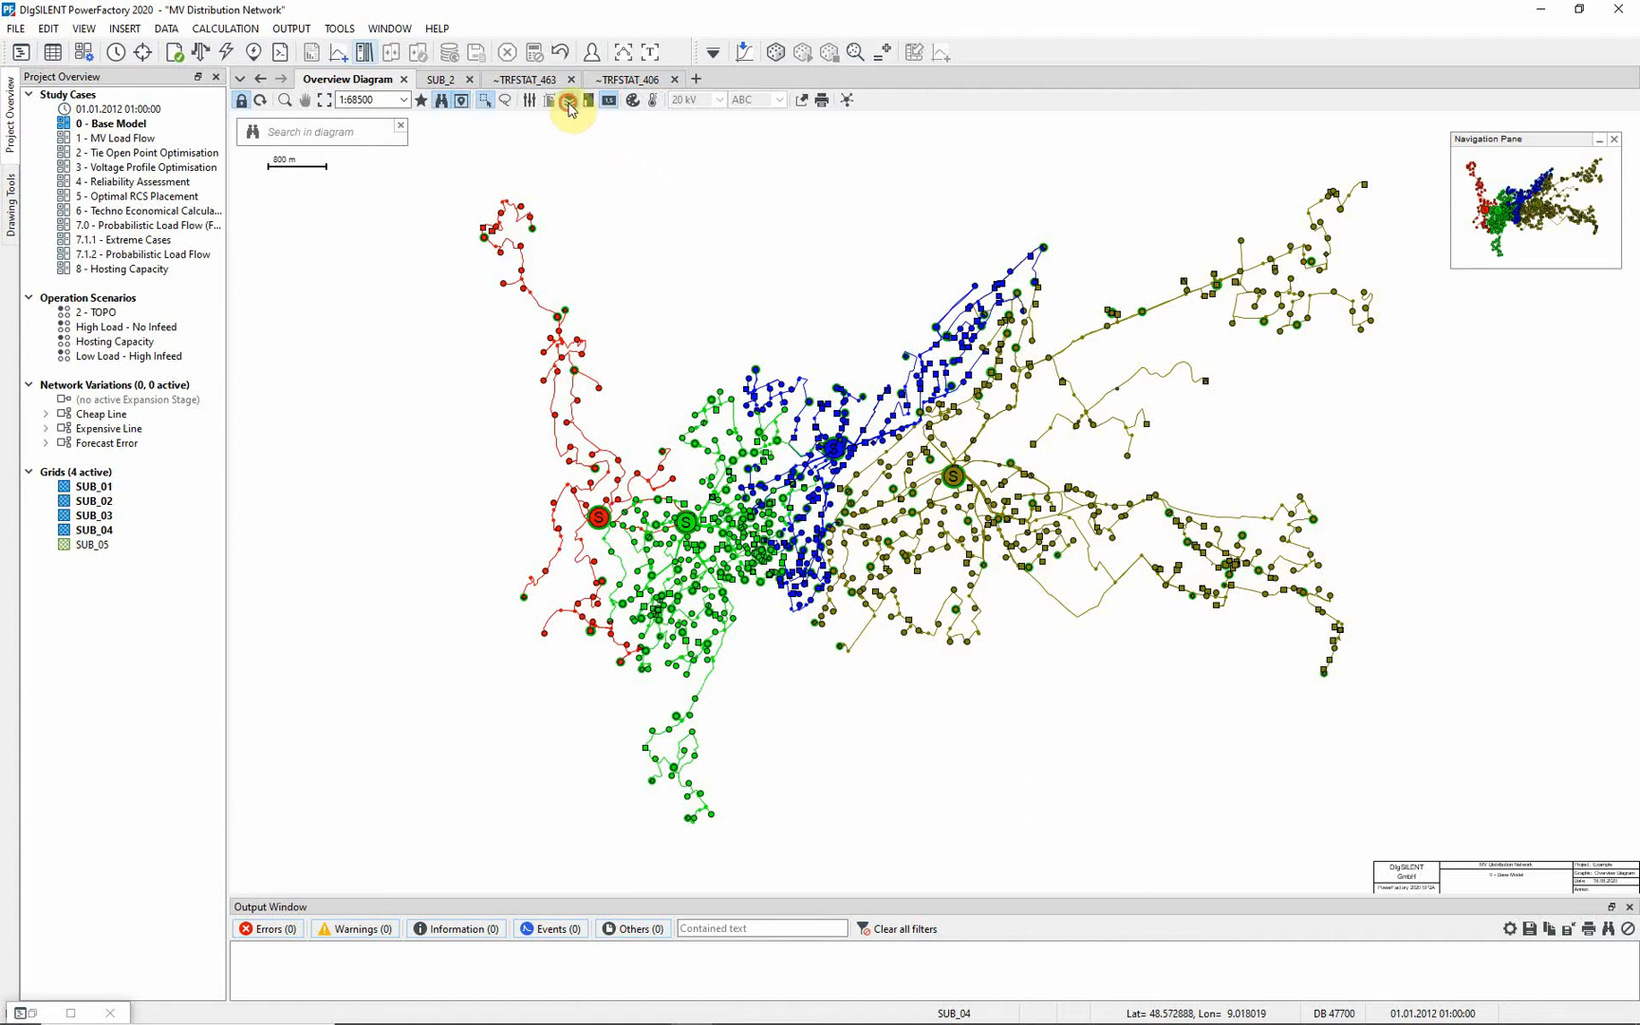
# - Make the Geographic map diagram layer visible with OpenStreetMap as its provider
pyautogui.click(568, 100)
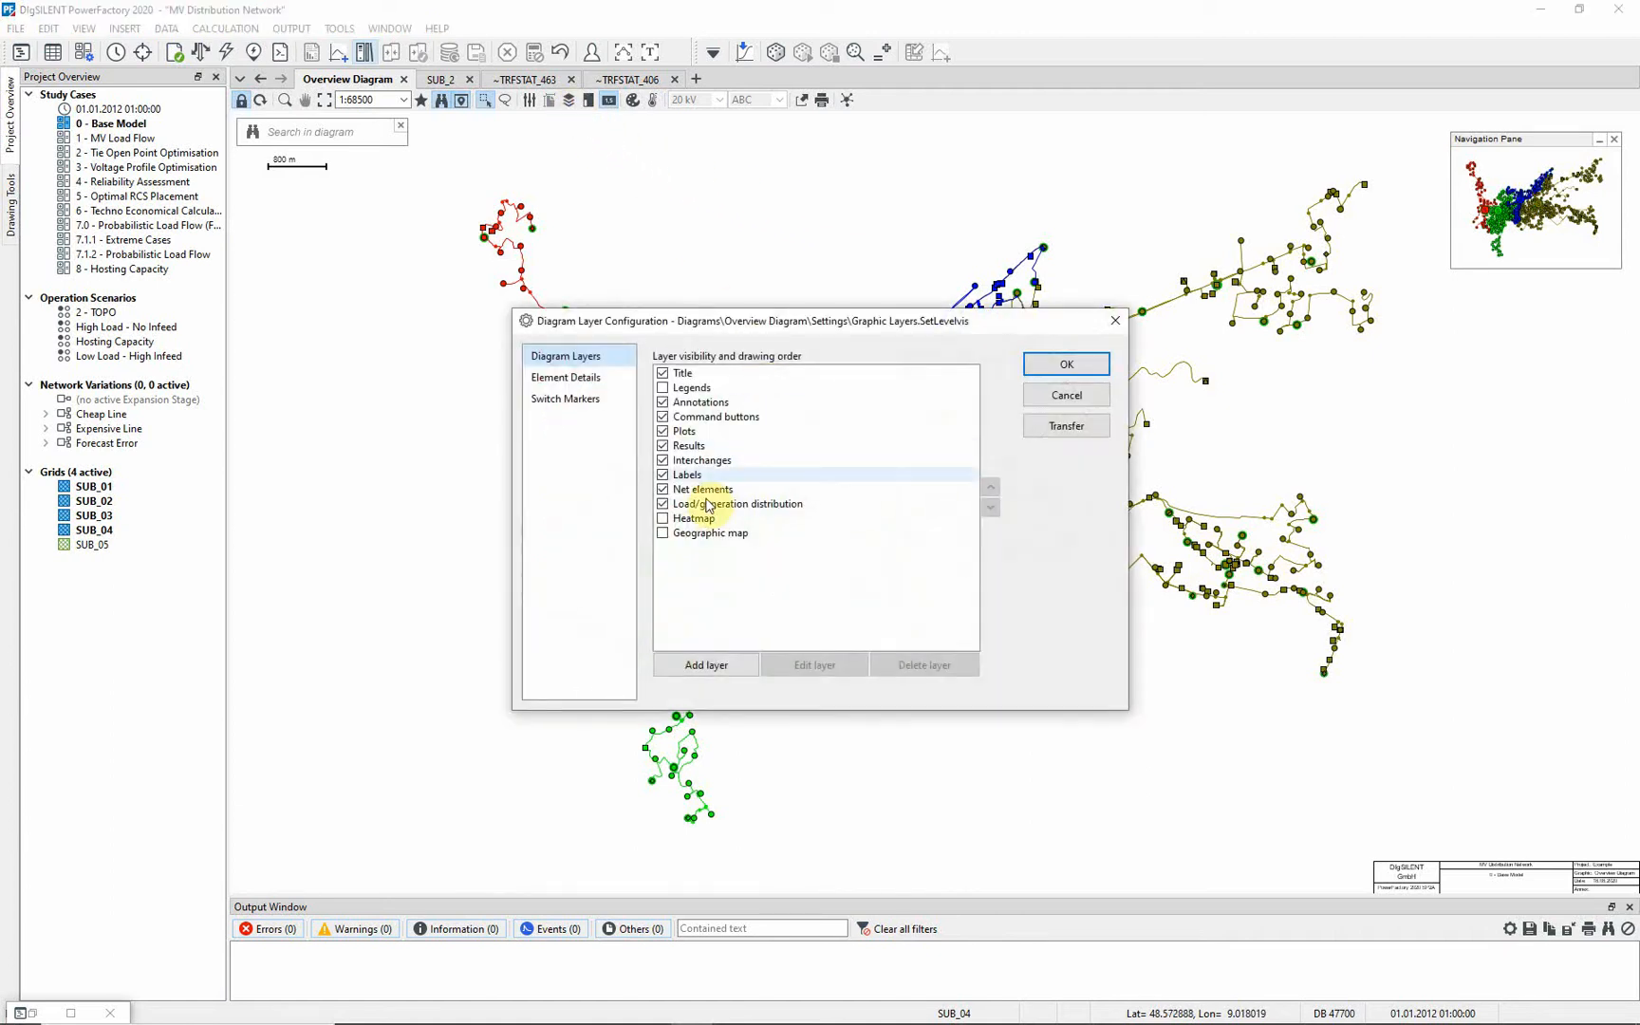
pyautogui.click(664, 533)
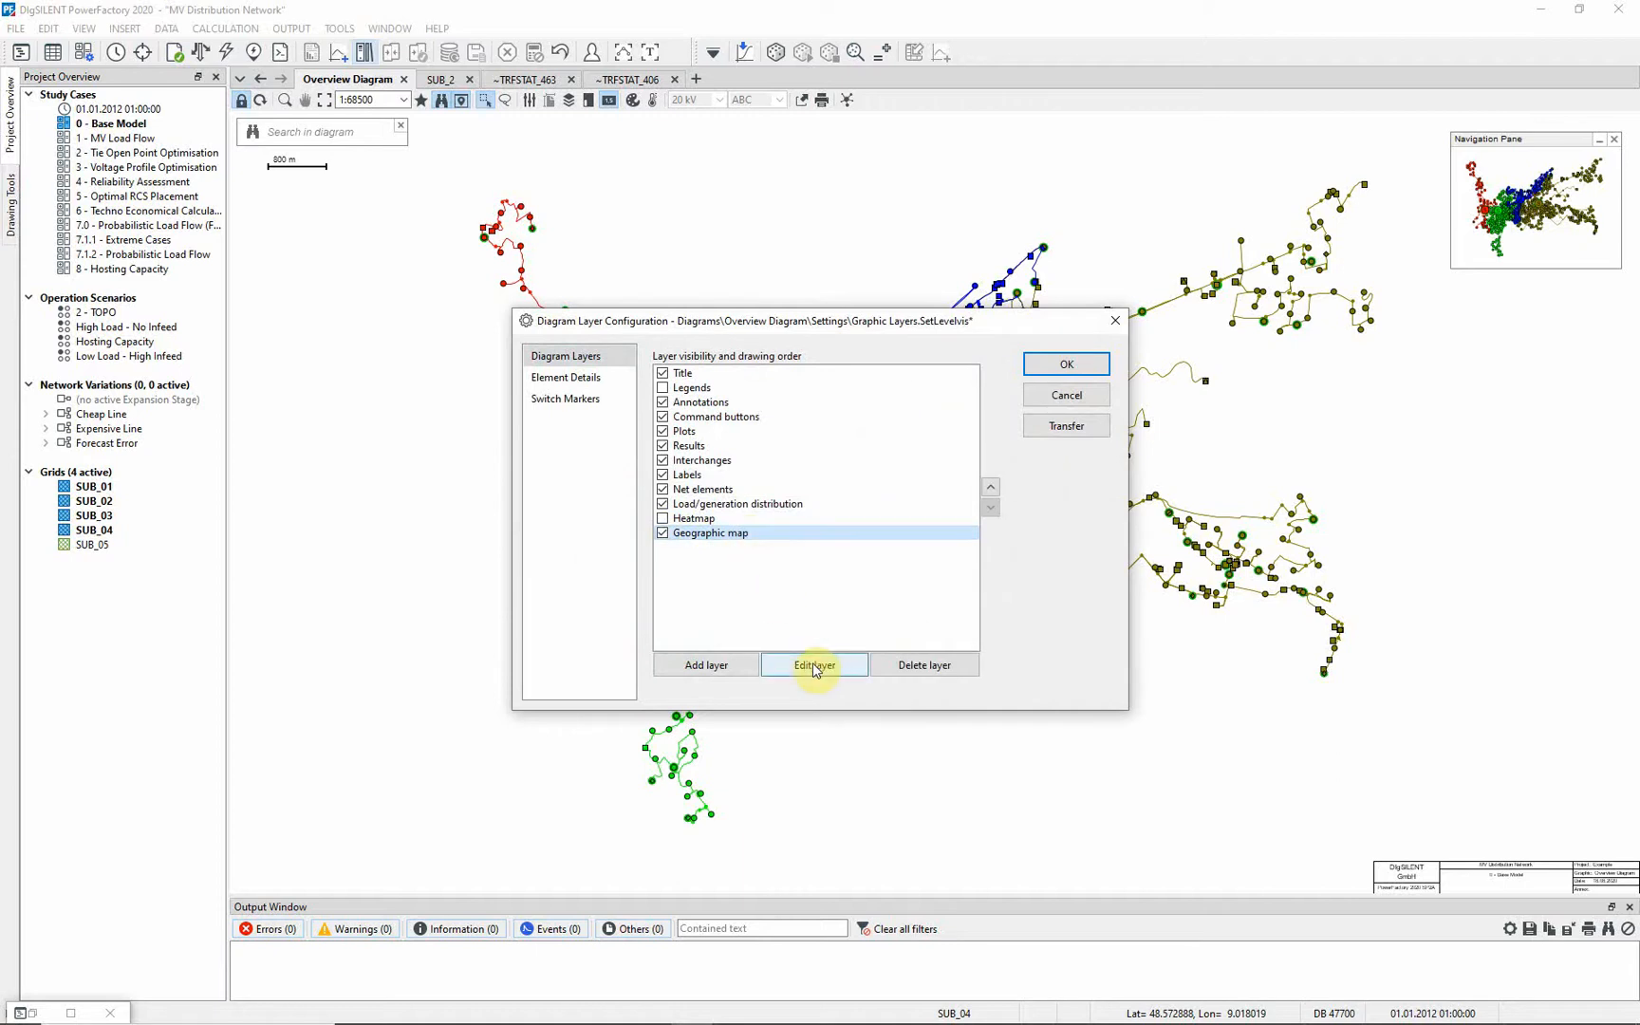
pyautogui.click(812, 664)
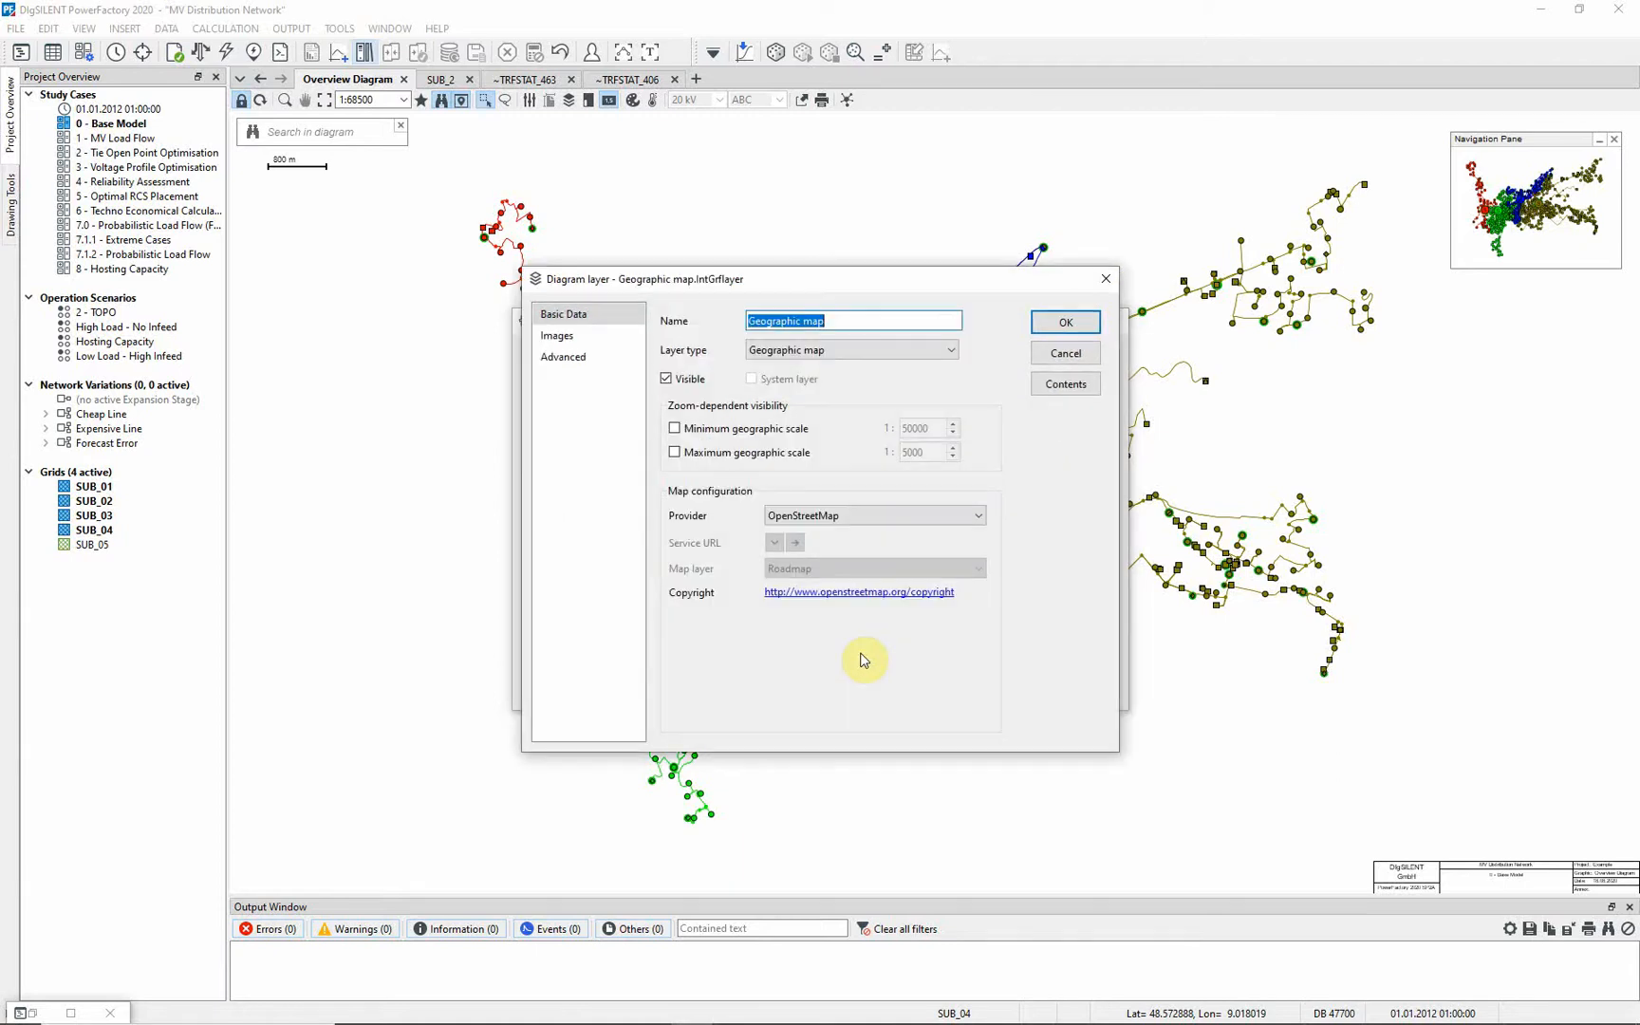
pyautogui.click(976, 514)
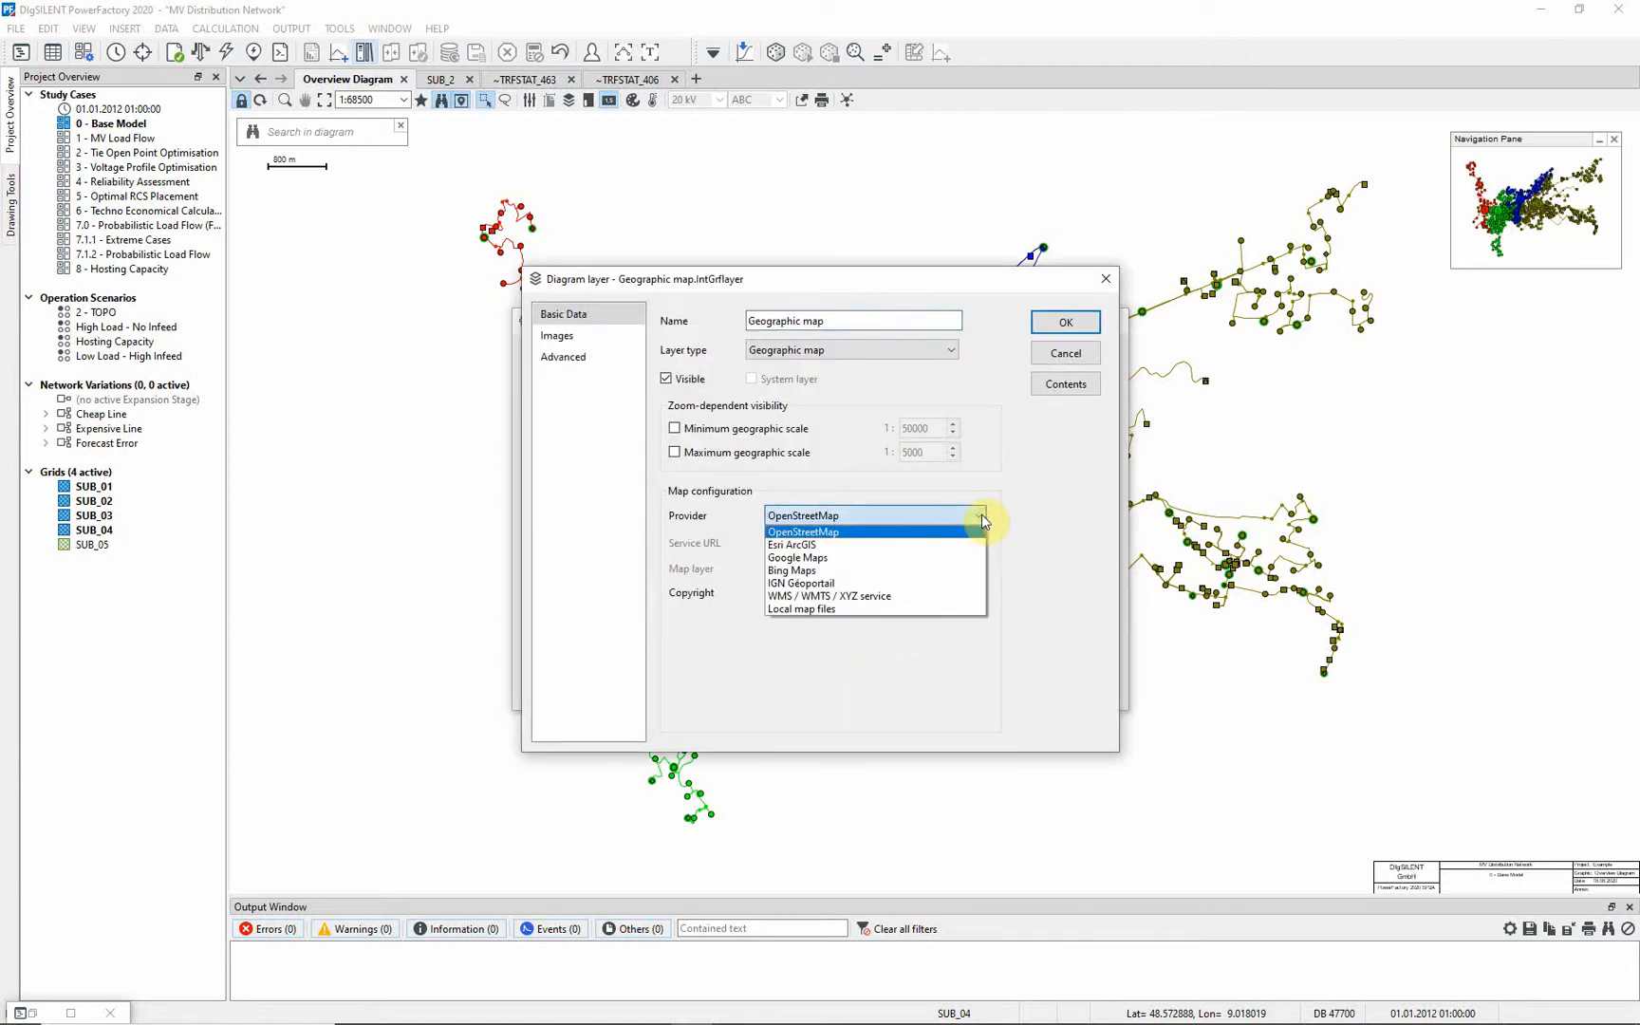
pyautogui.click(801, 531)
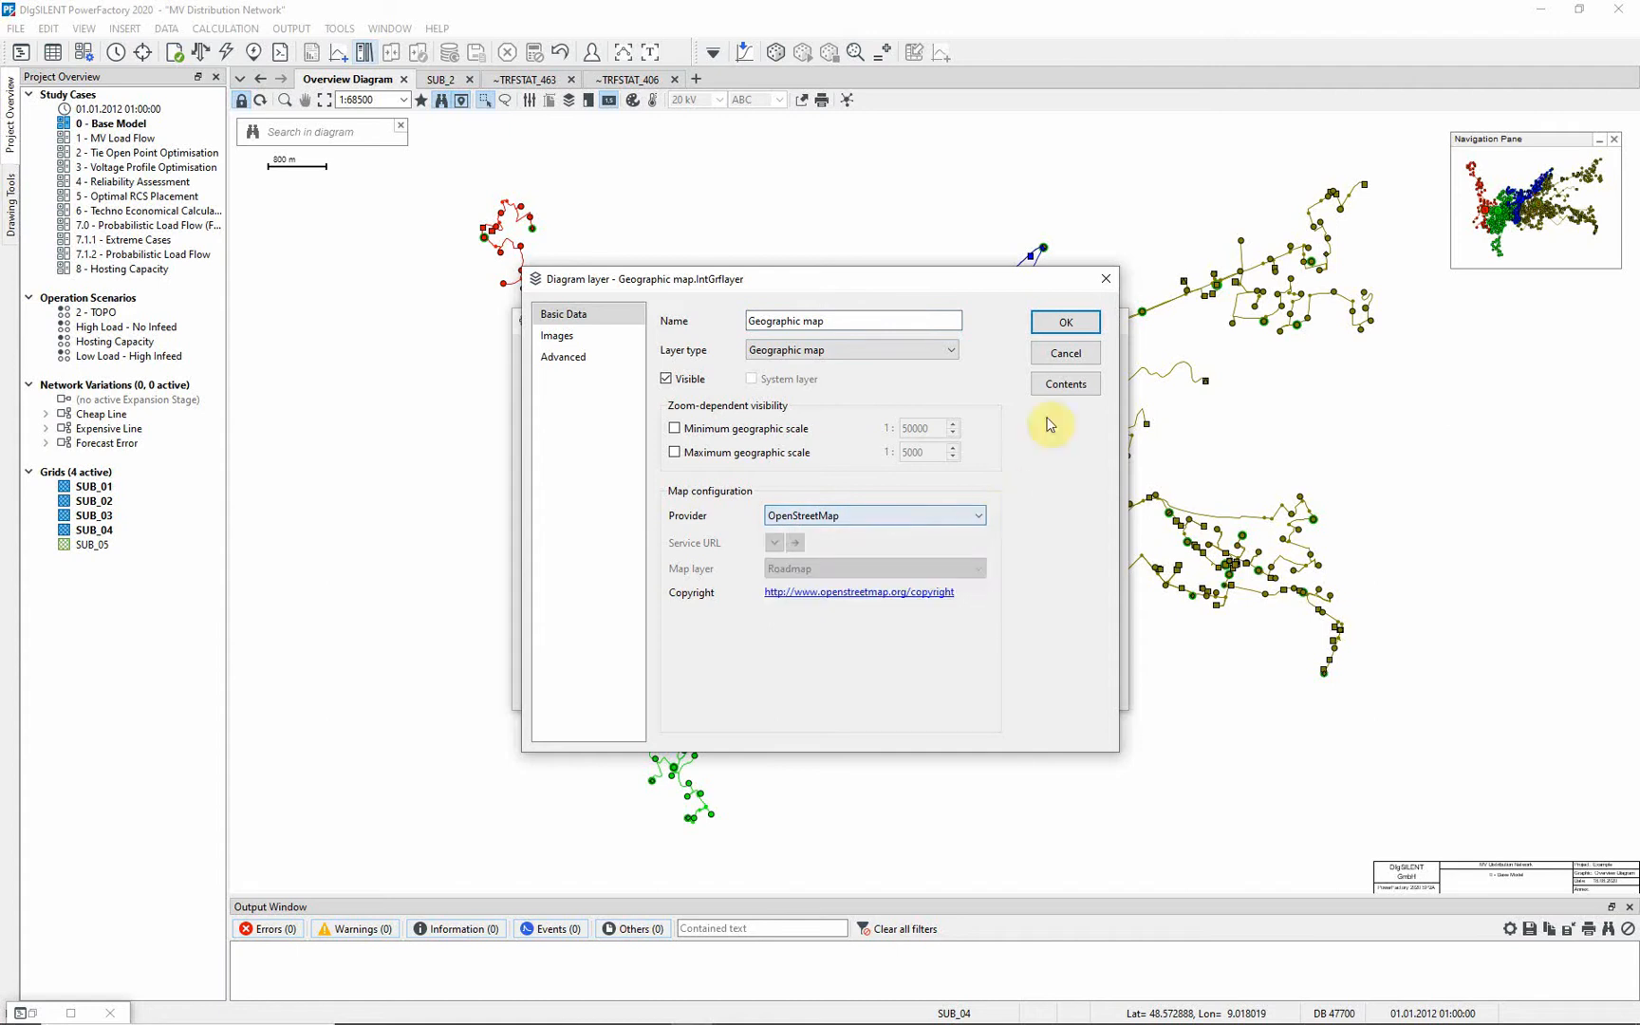
pyautogui.click(1063, 320)
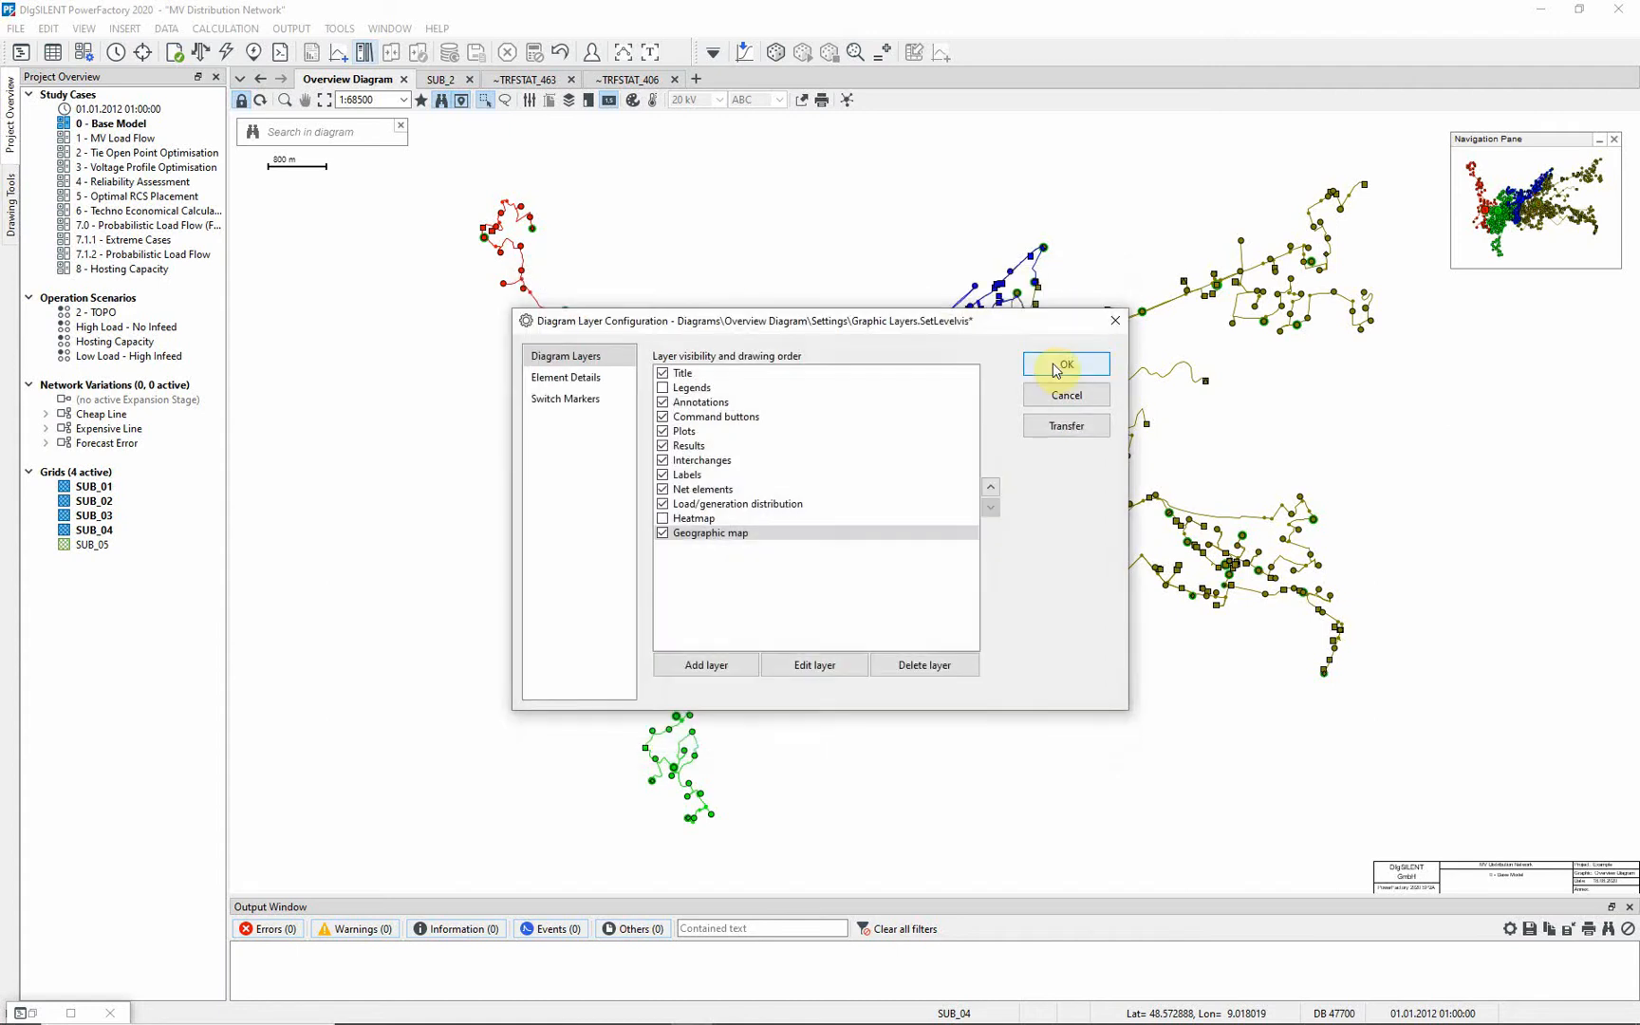
pyautogui.click(1065, 365)
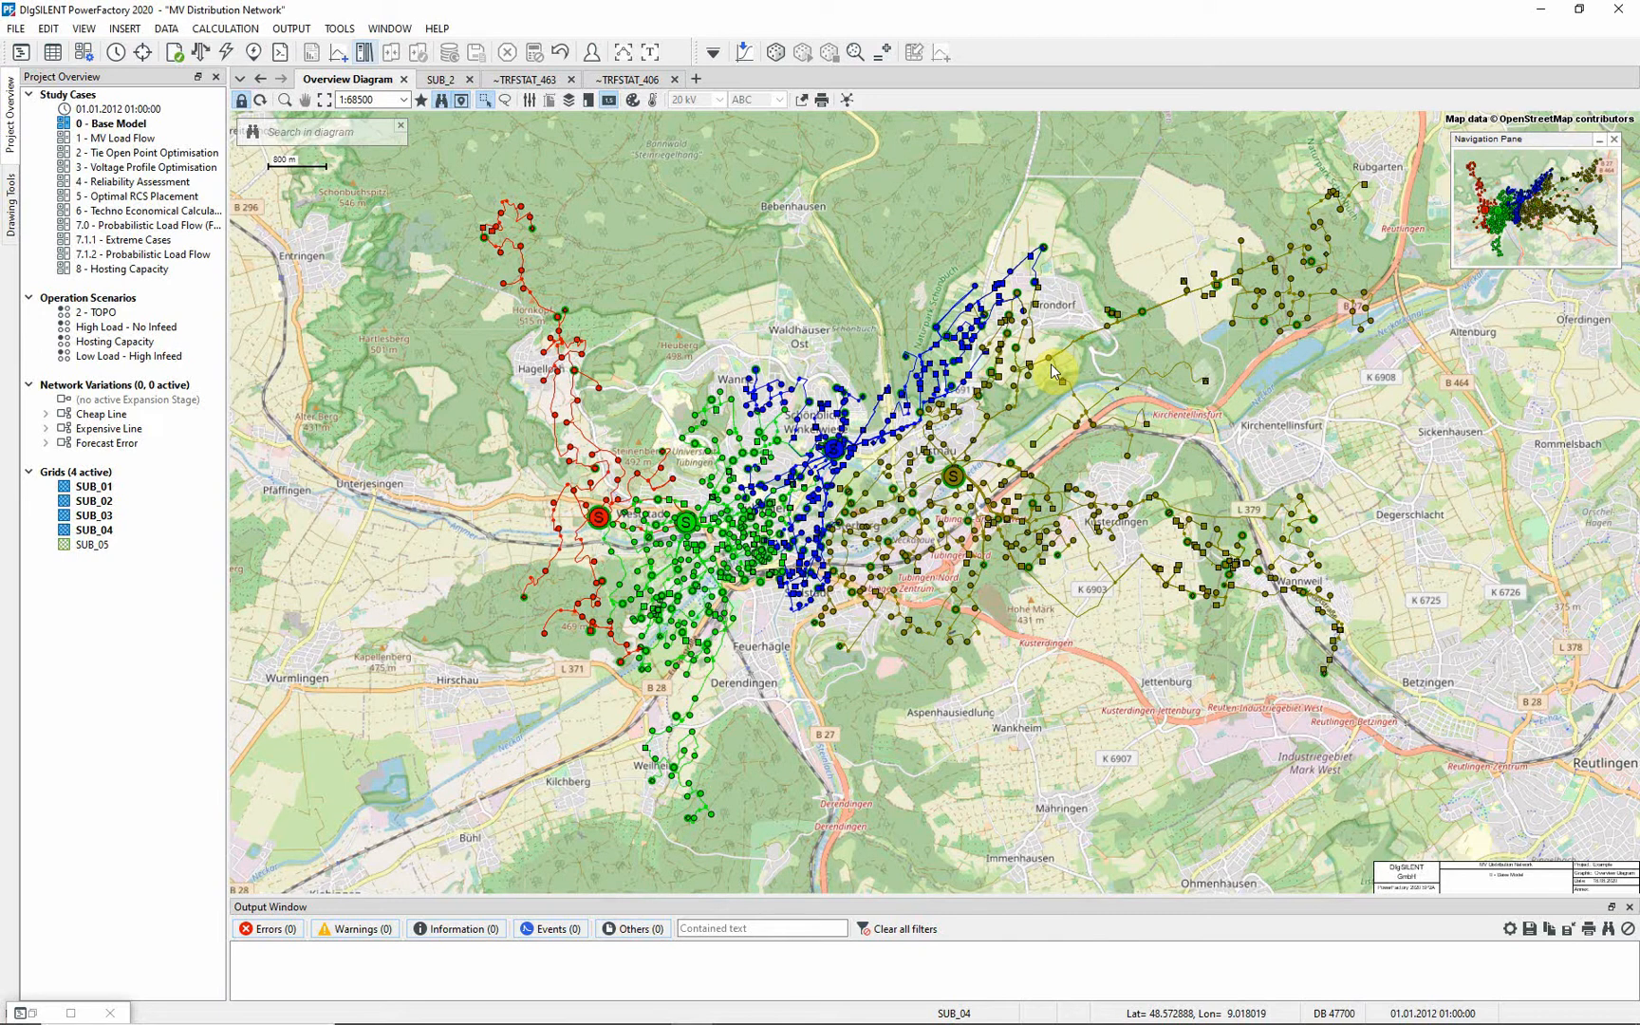
pyautogui.moveTo(1052, 365)
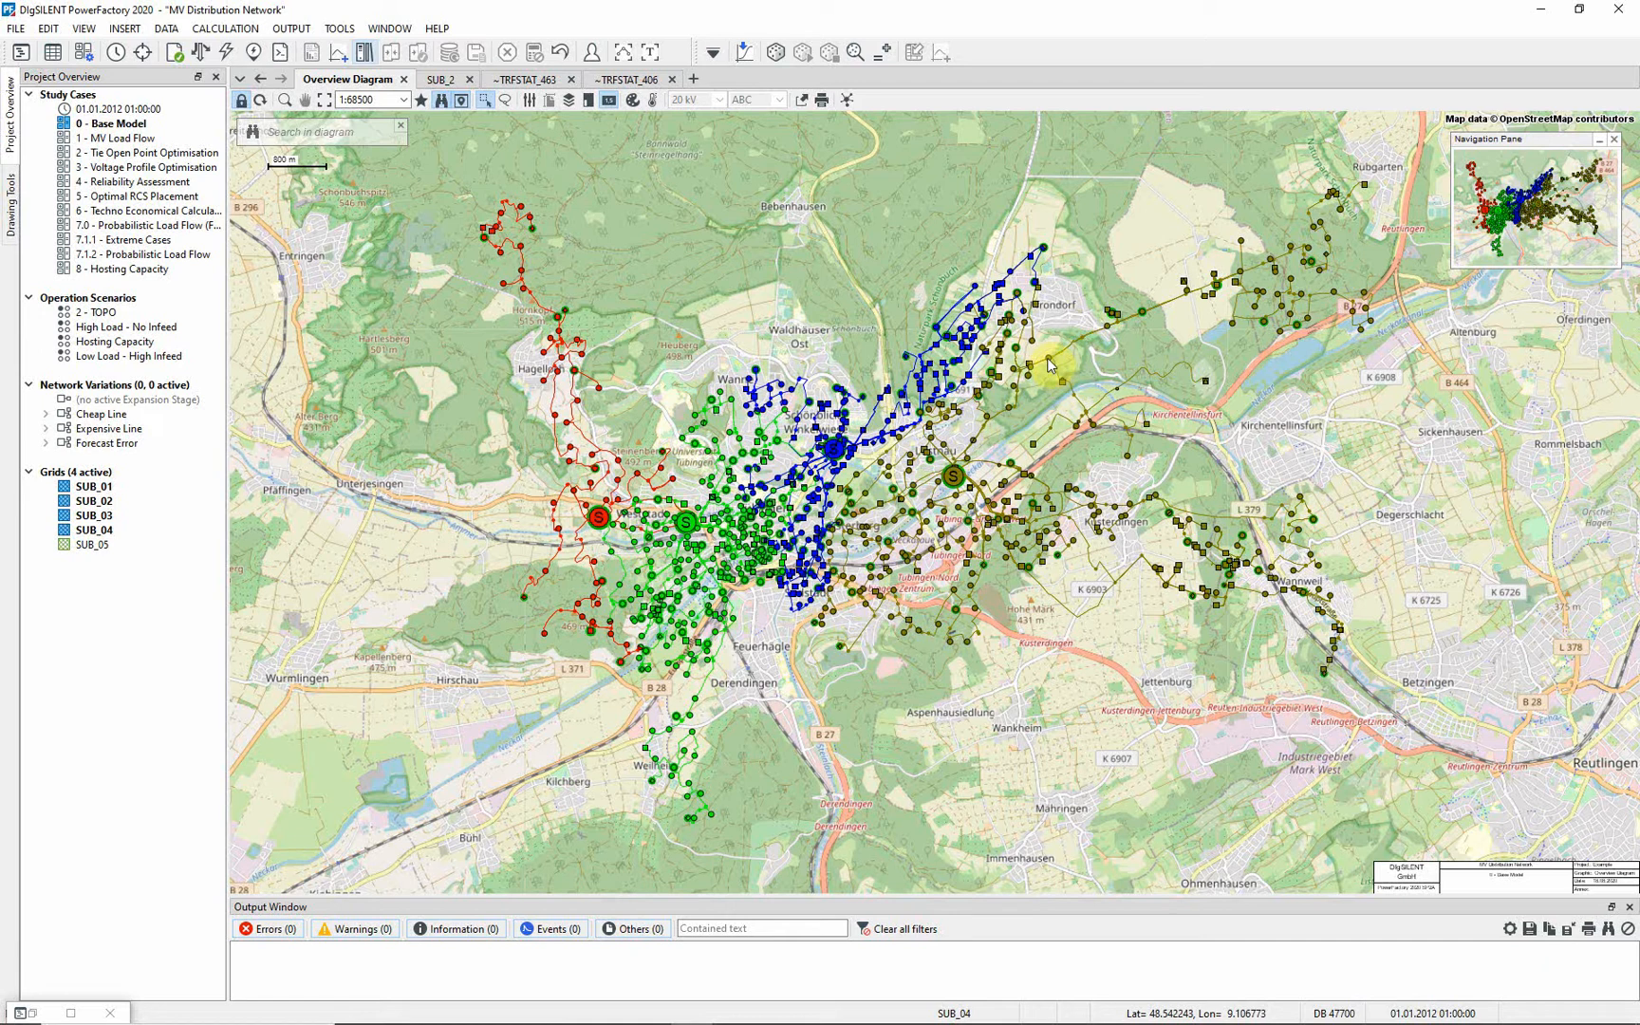
# - Show the latitude and longitude of substation TRFSTAT_269 in its Description's Geographical Coordinates tab
pyautogui.rightClick(1053, 362)
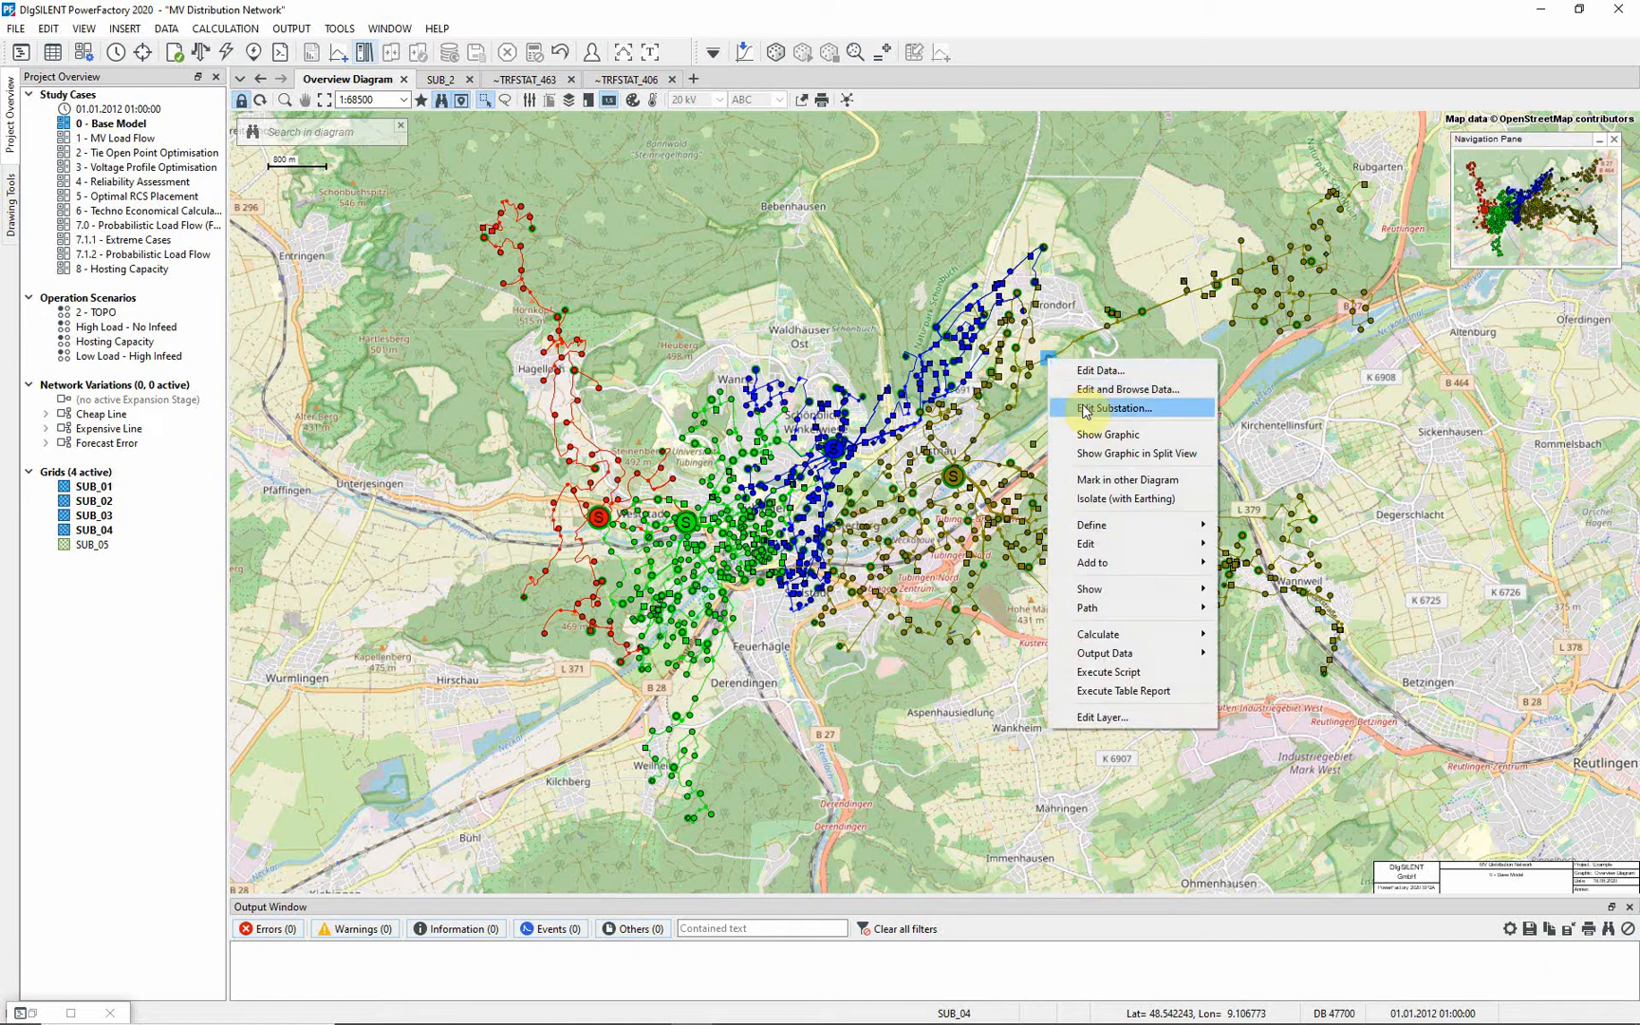
pyautogui.click(1119, 408)
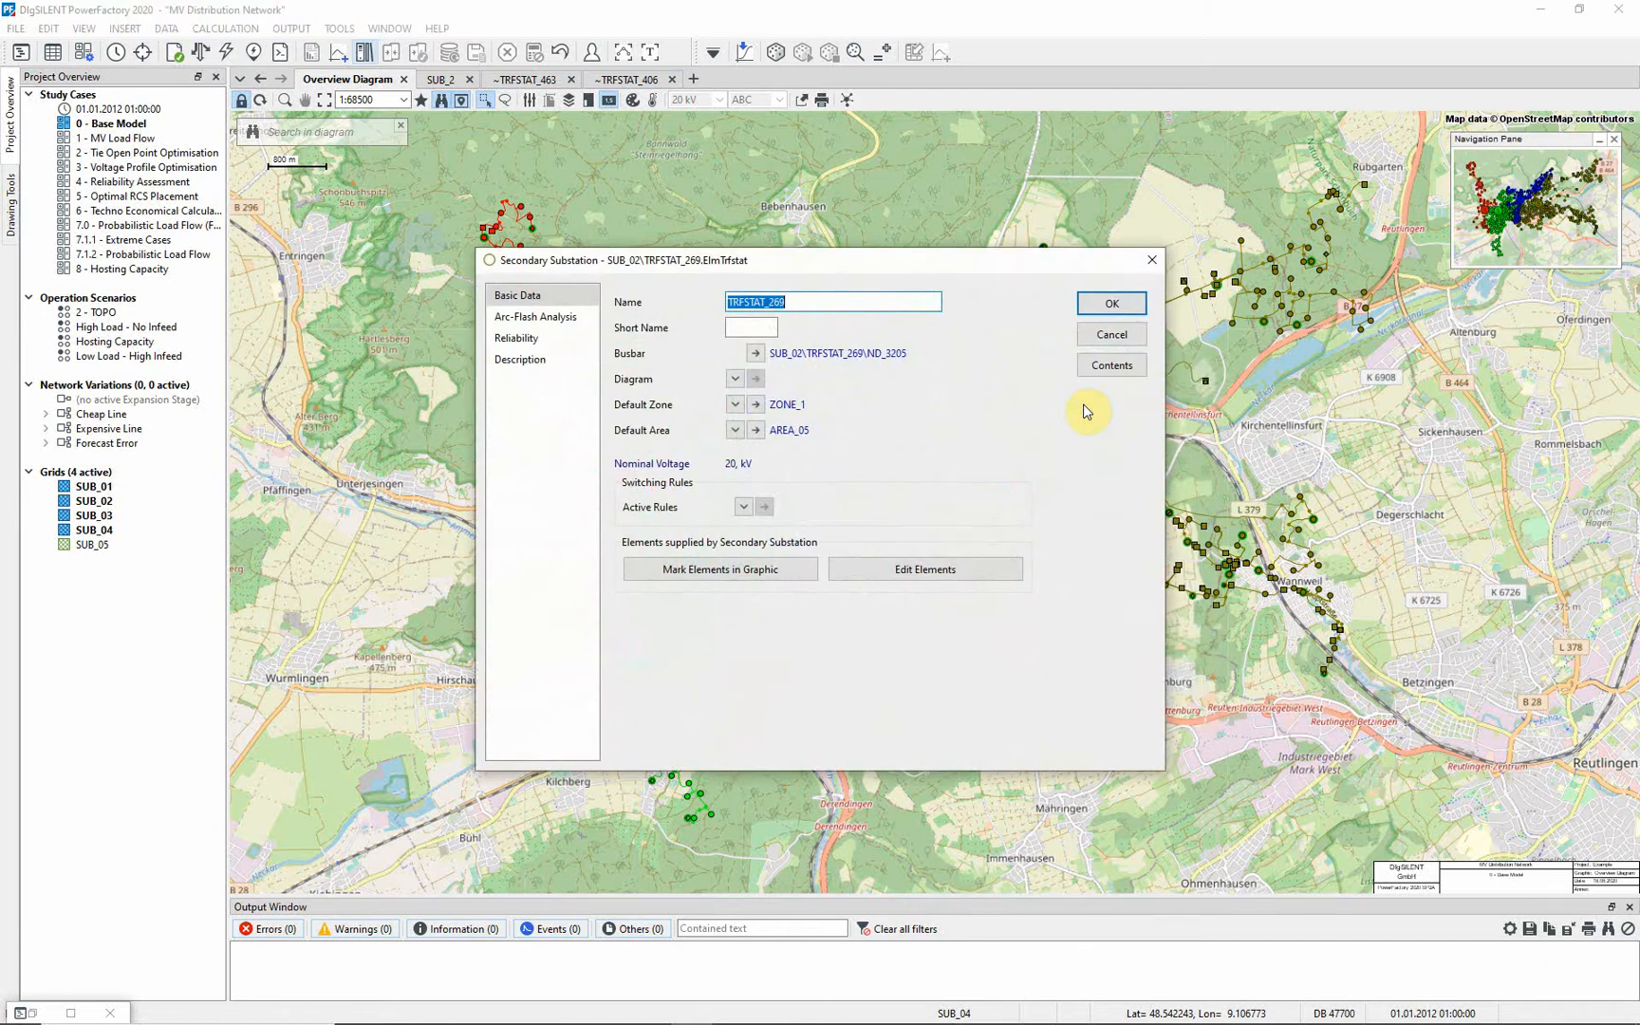
pyautogui.click(520, 359)
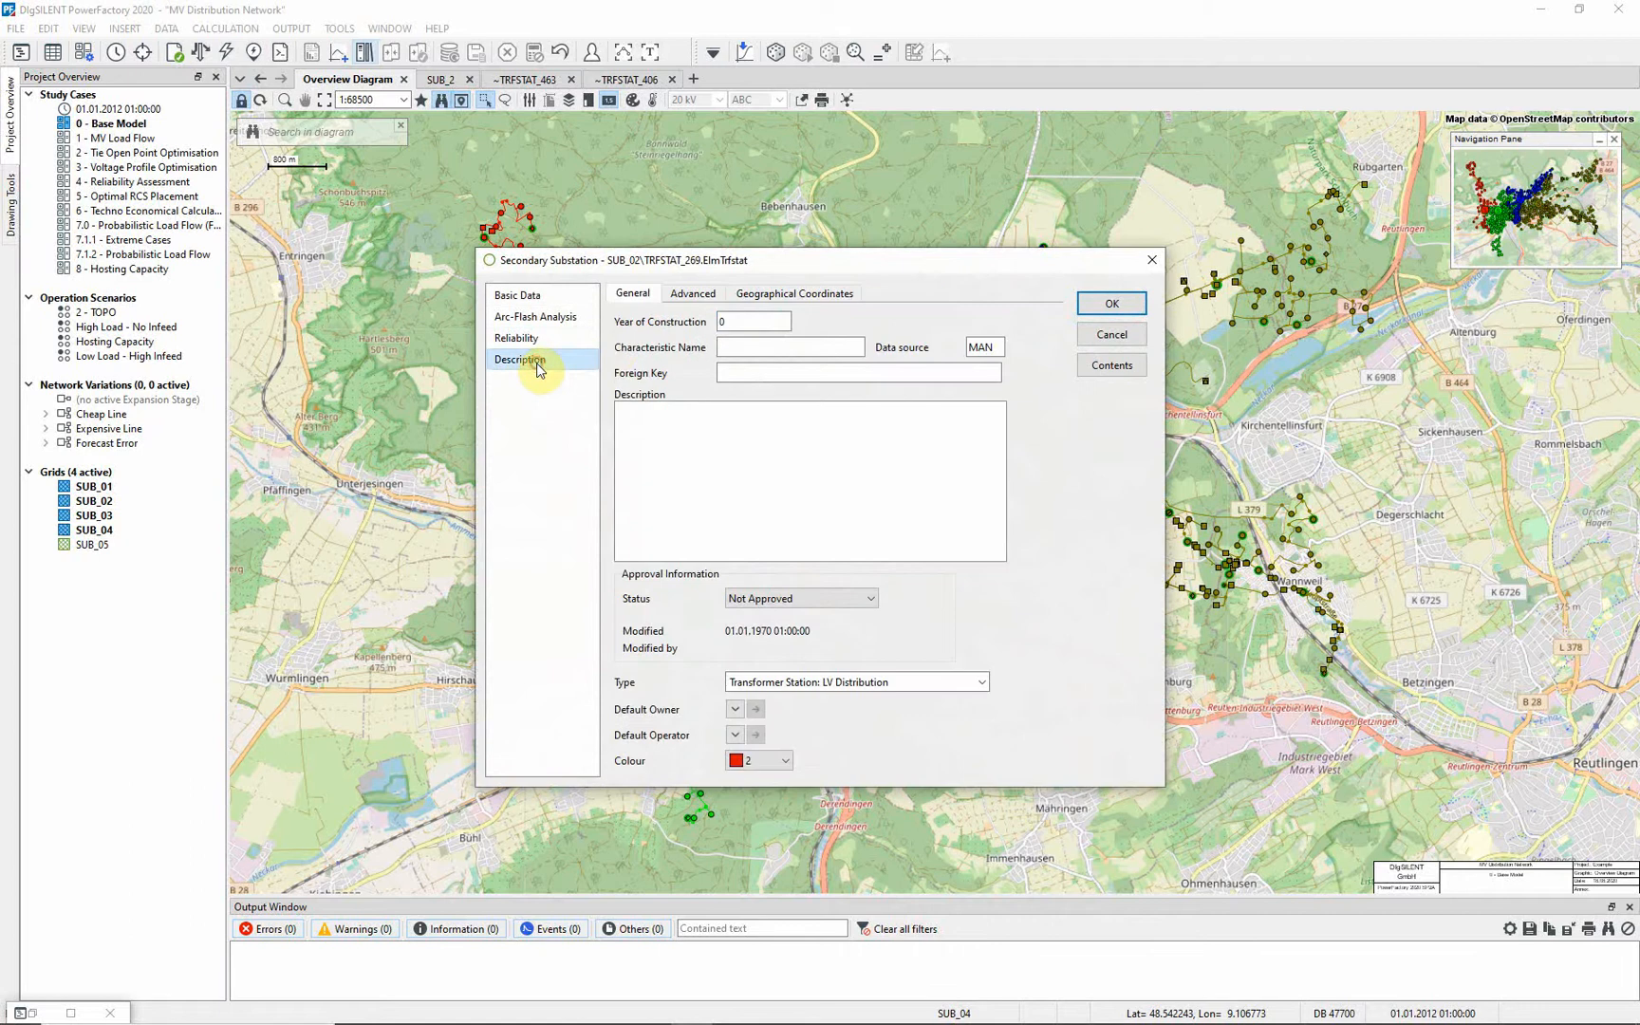
pyautogui.click(794, 293)
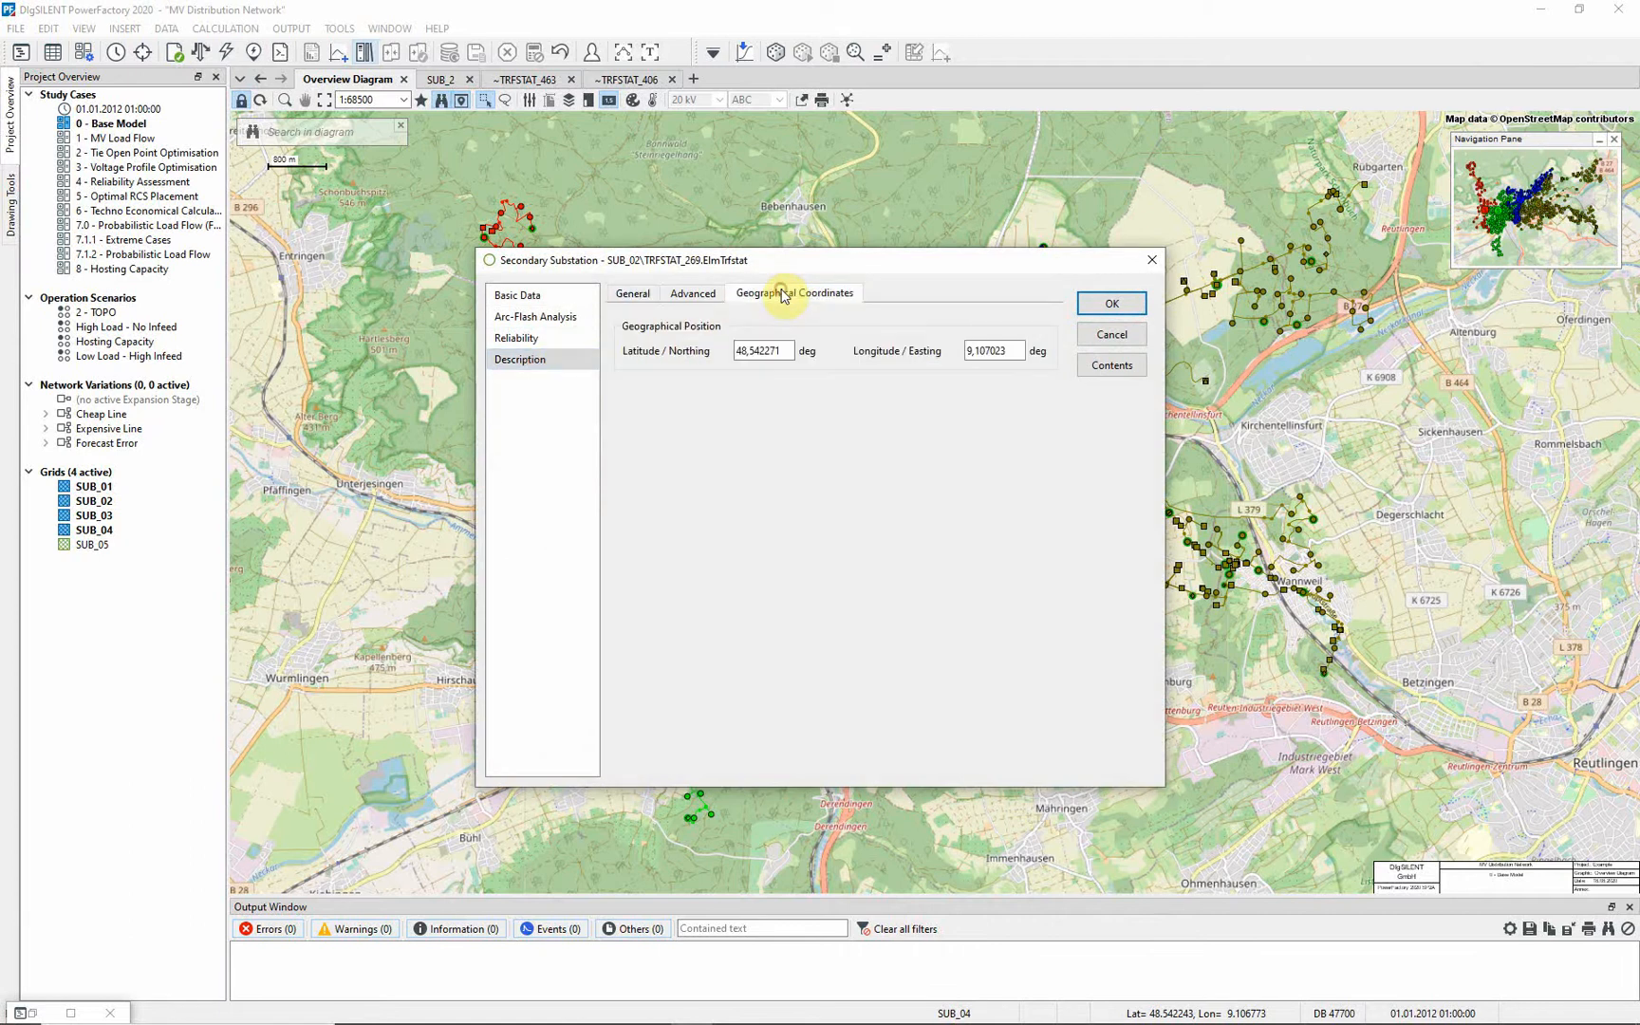